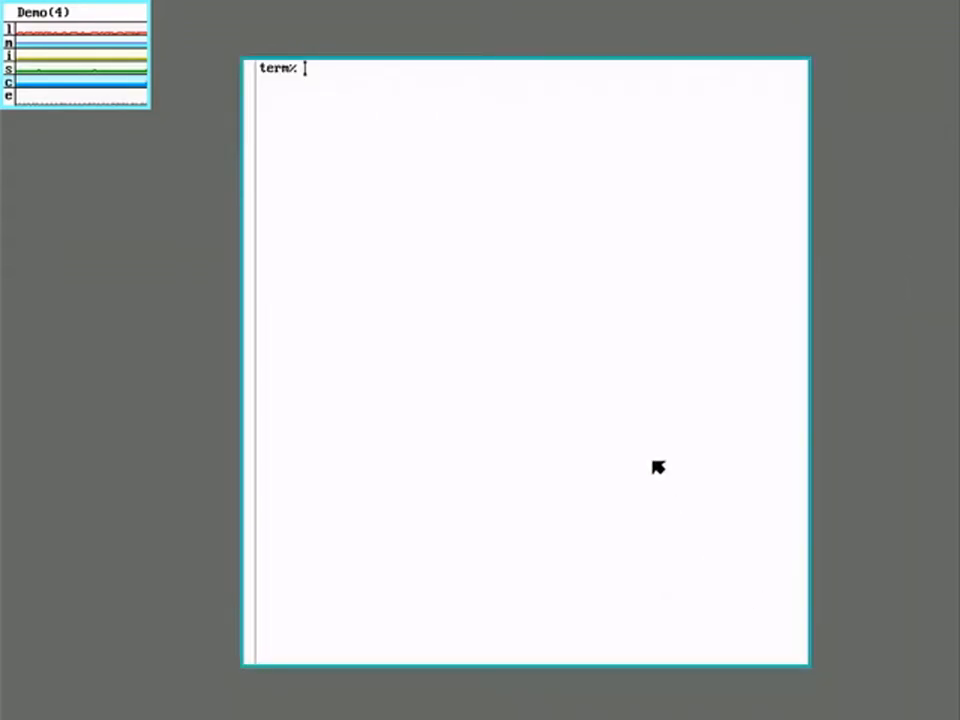
Run 'man rio' at the rc prompt and scroll the manual page to its end.
type("man rio")
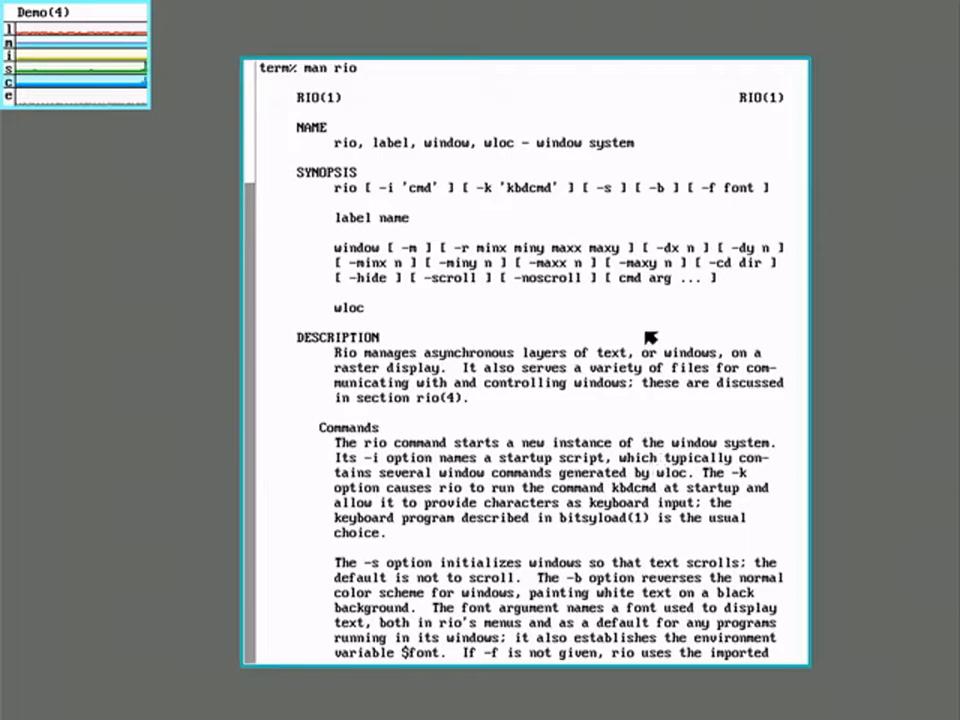
mouse_move(744, 144)
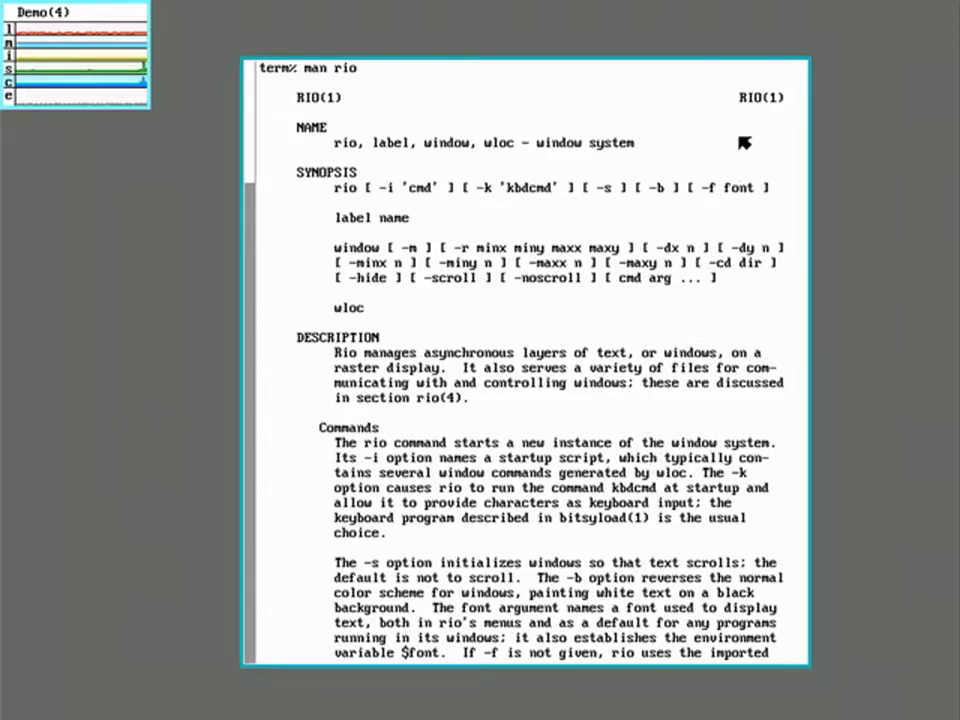
mouse_move(808, 64)
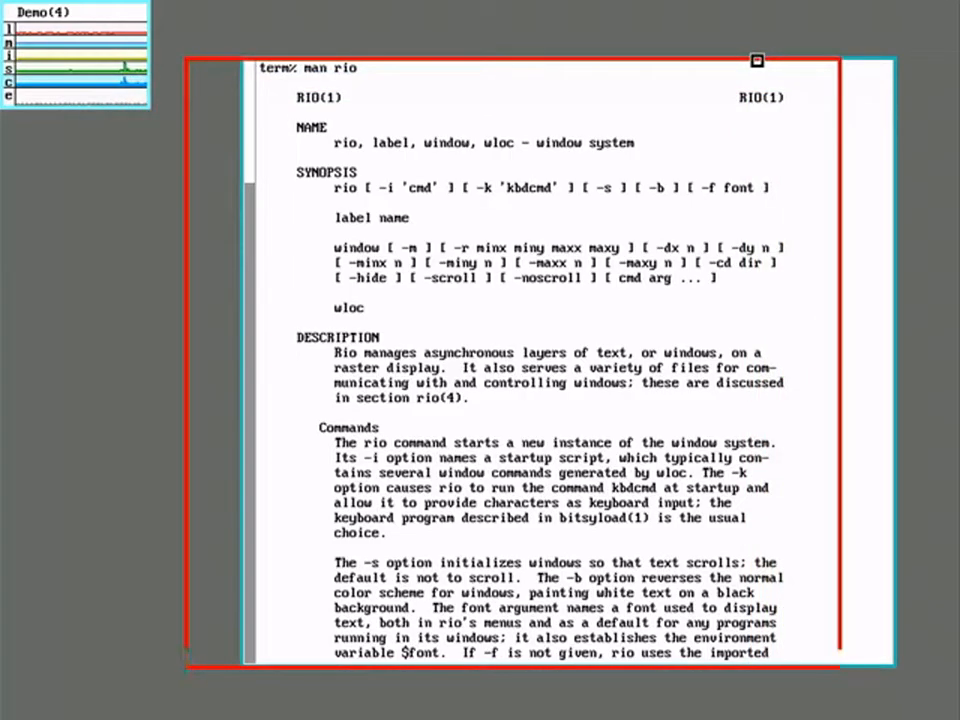
scroll("down", 3)
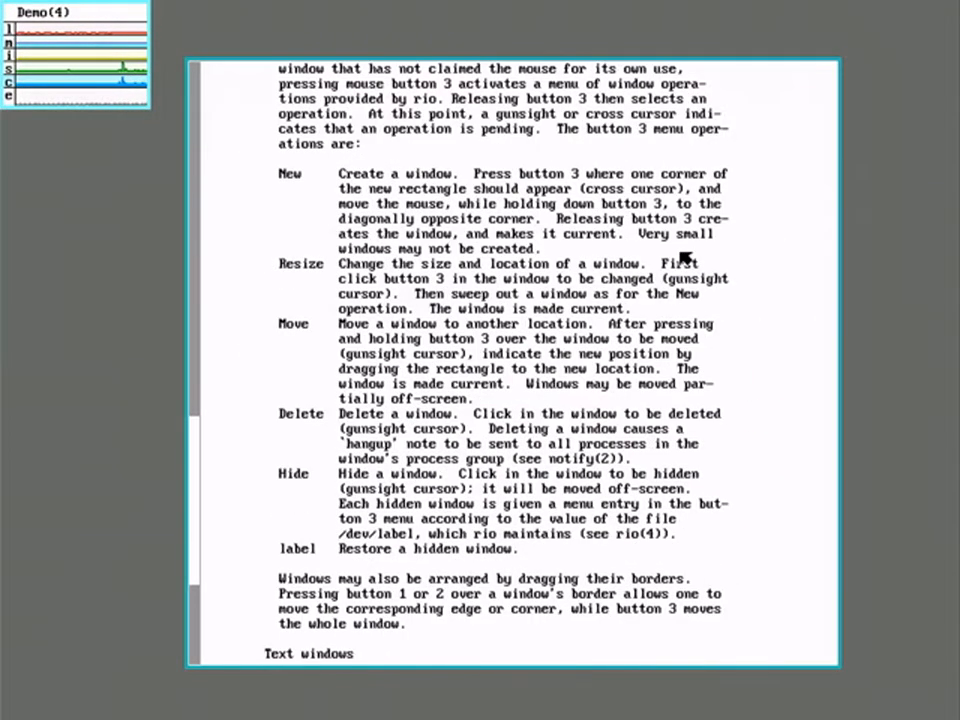
scroll("down", 3)
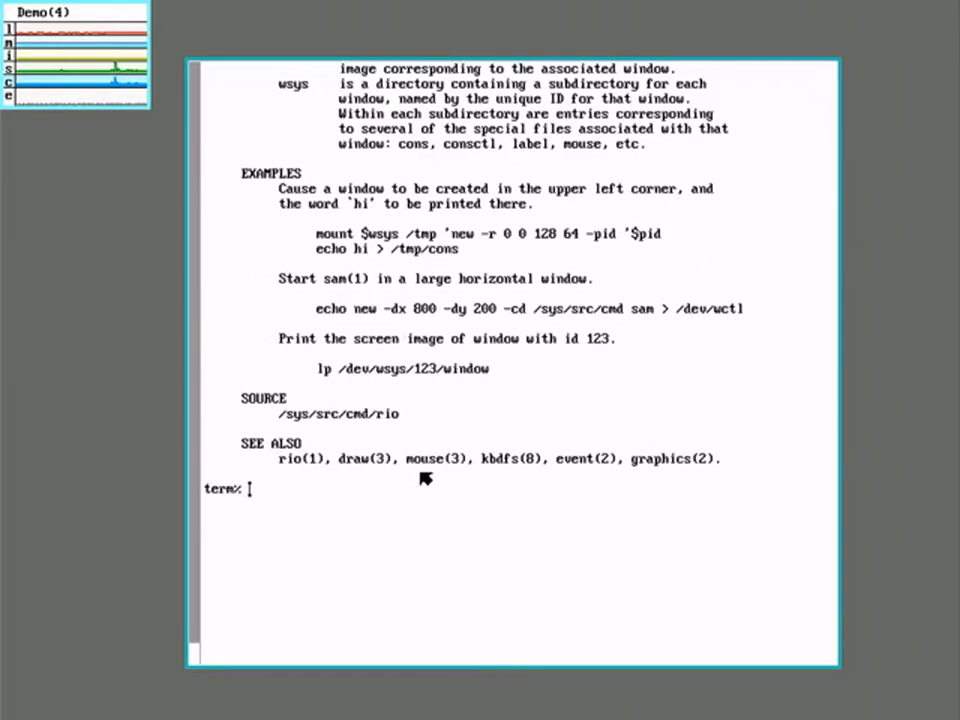
mouse_move(336, 276)
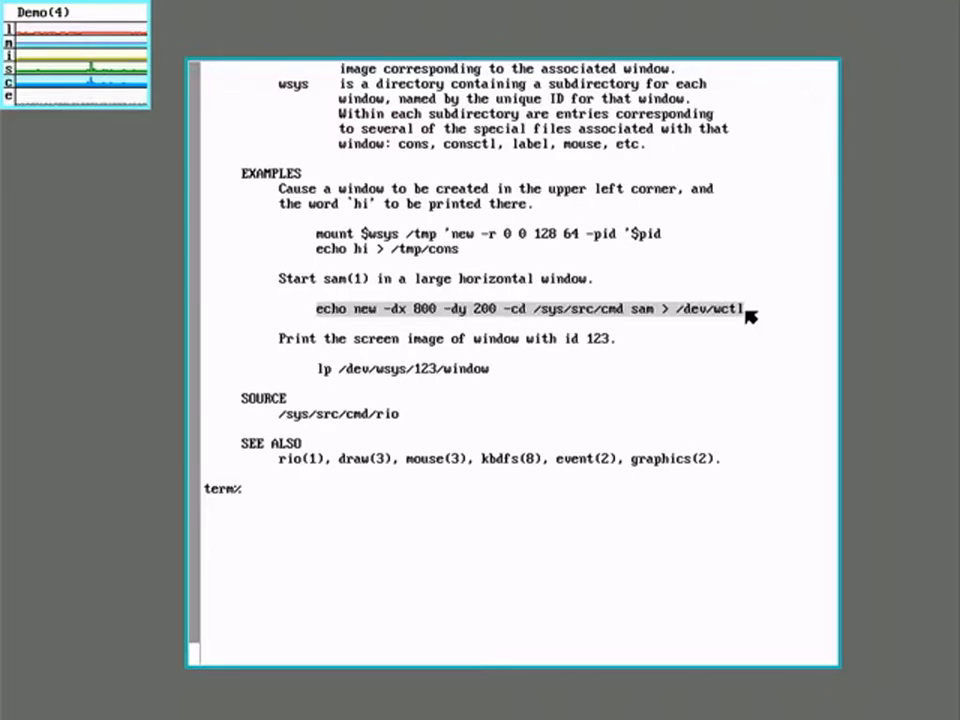
mouse_move(436, 504)
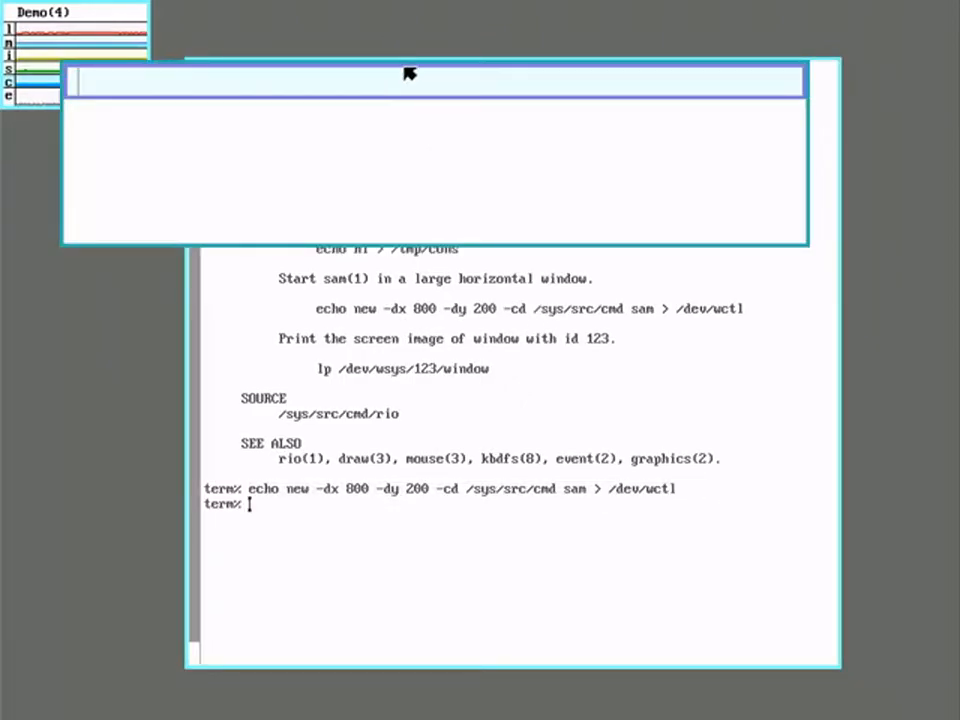
Send the manual's 'echo new -dx 800 -dy 200 ... > /dev/wctl' example to the shell and bring up the button-3 window menu.
type("e")
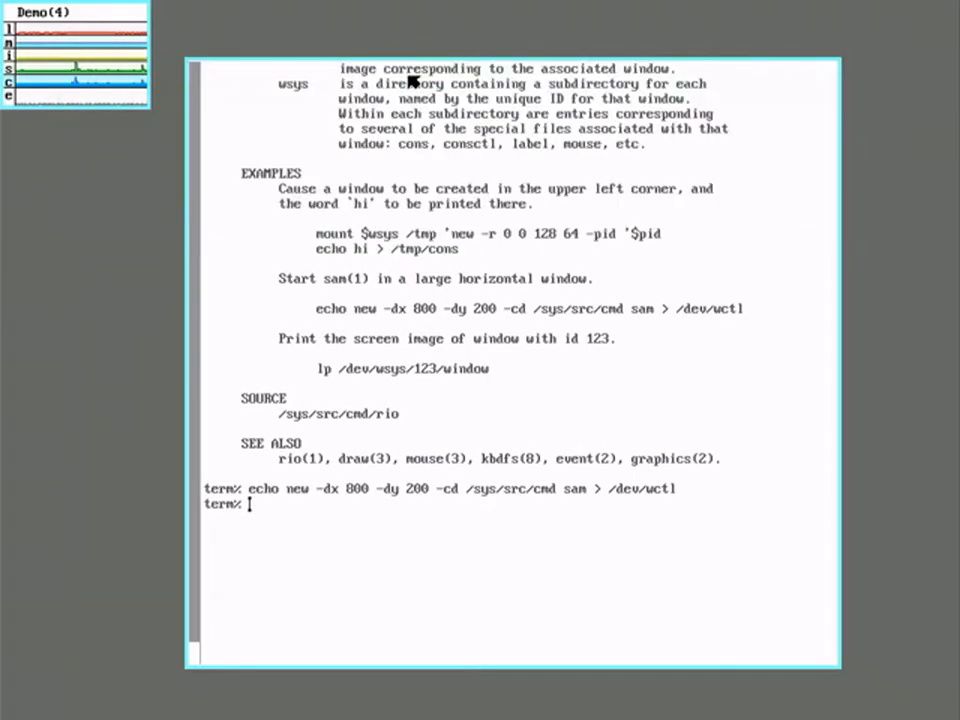
mouse_move(256, 244)
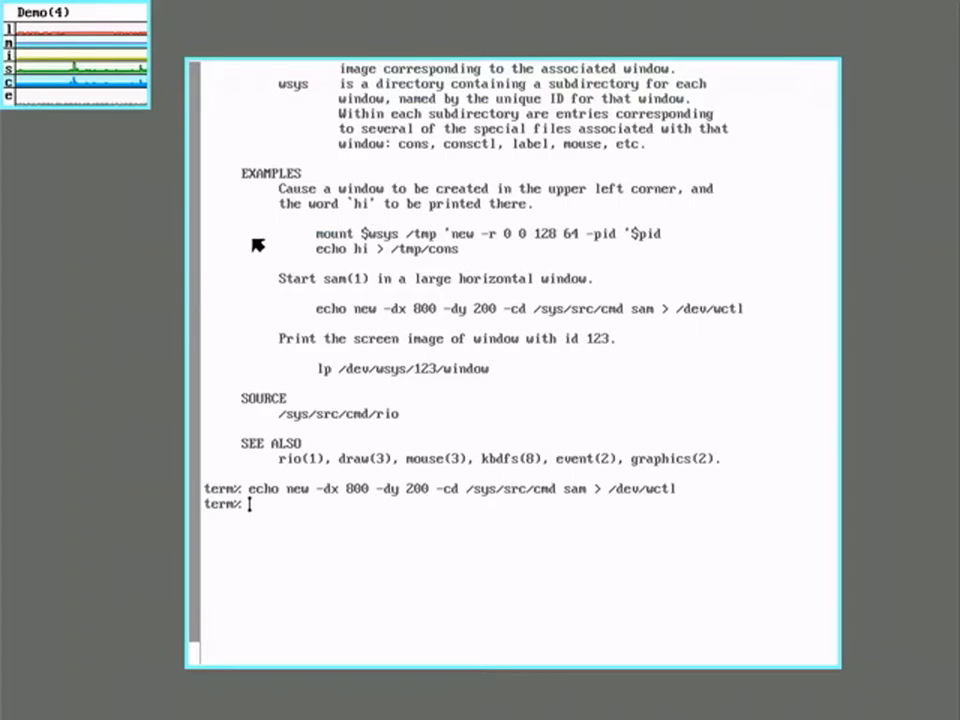
right_click(44, 184)
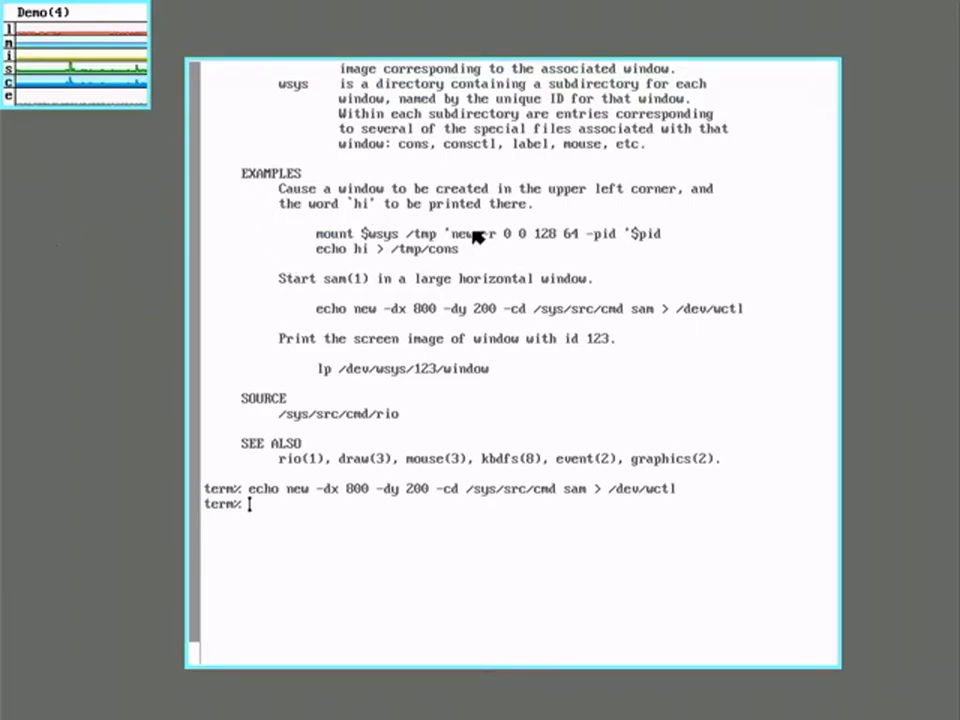
mouse_move(42, 284)
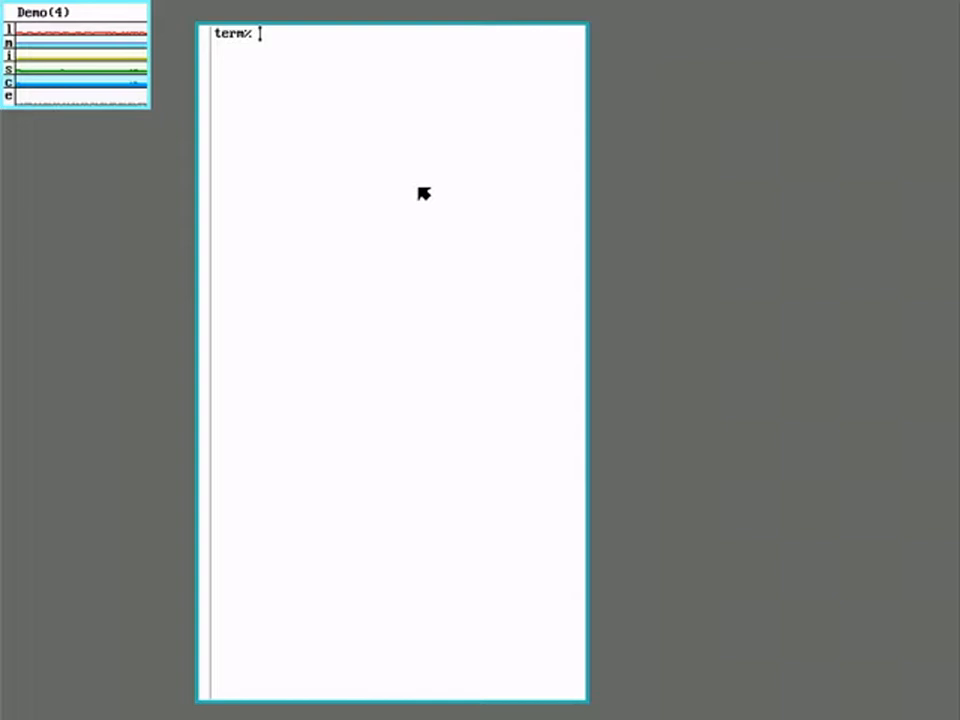
mouse_move(418, 182)
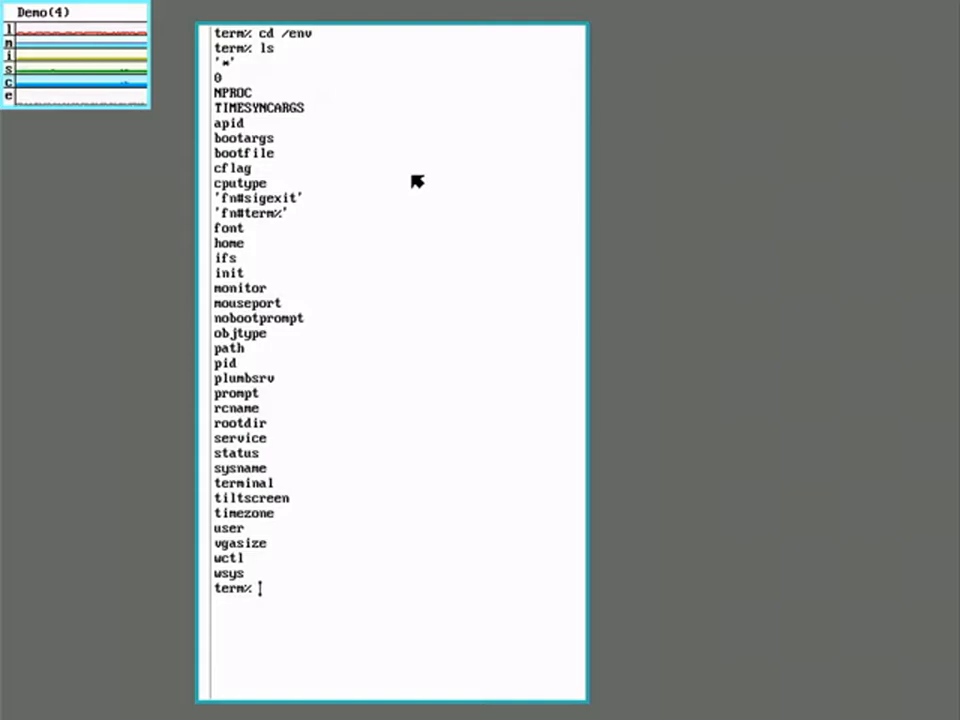
mouse_move(430, 270)
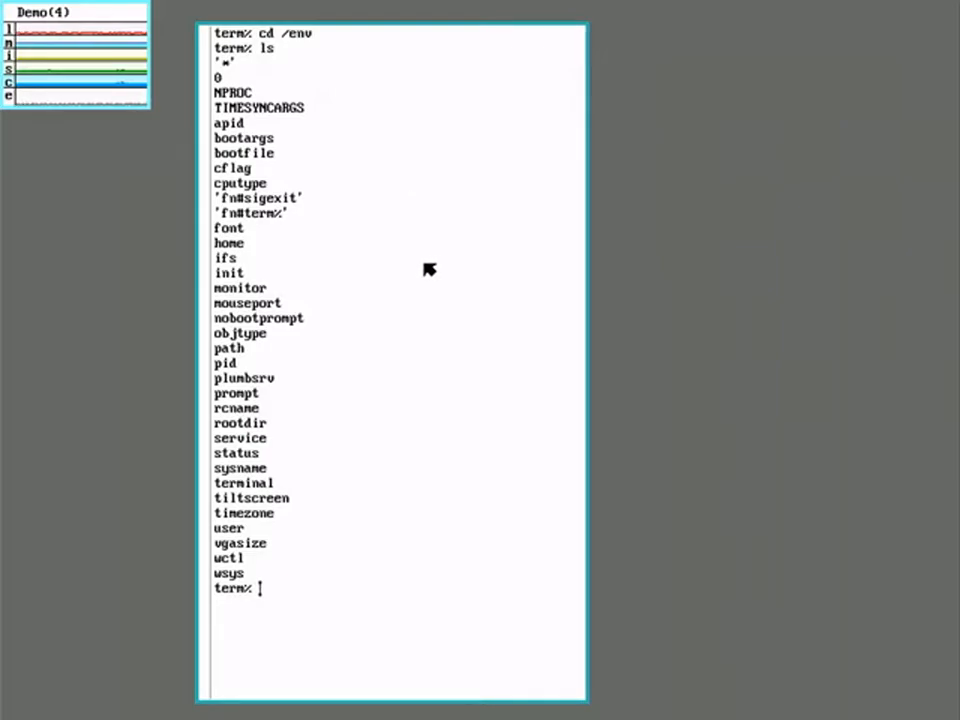
mouse_move(416, 262)
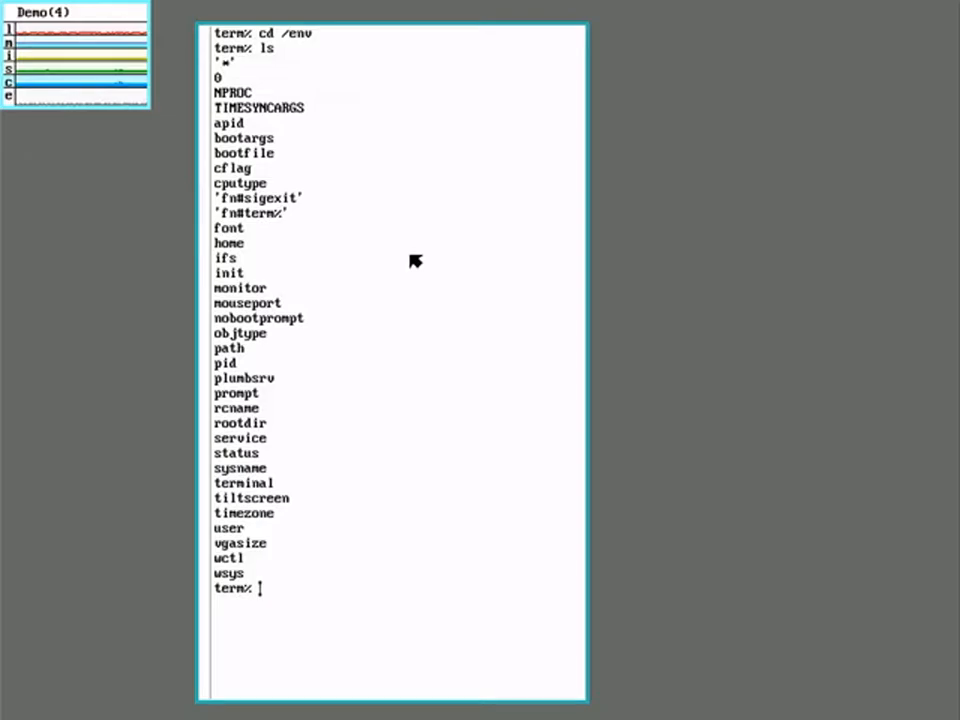
mouse_move(416, 360)
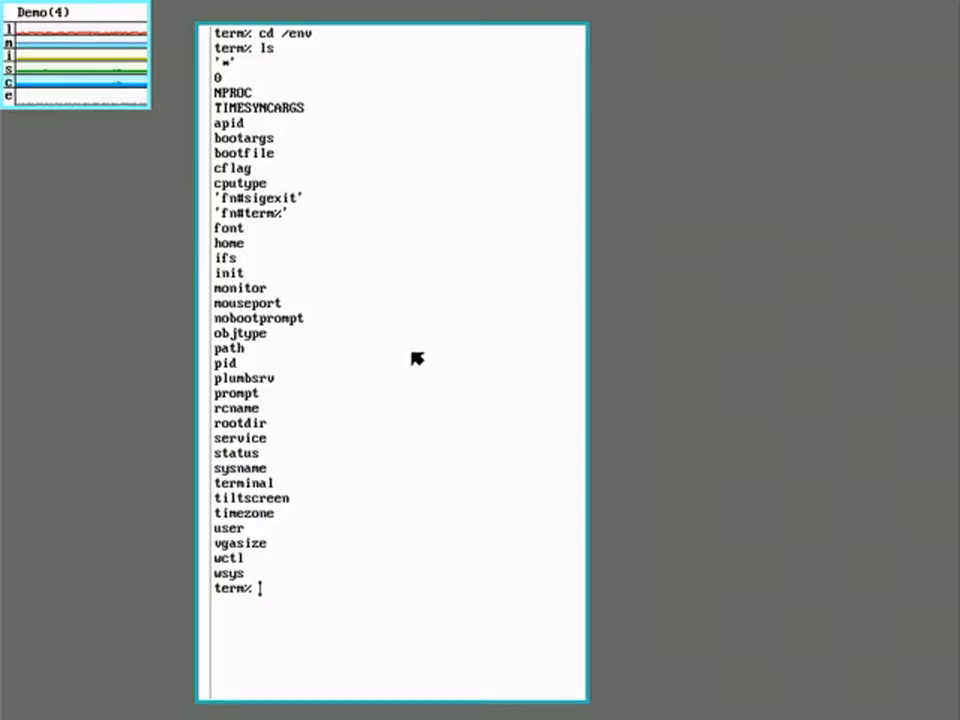
mouse_move(416, 330)
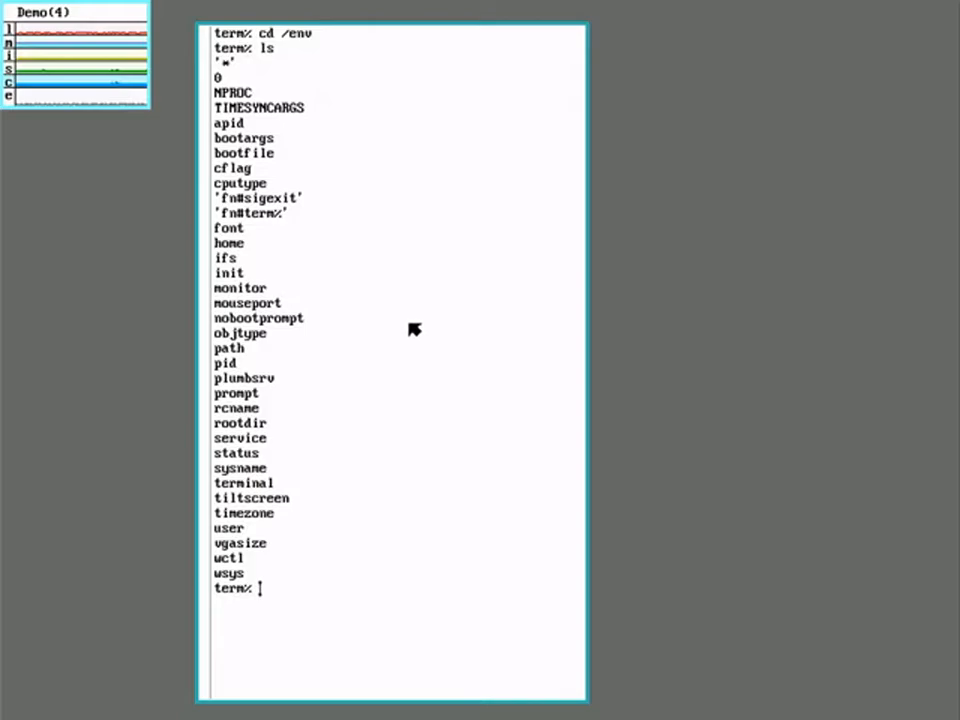
After listing /env, enter the 'ns' command to print the namespace.
type("ns")
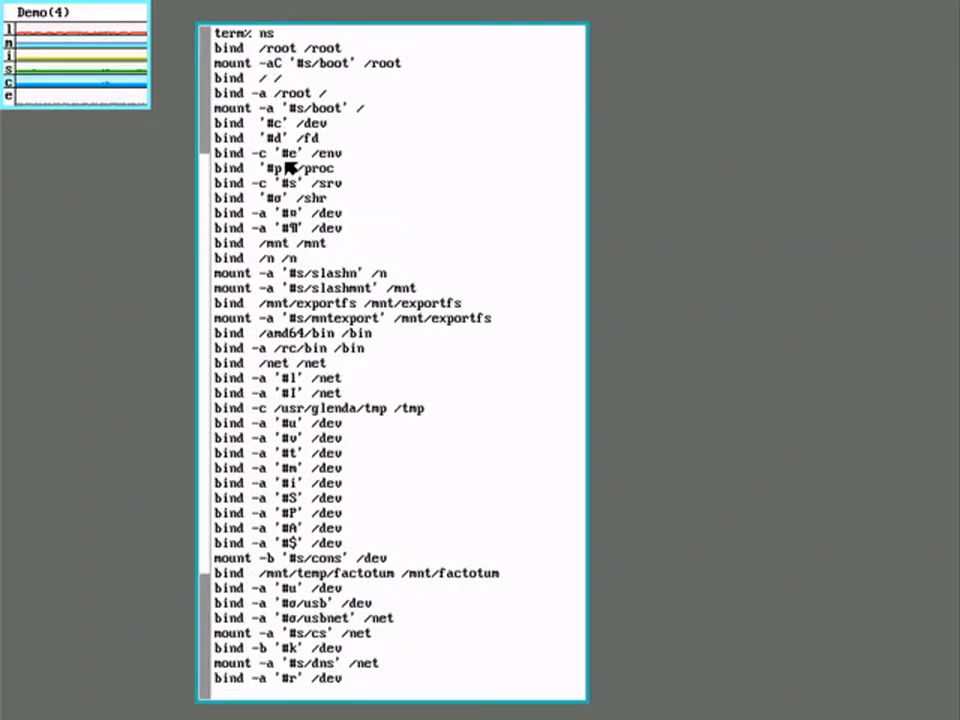
mouse_move(336, 168)
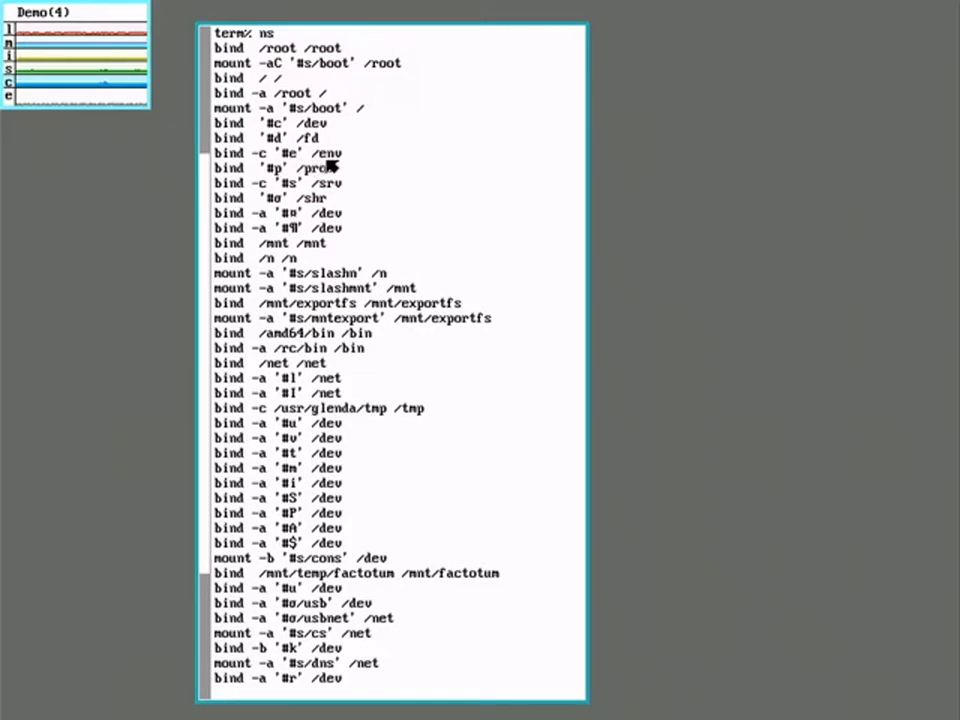
mouse_move(390, 264)
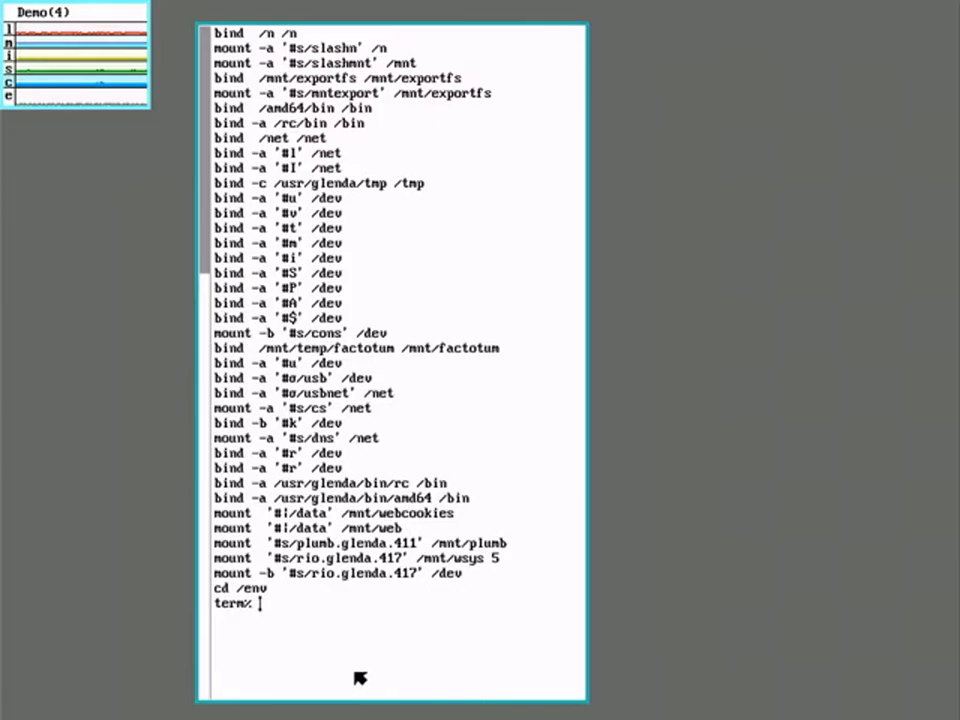
Run 'ls' in /env again and scroll through the variable listing.
type("ls")
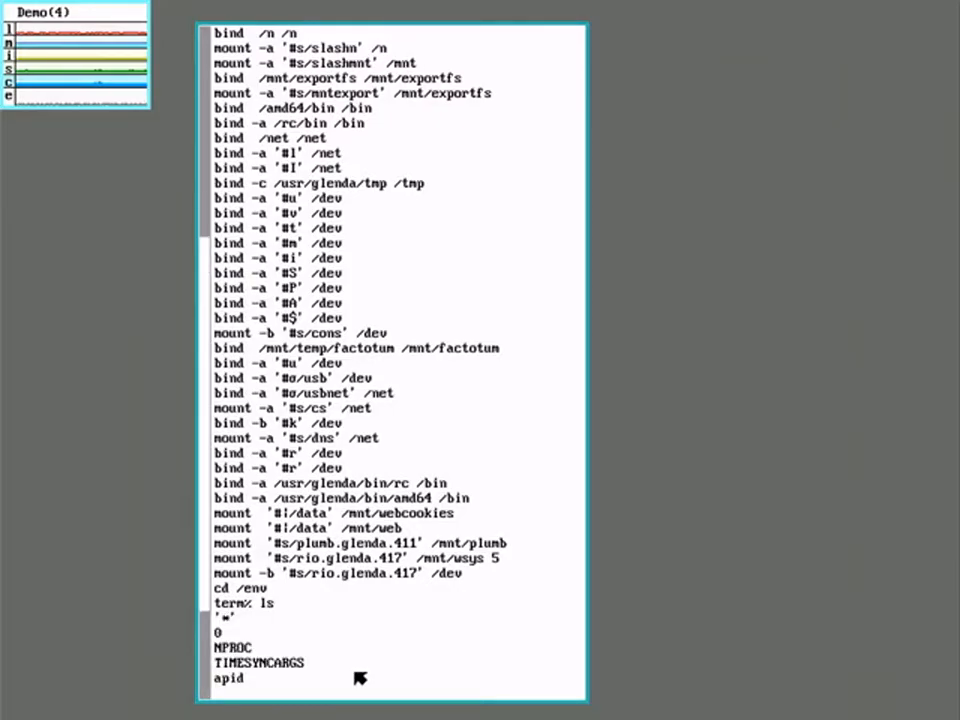
scroll("down", 3)
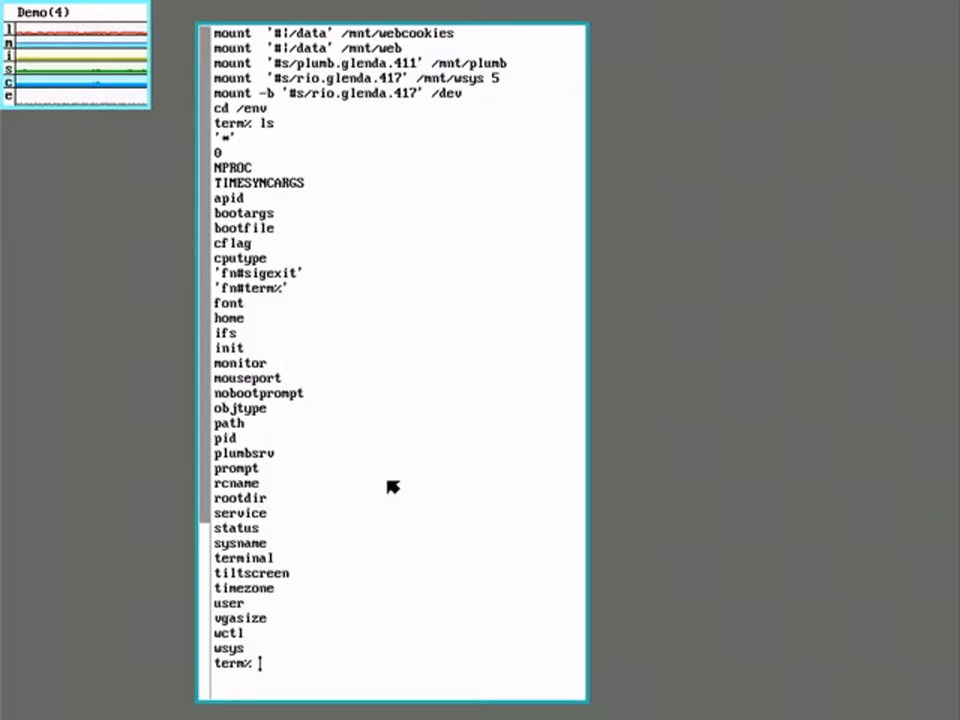
mouse_move(448, 388)
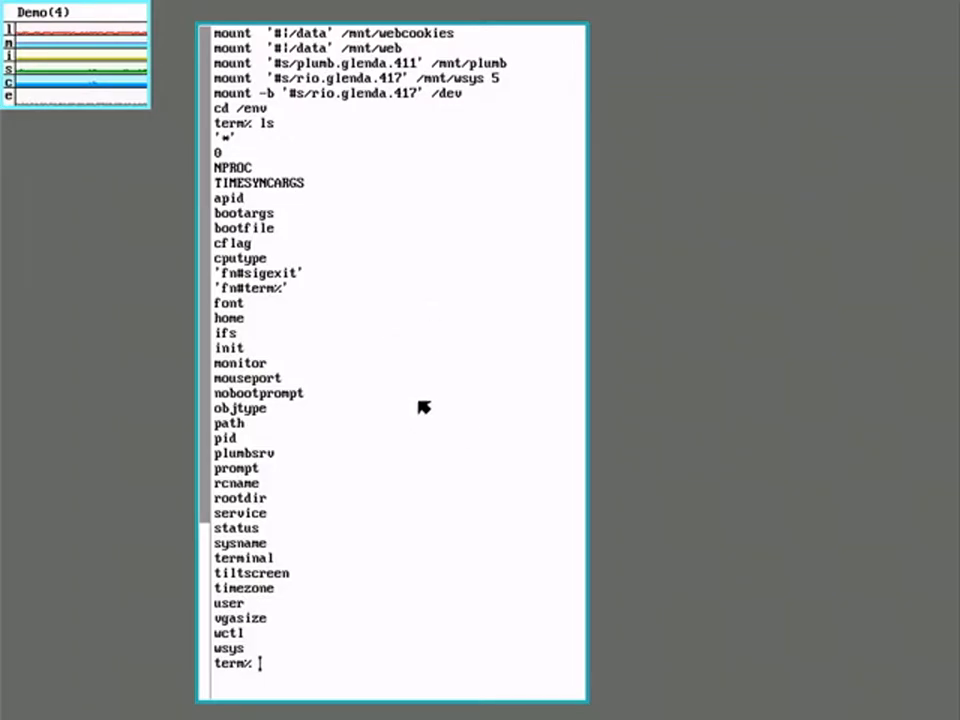
mouse_move(484, 308)
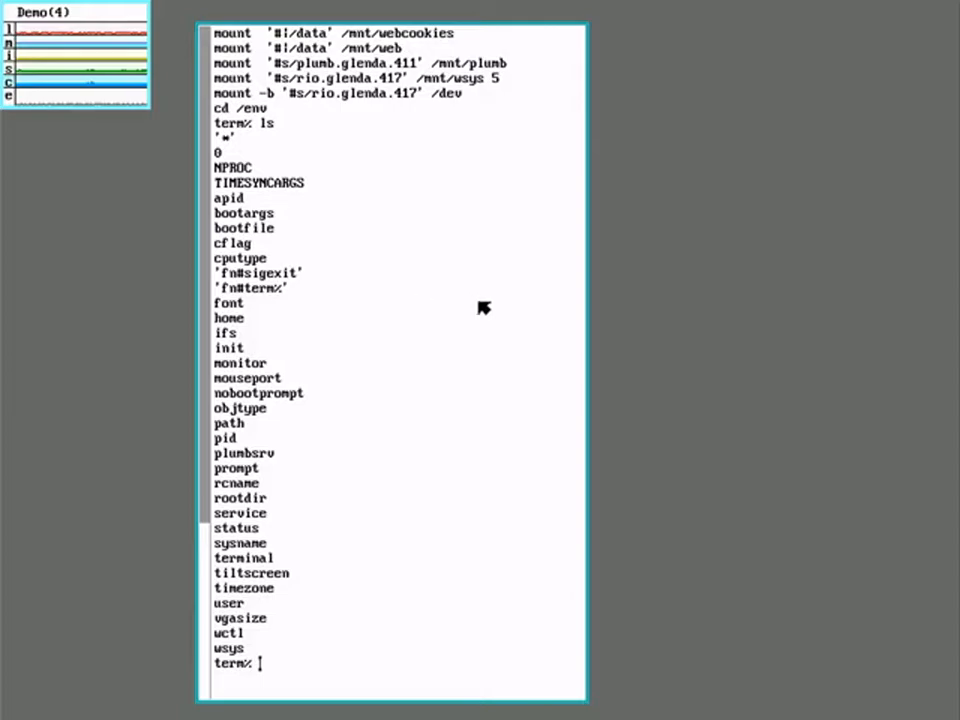
mouse_move(258, 452)
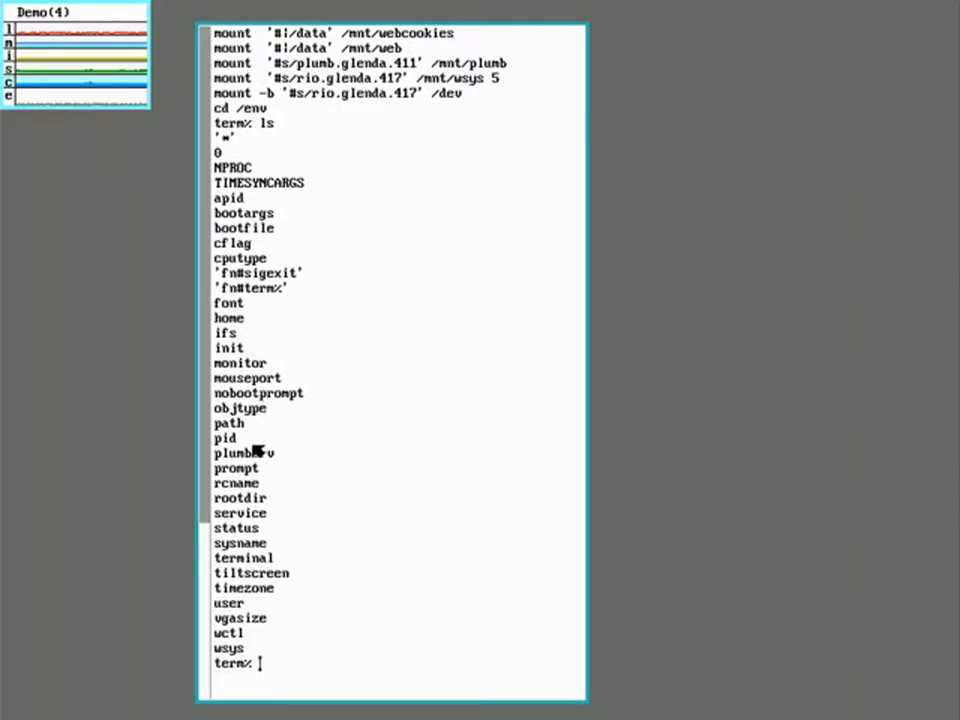
mouse_move(320, 602)
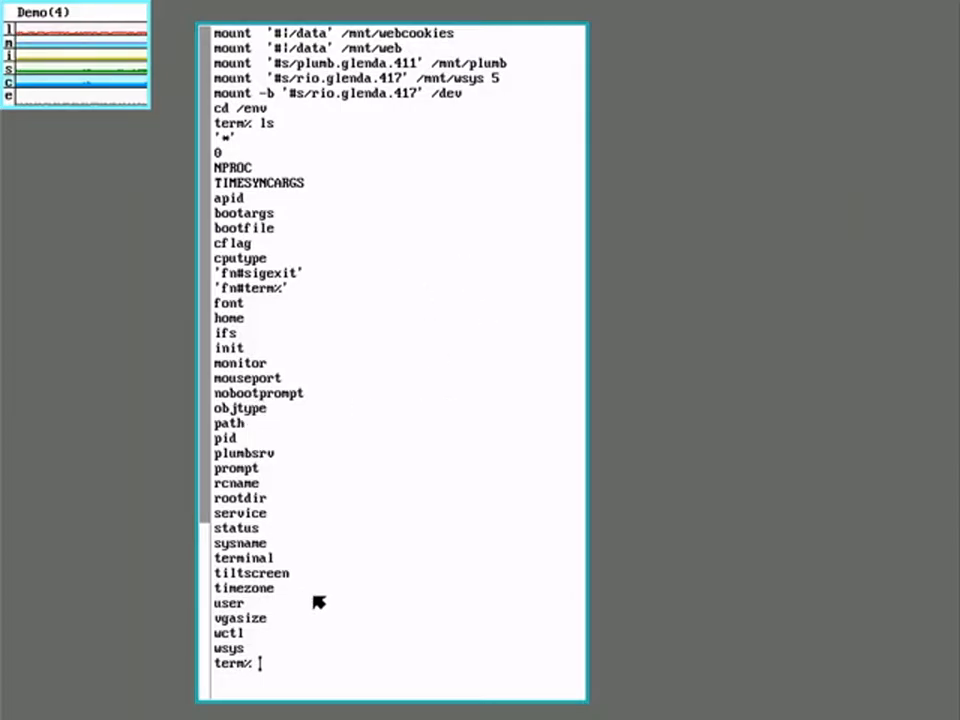
mouse_move(364, 670)
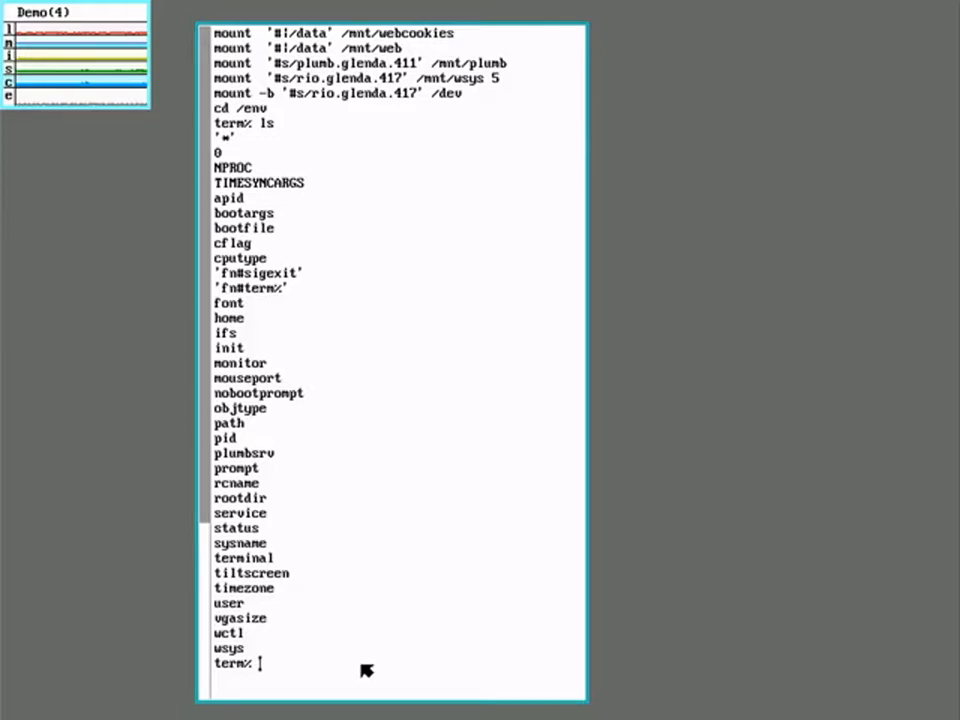
Print the path variable with 'cat path', showing /bin.
type("cat pat")
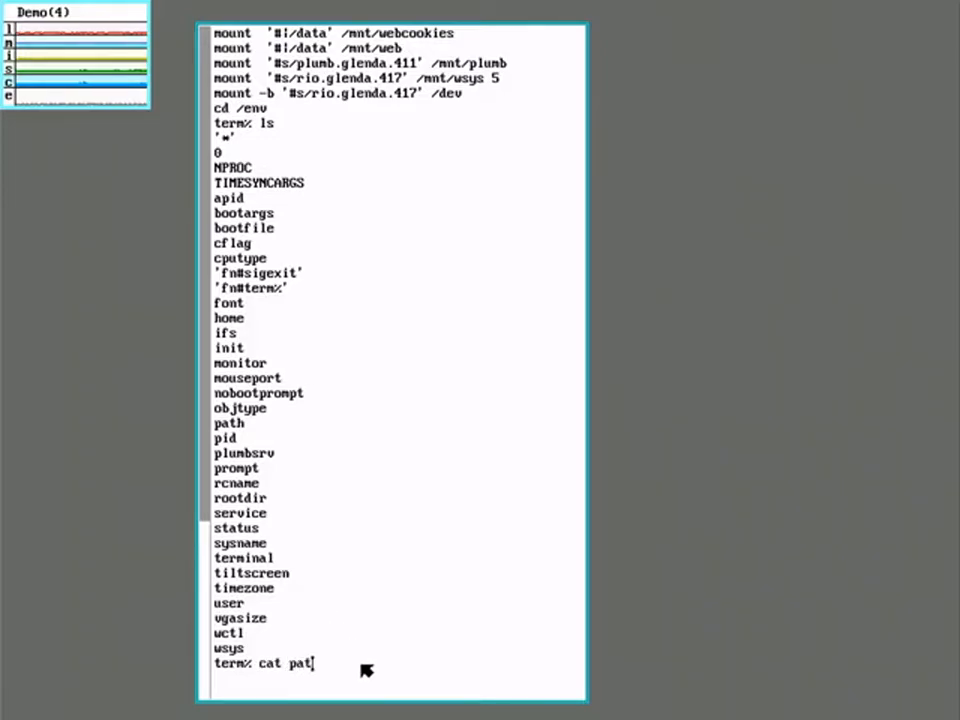
key("Return")
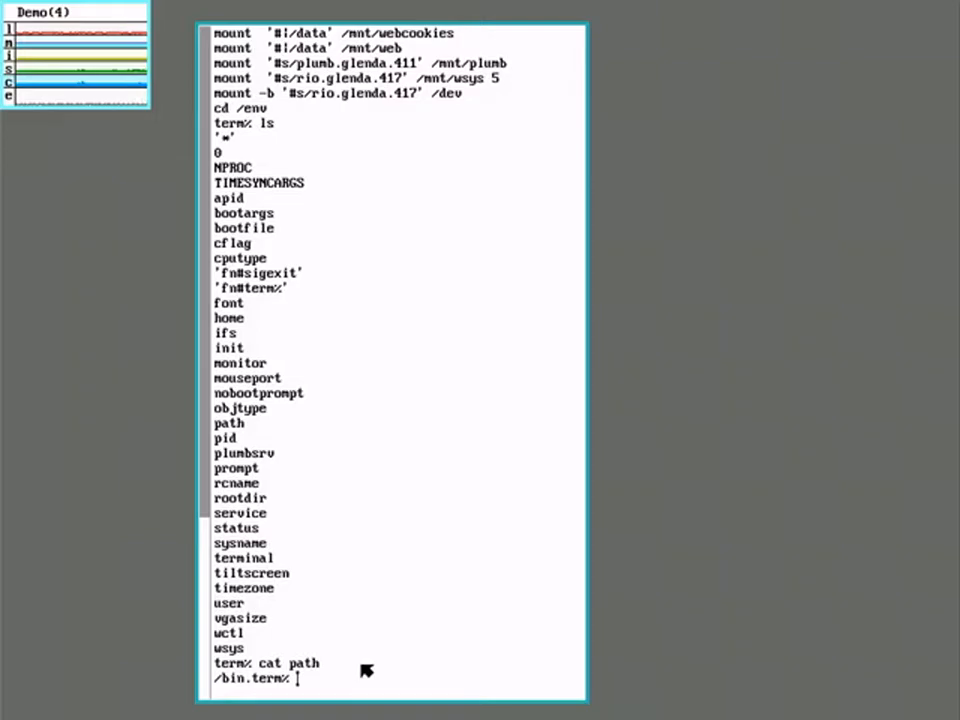
mouse_move(250, 690)
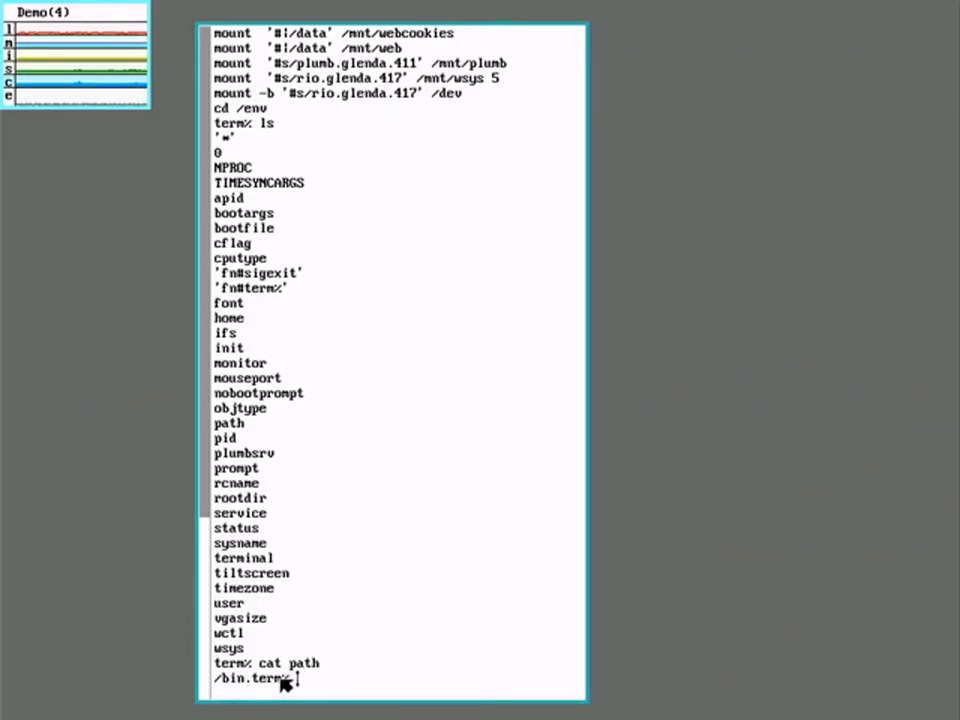
mouse_move(260, 684)
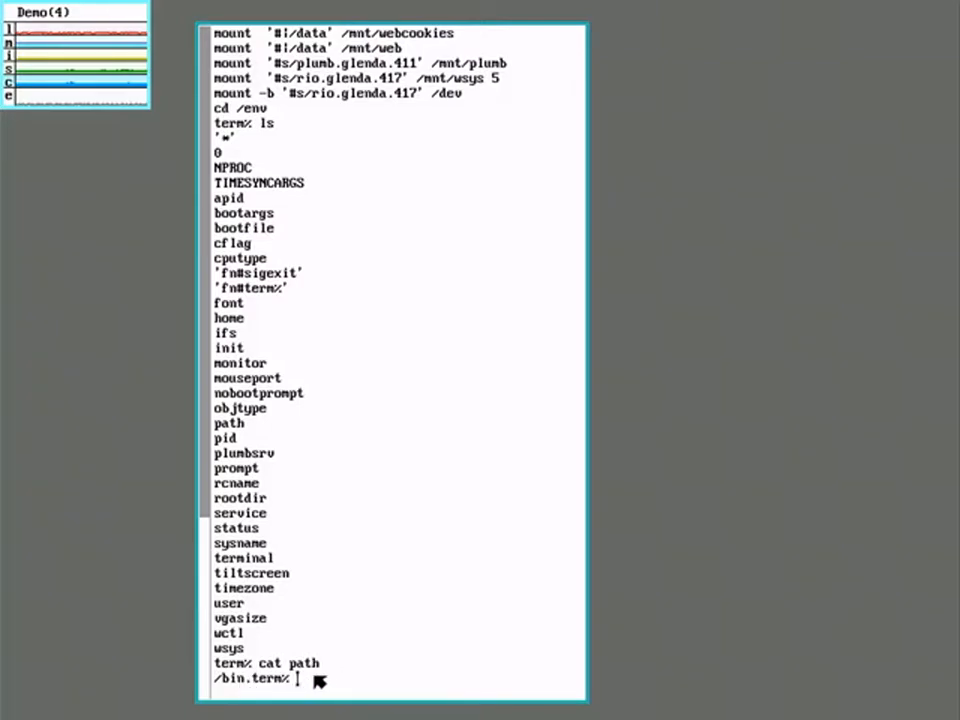
key("Return")
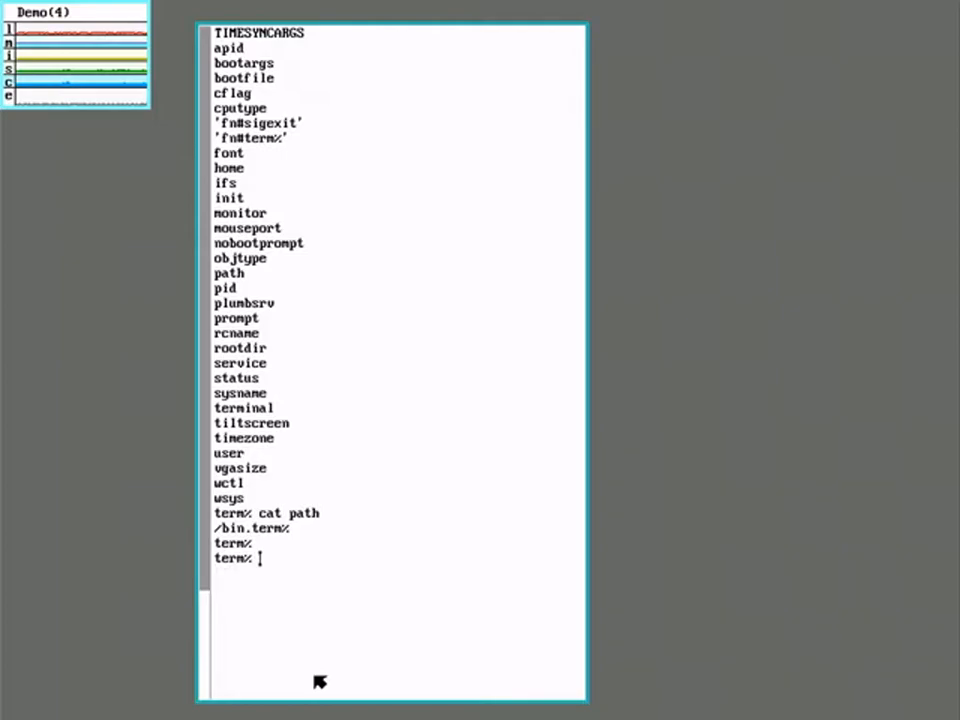
Print the system name Demo with 'cat sysname' and 'echo $sysname'.
type("cat")
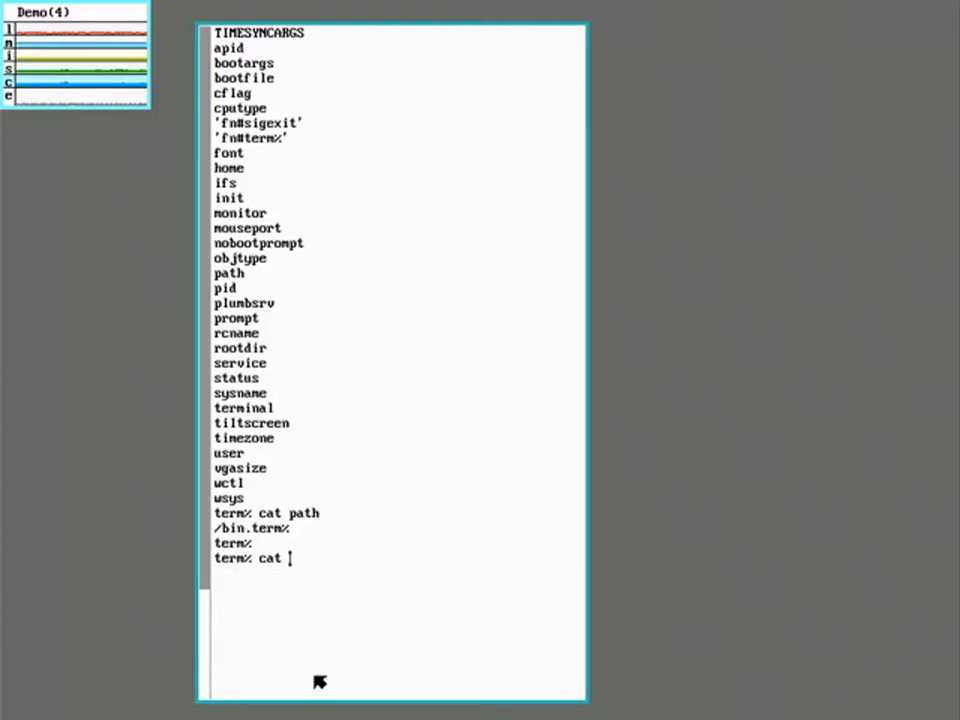
type("sysnam")
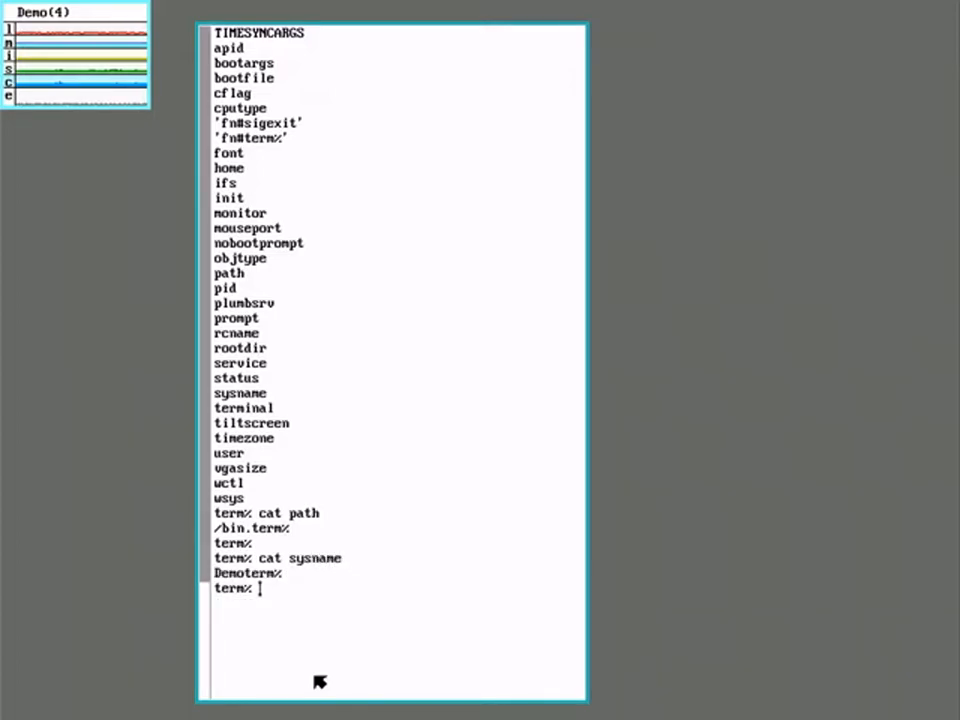
type("echo")
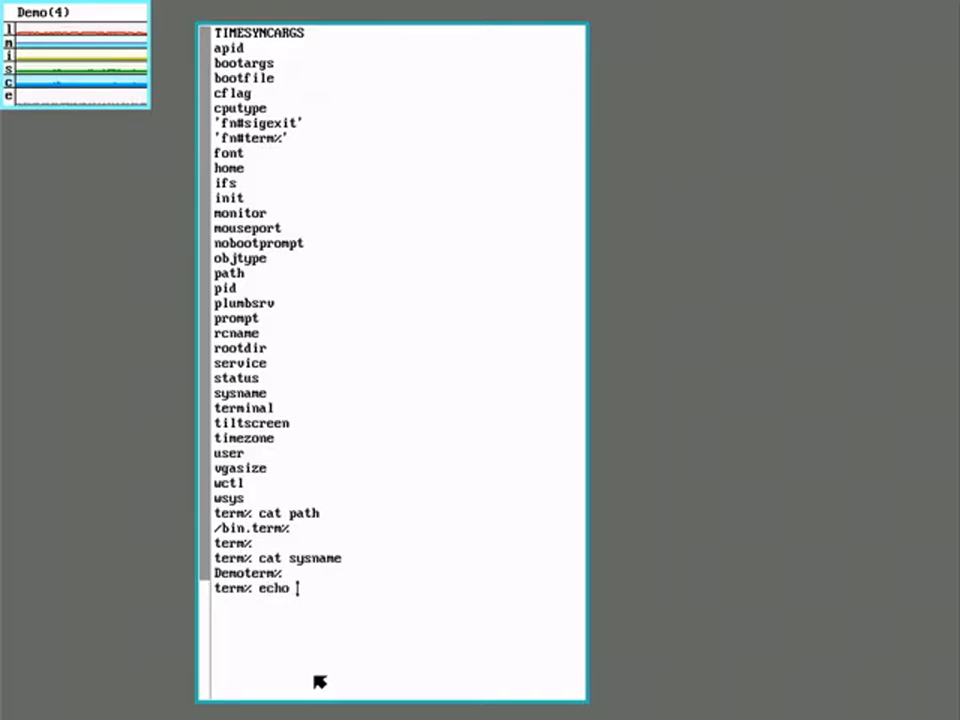
type("$")
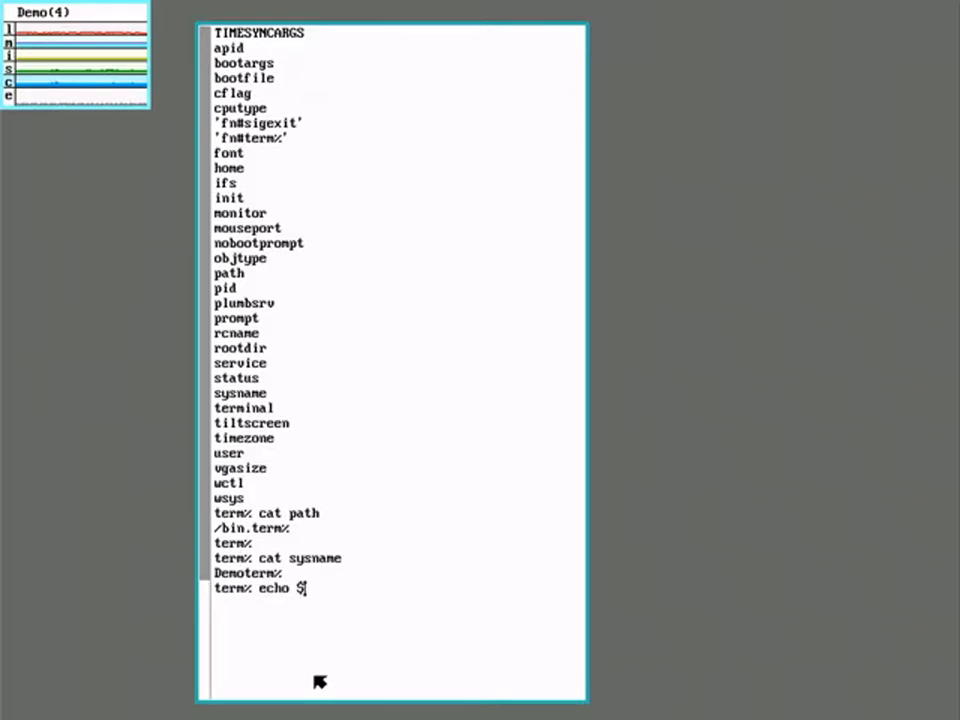
type("syname")
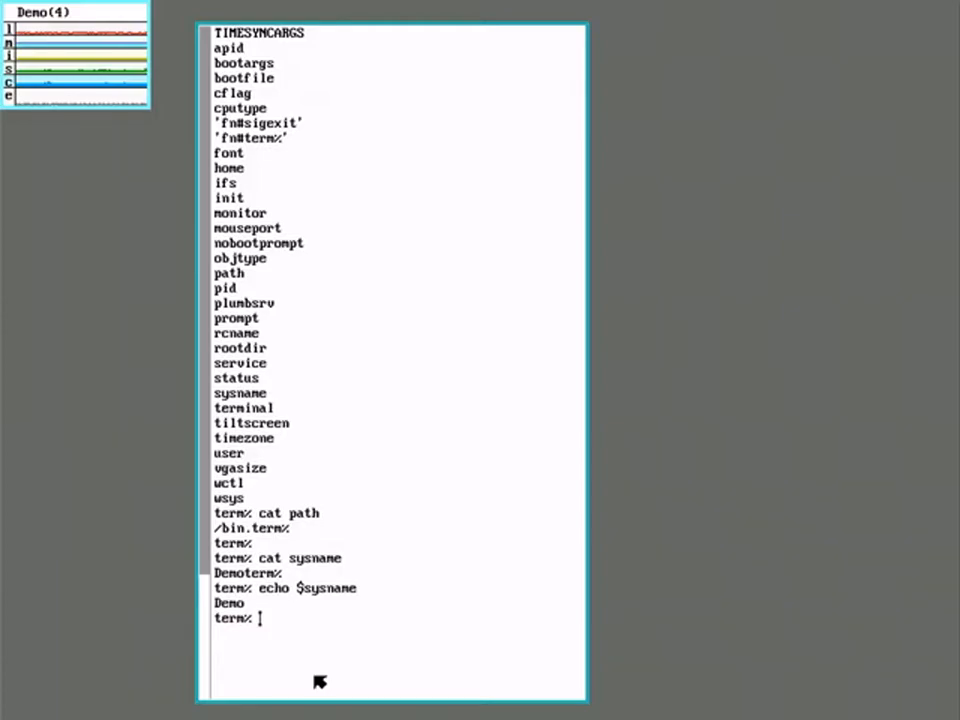
mouse_move(356, 656)
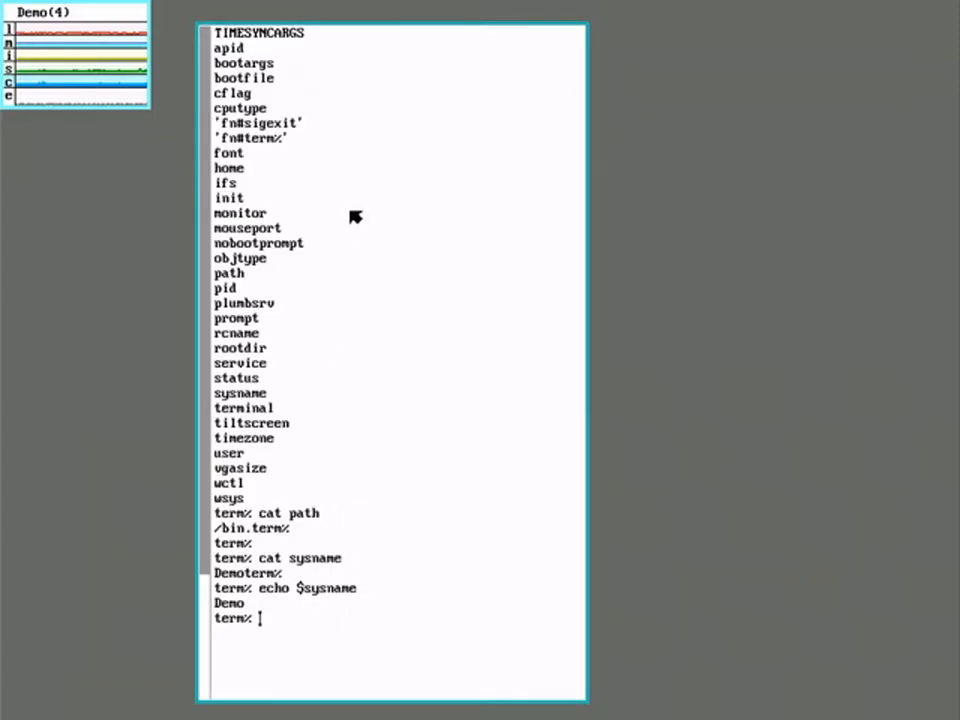
Set color=red and check the /env listing for the new color entry.
type("color")
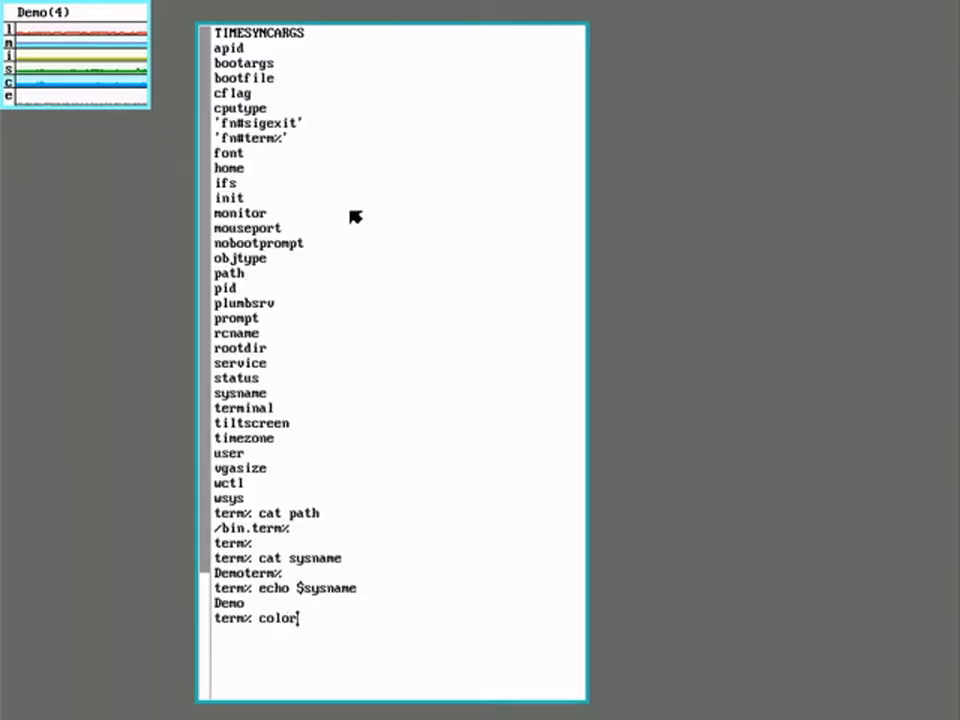
type("=red")
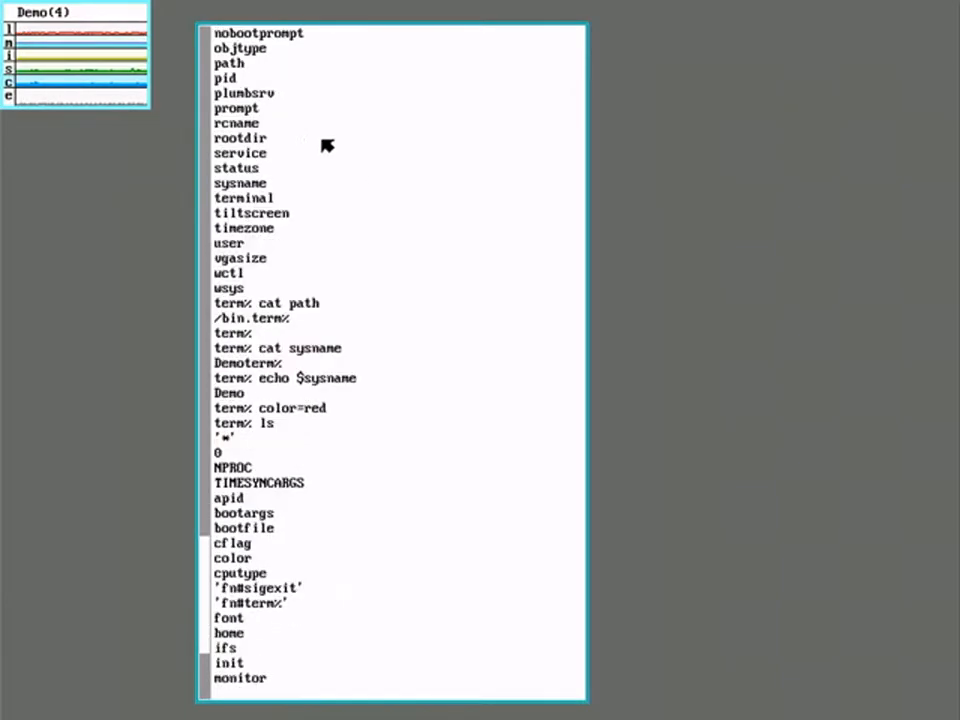
scroll("down", 3)
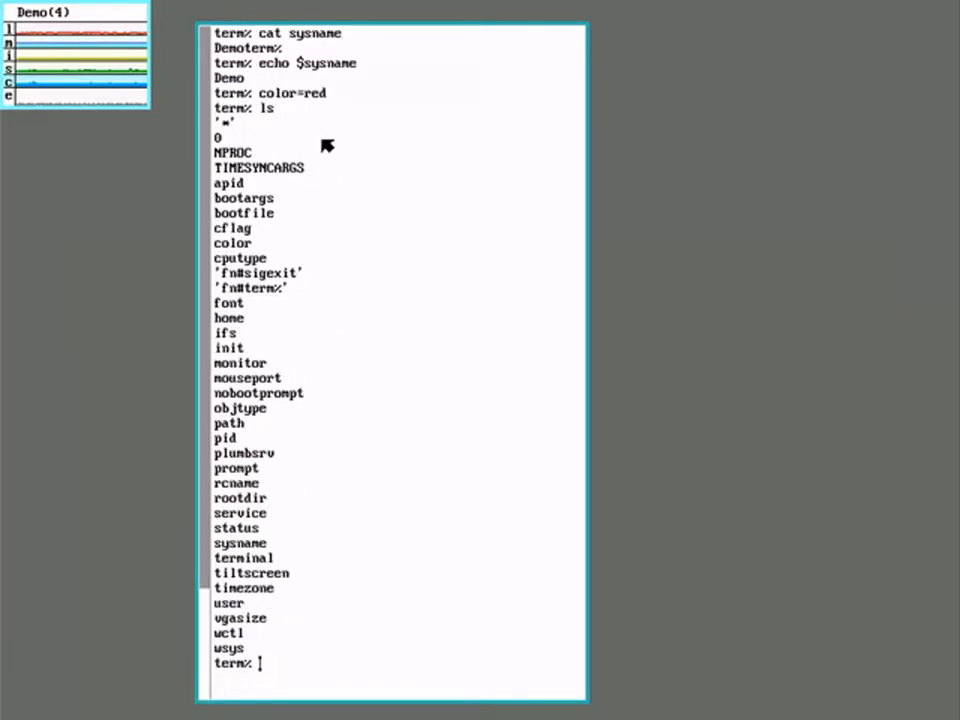
mouse_move(256, 250)
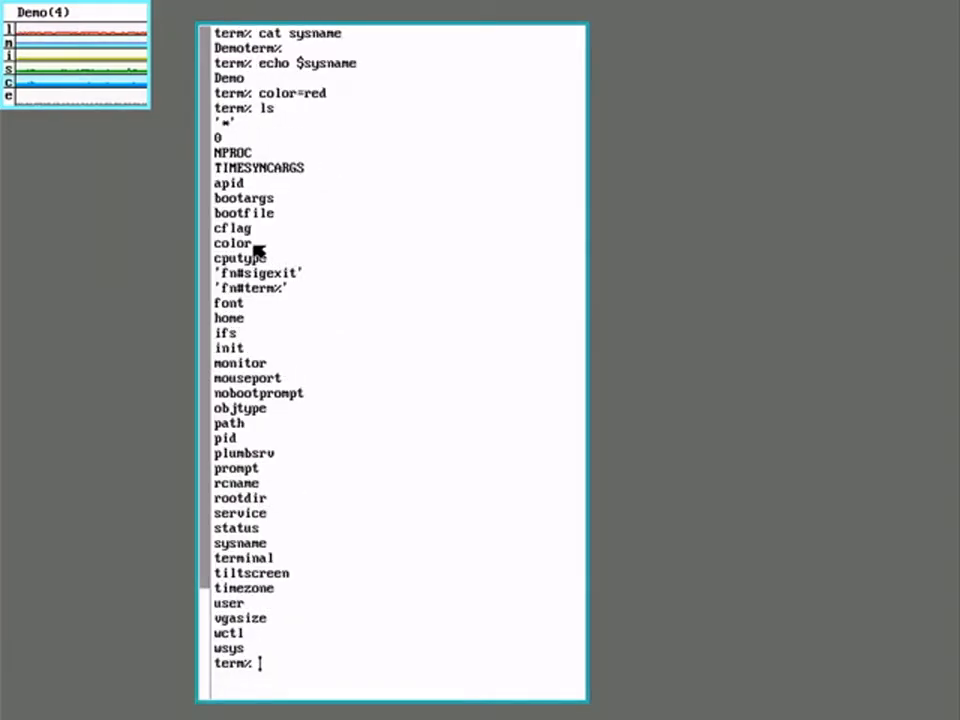
mouse_move(636, 64)
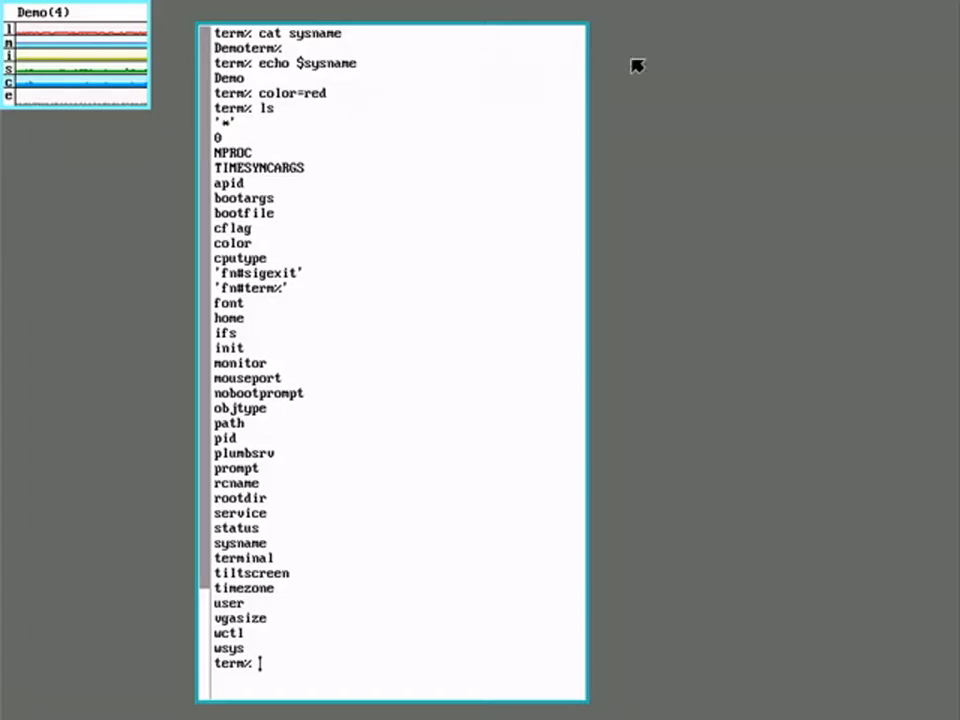
mouse_move(612, 8)
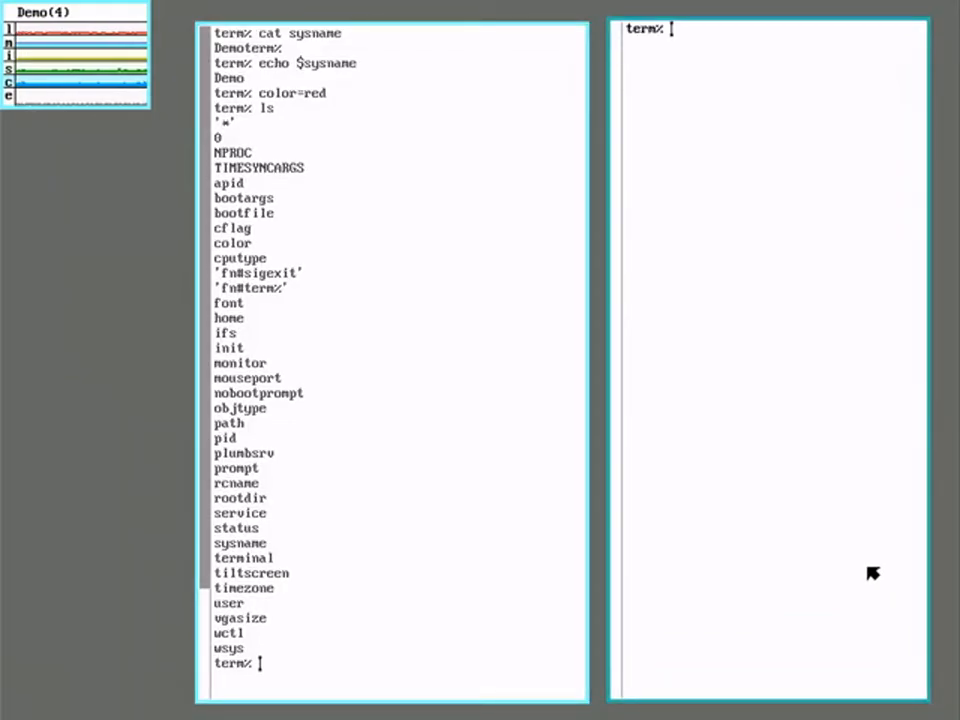
Run 'ls /env' in the second terminal, listing the variables by full path.
type("ls /de")
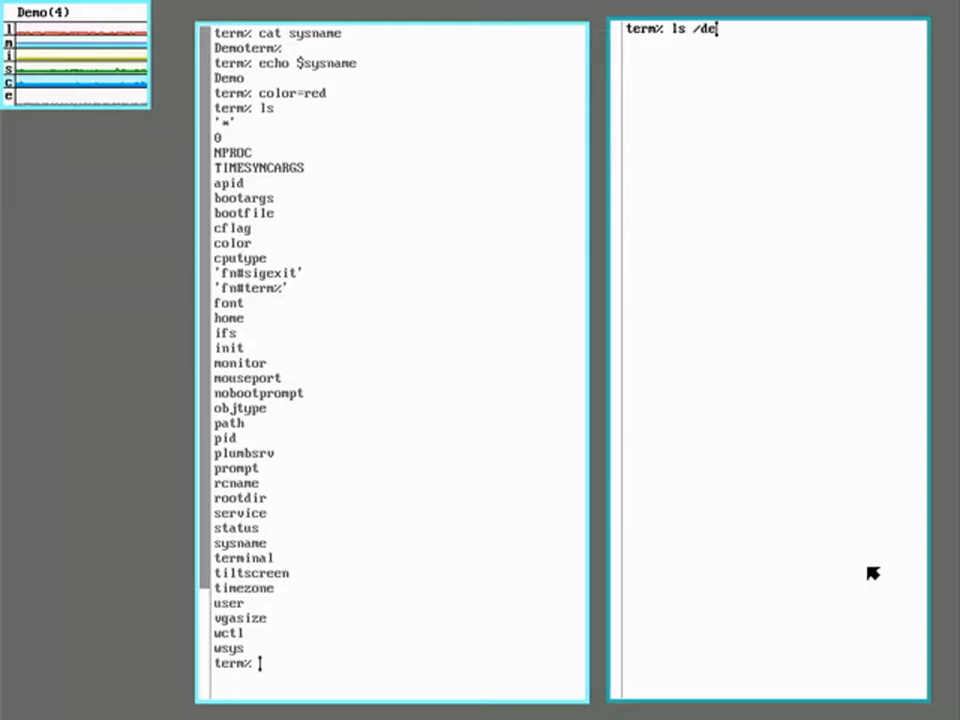
type("nv")
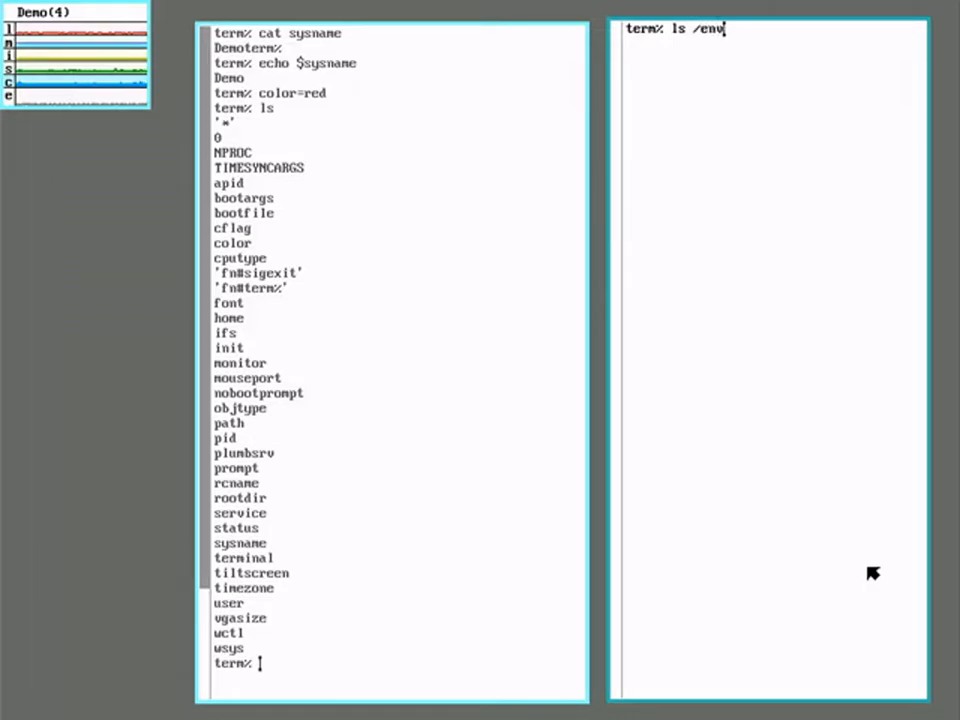
key("Return")
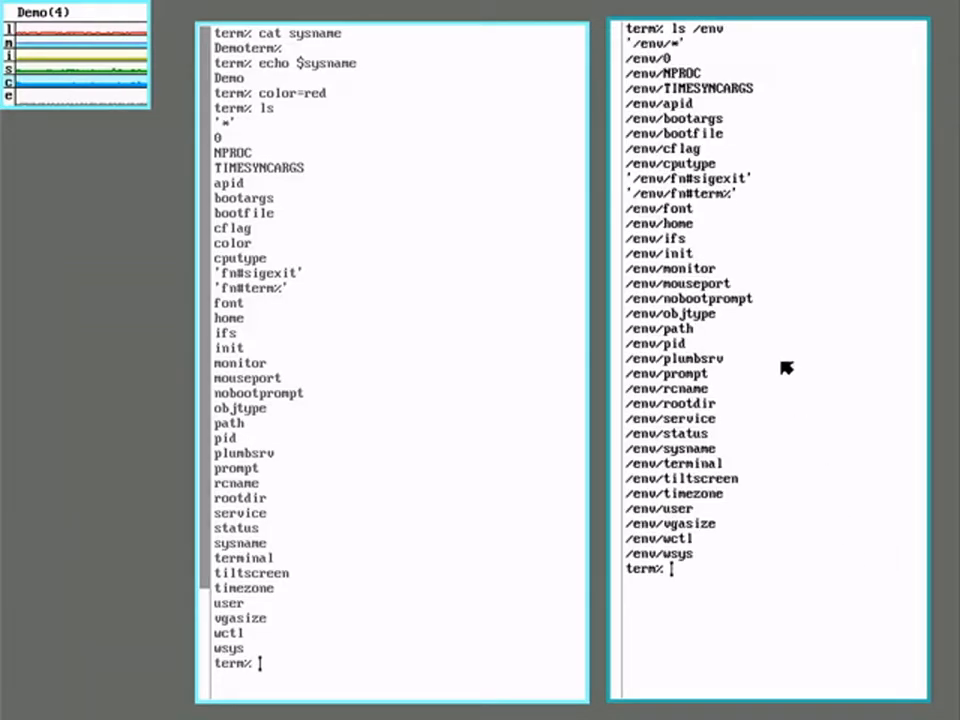
mouse_move(664, 120)
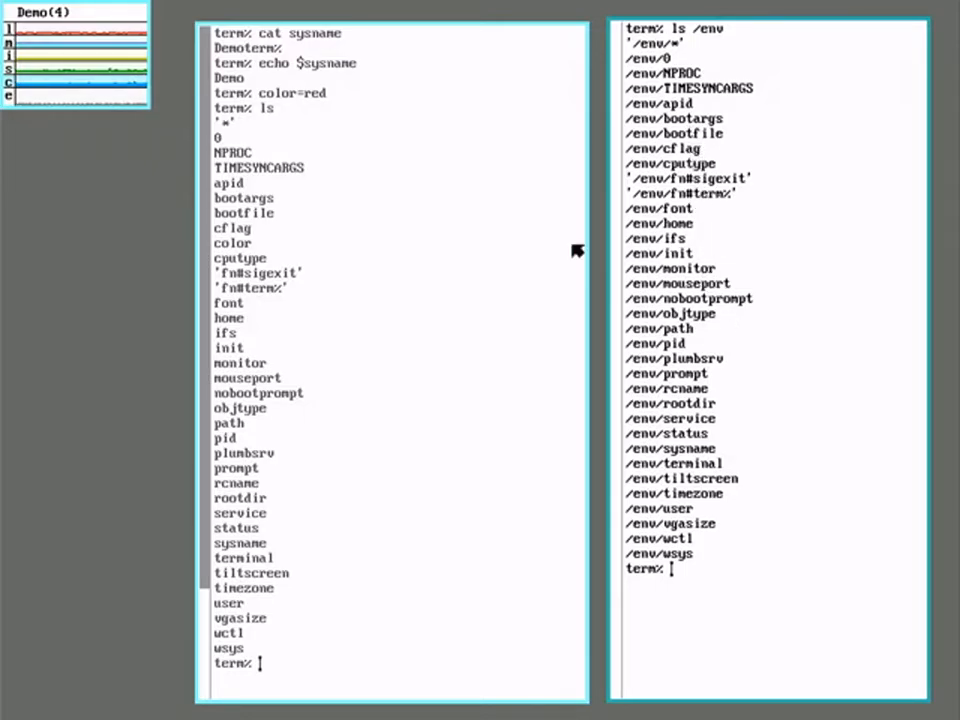
mouse_move(656, 256)
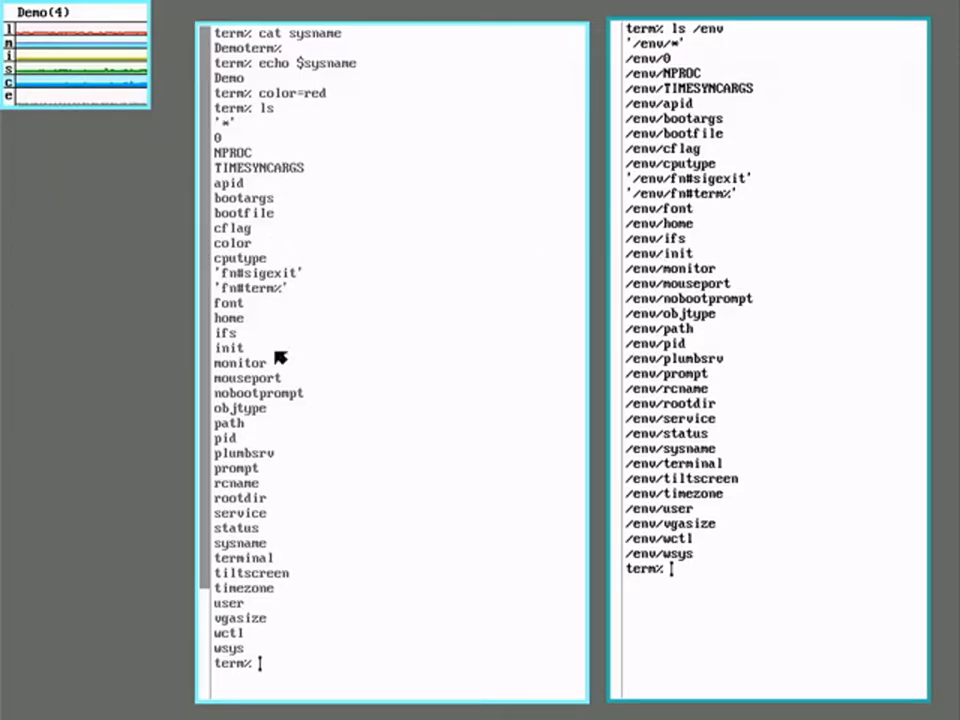
mouse_move(738, 302)
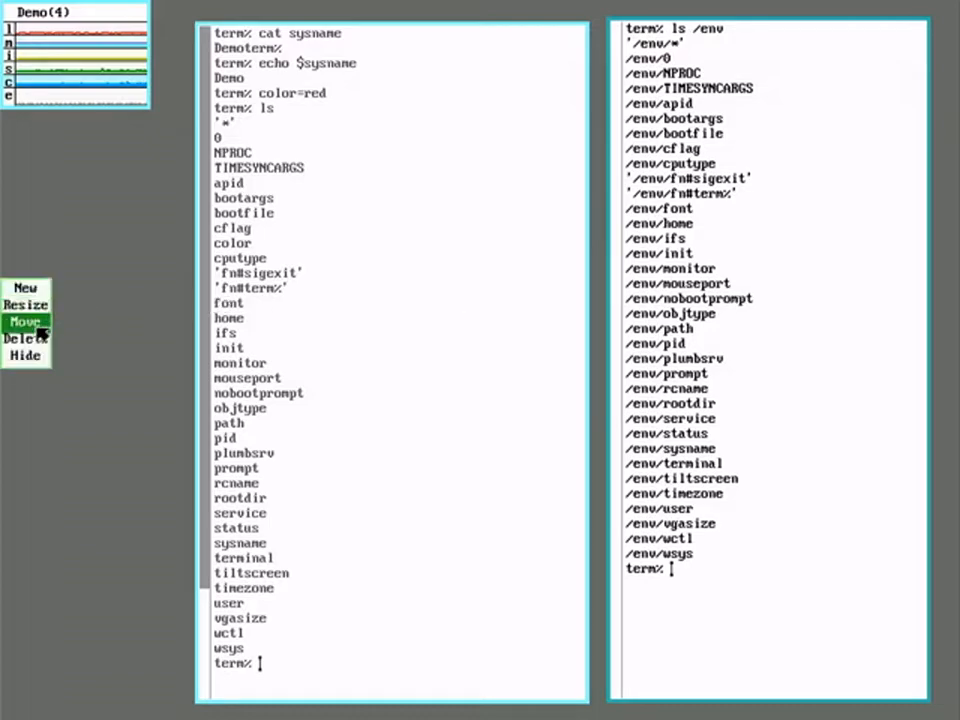
Delete the old terminal windows and sweep out a new large one.
left_click(28, 338)
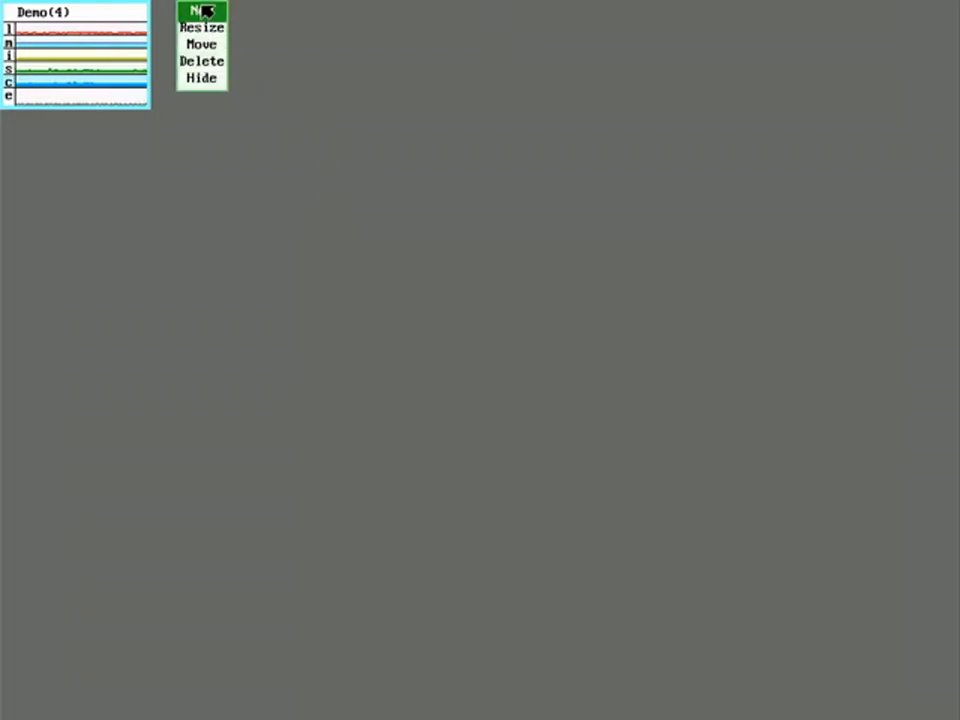
left_click(202, 28)
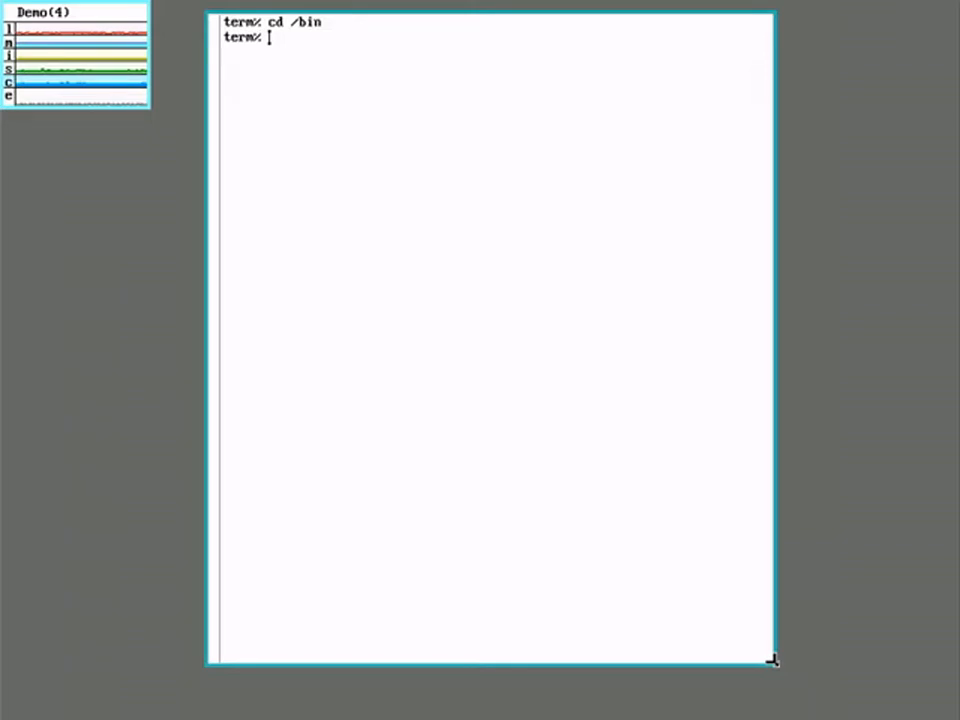
Run 'lc' in /bin to list the commands in columns and scroll the output.
type("lc")
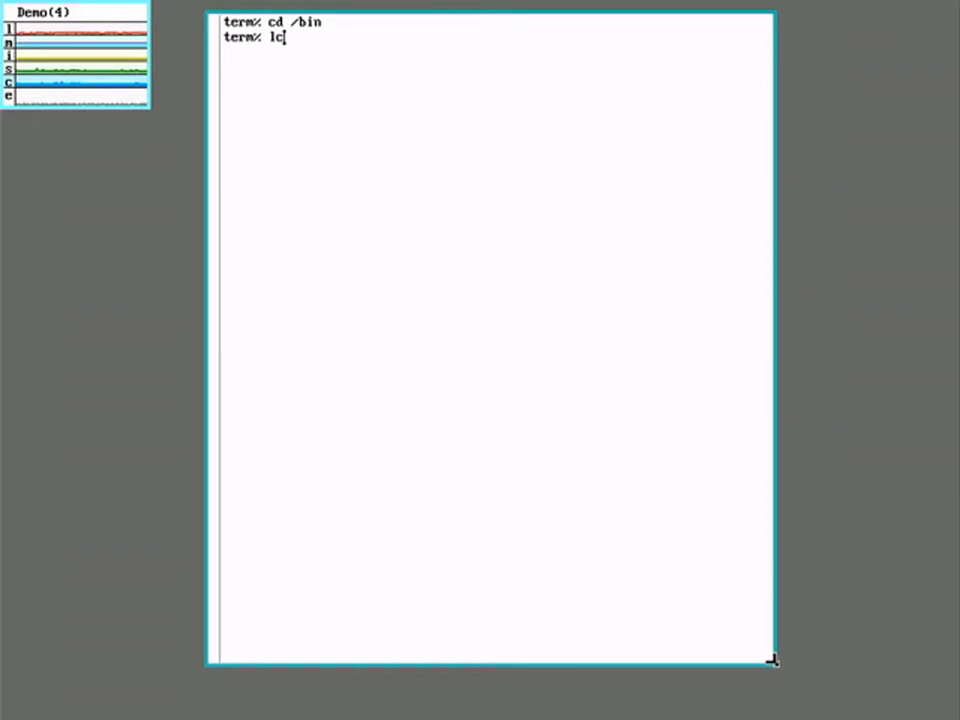
key("Return")
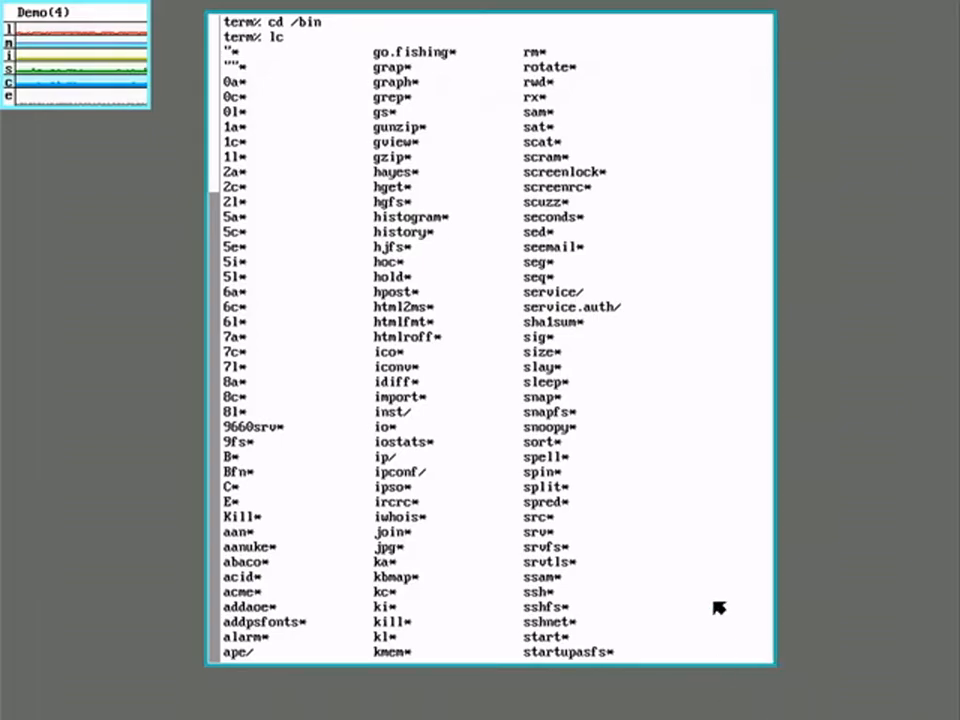
mouse_move(240, 204)
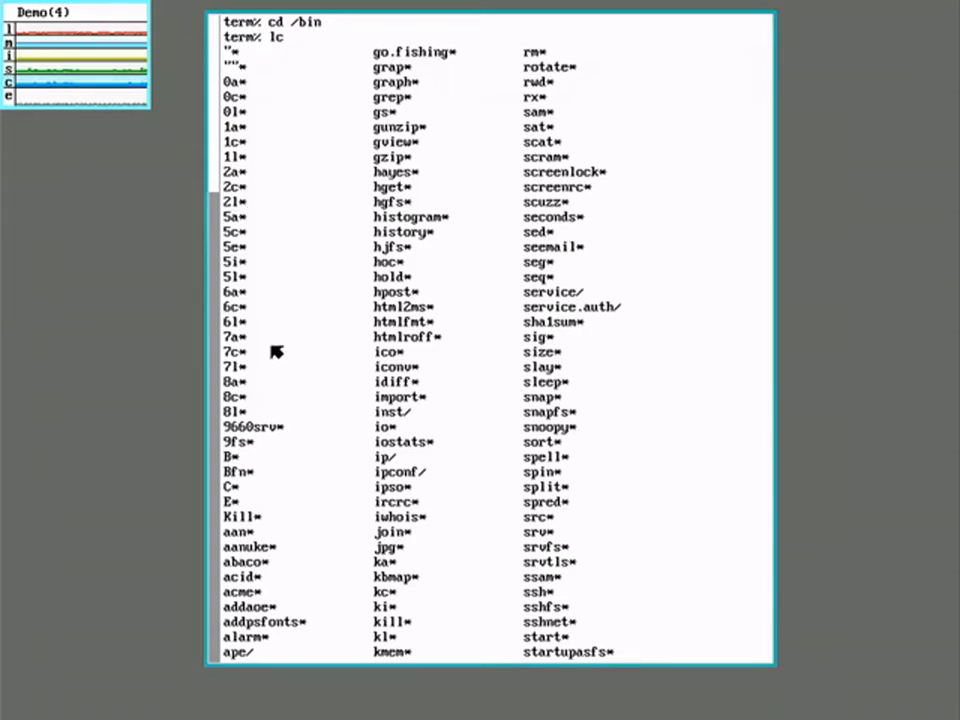
scroll("down", 3)
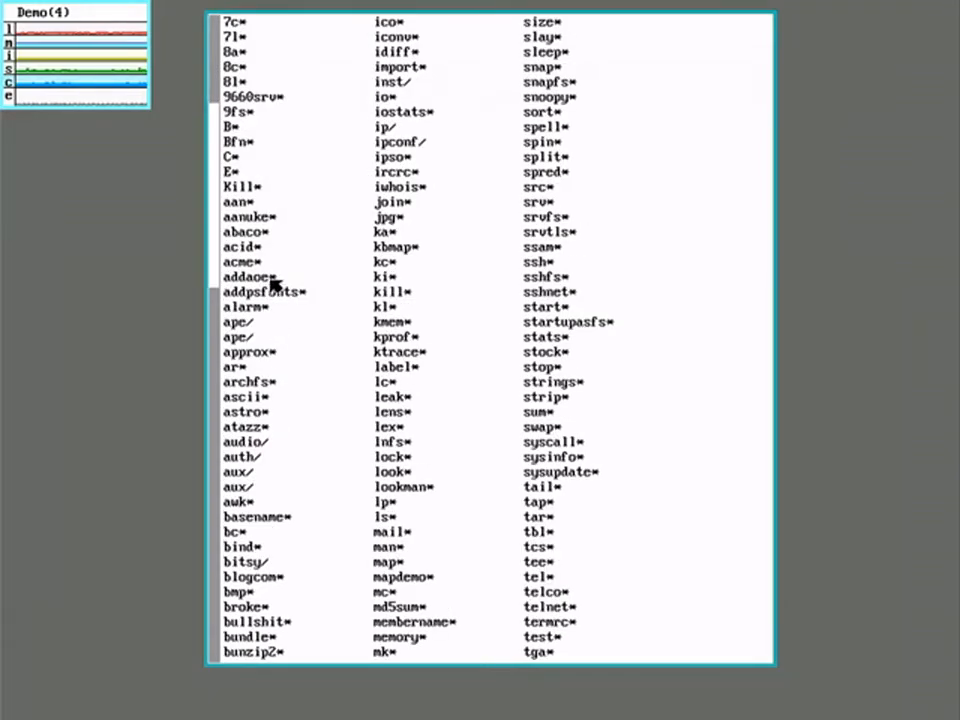
mouse_move(280, 472)
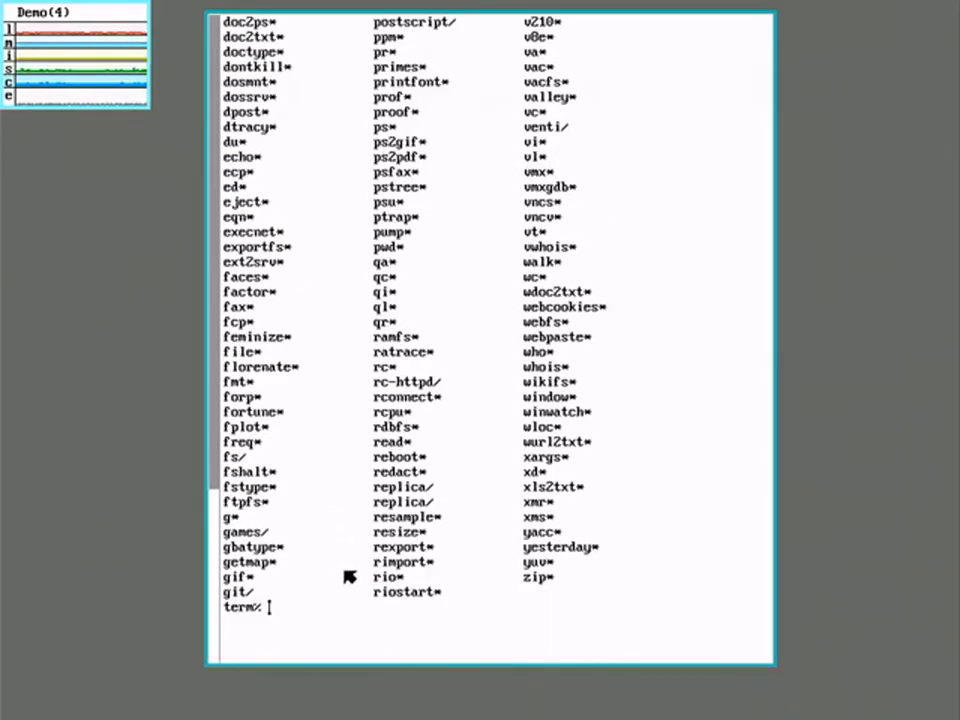
mouse_move(444, 618)
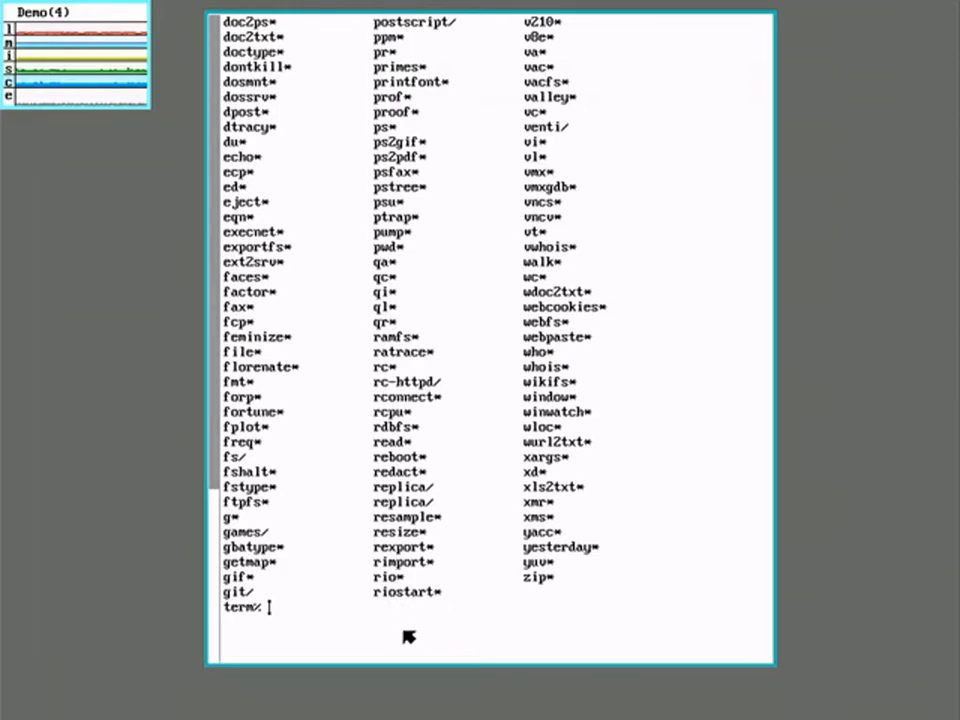
type("ping")
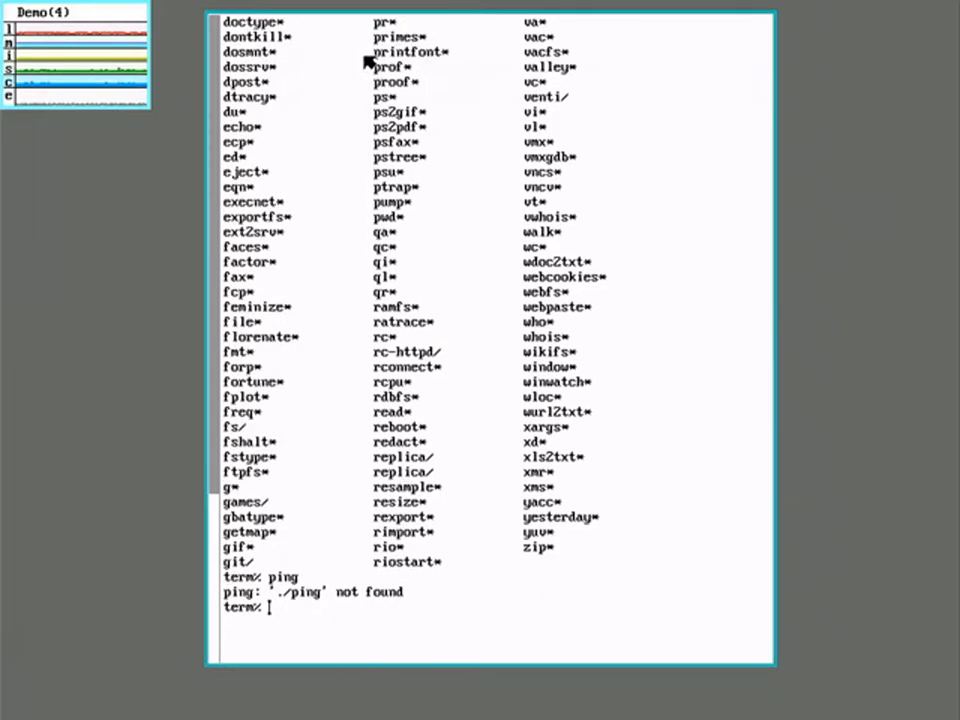
scroll("down", 3)
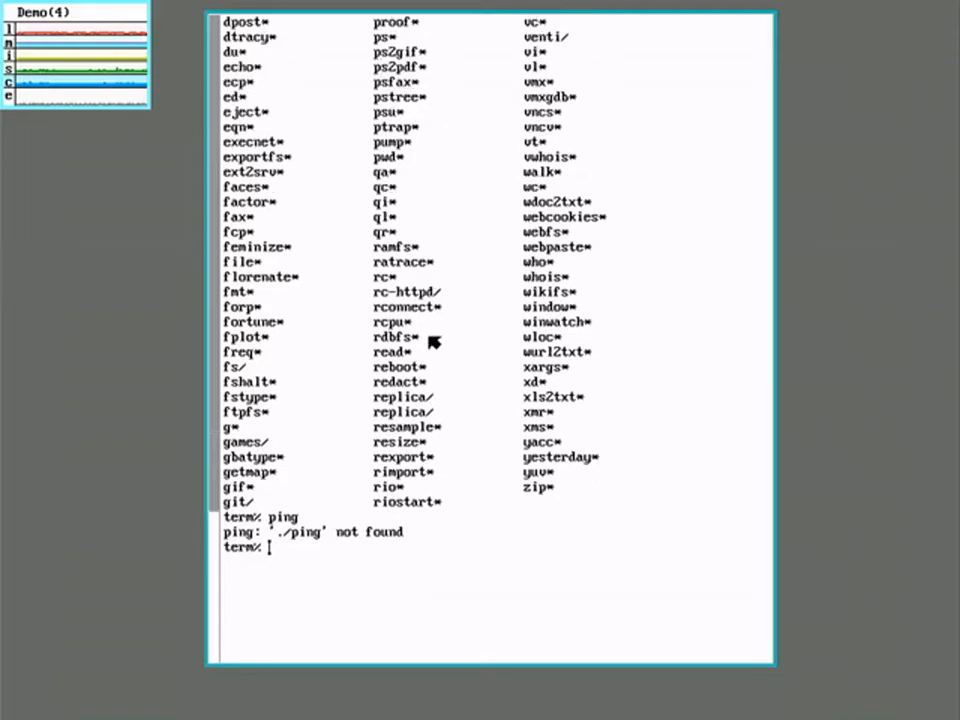
mouse_move(476, 590)
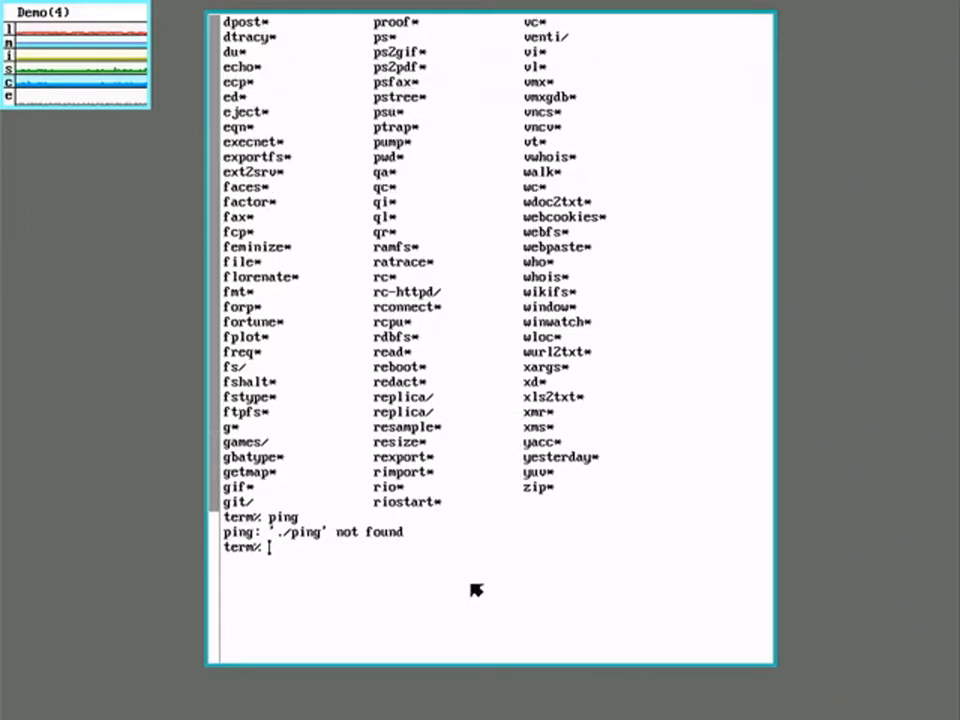
mouse_move(410, 270)
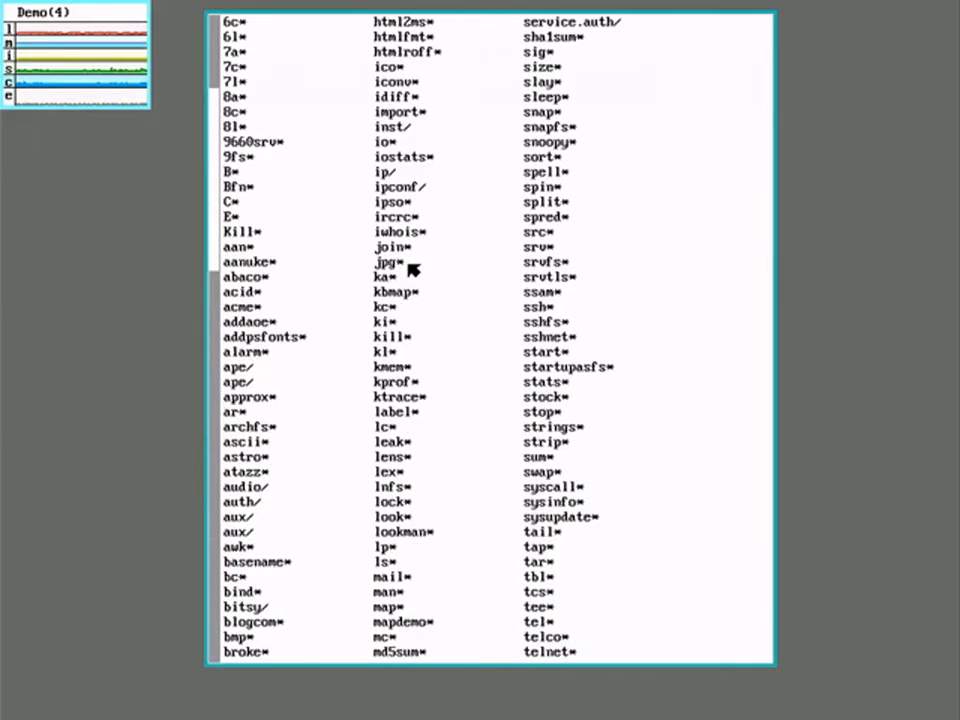
scroll("down", 3)
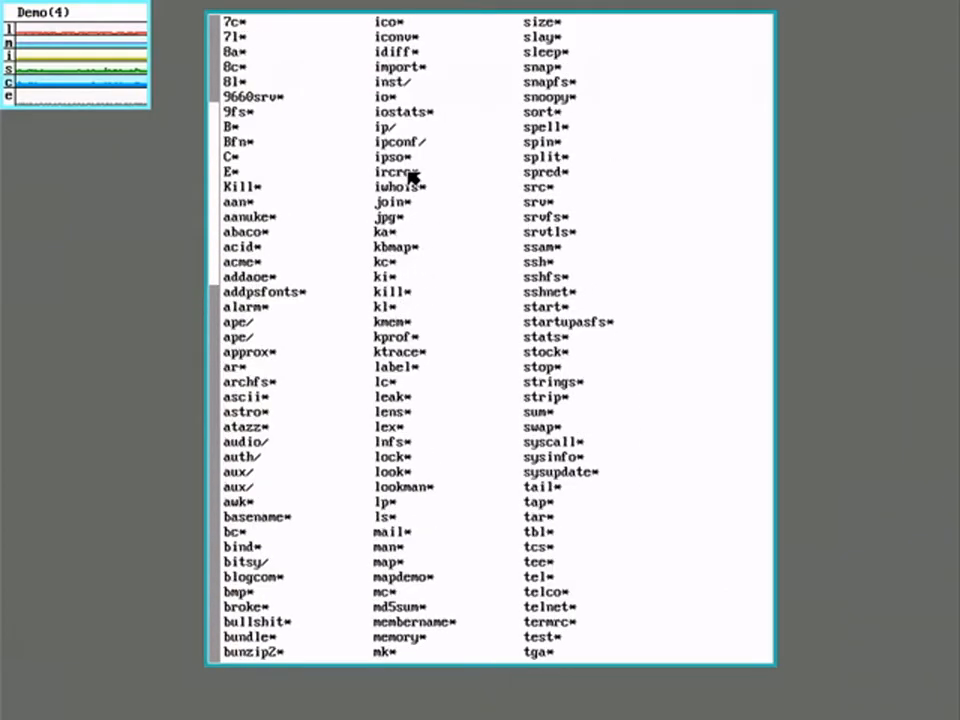
mouse_move(390, 138)
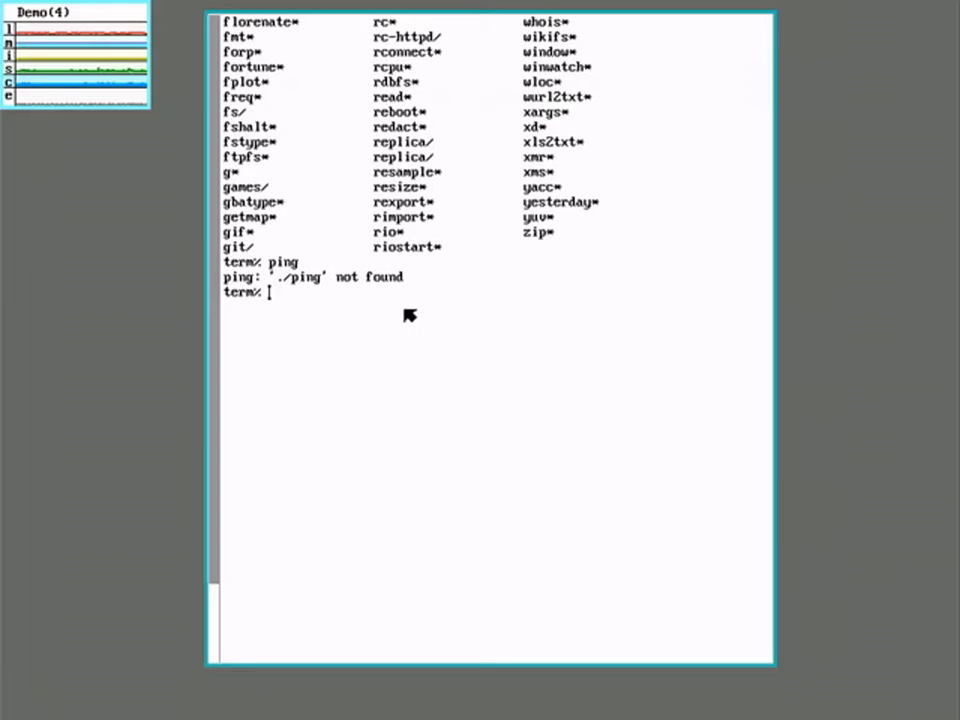
Run 'lc ip' to list the /bin/ip commands, including ping.
type("lc ip")
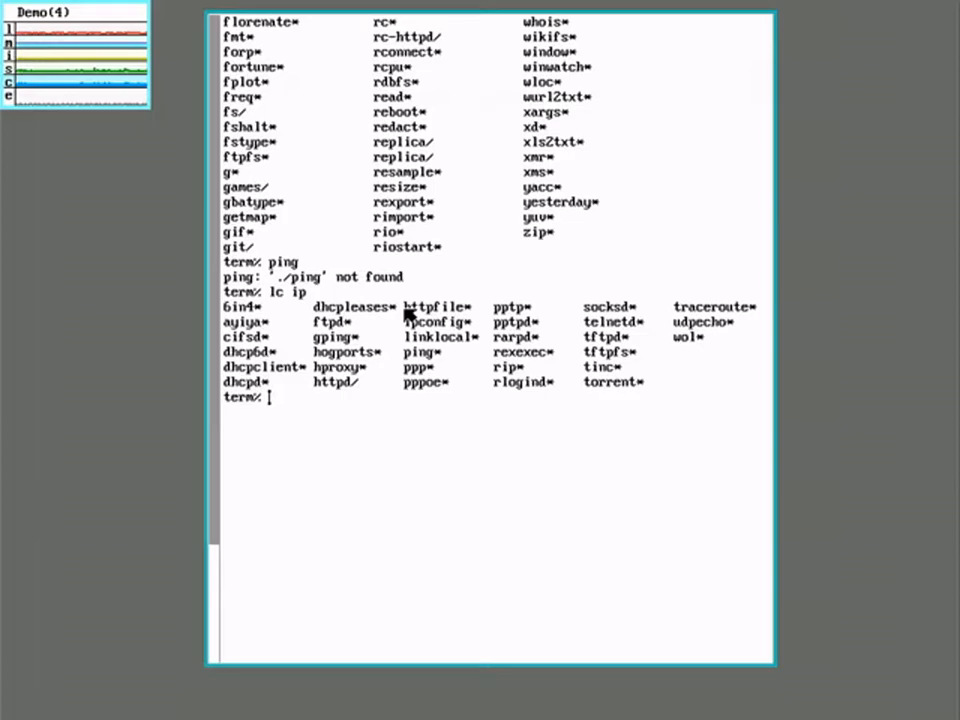
mouse_move(290, 320)
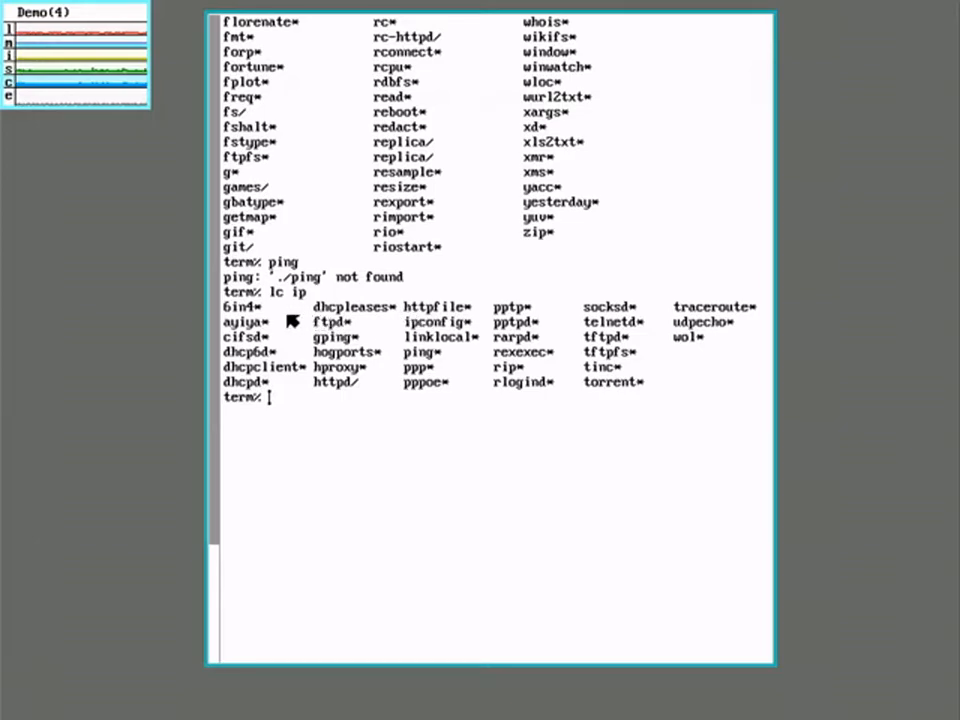
mouse_move(436, 360)
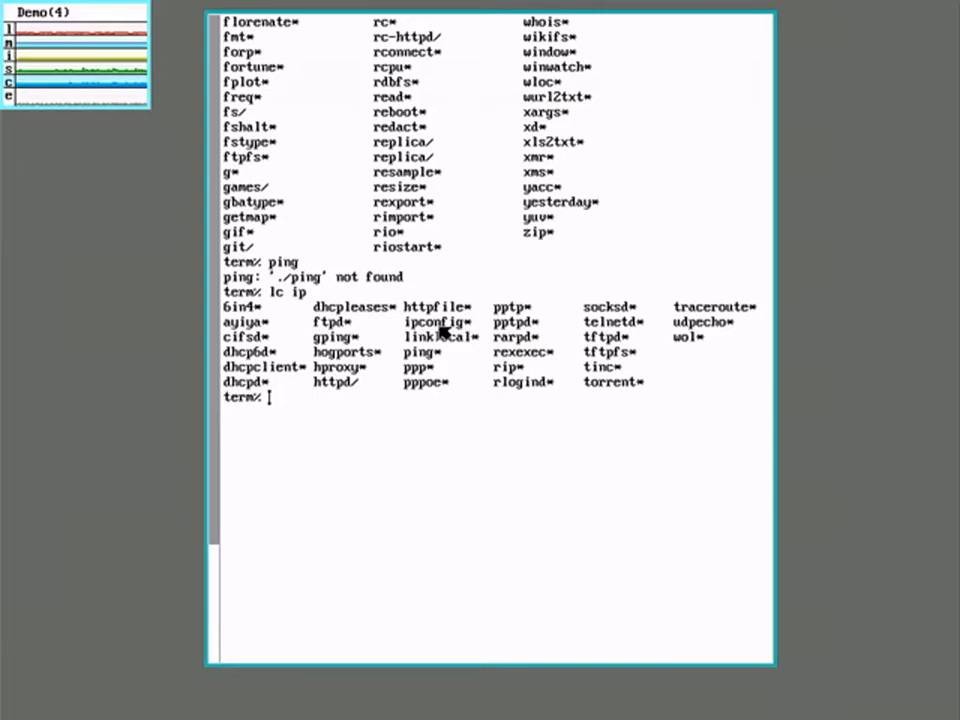
mouse_move(470, 376)
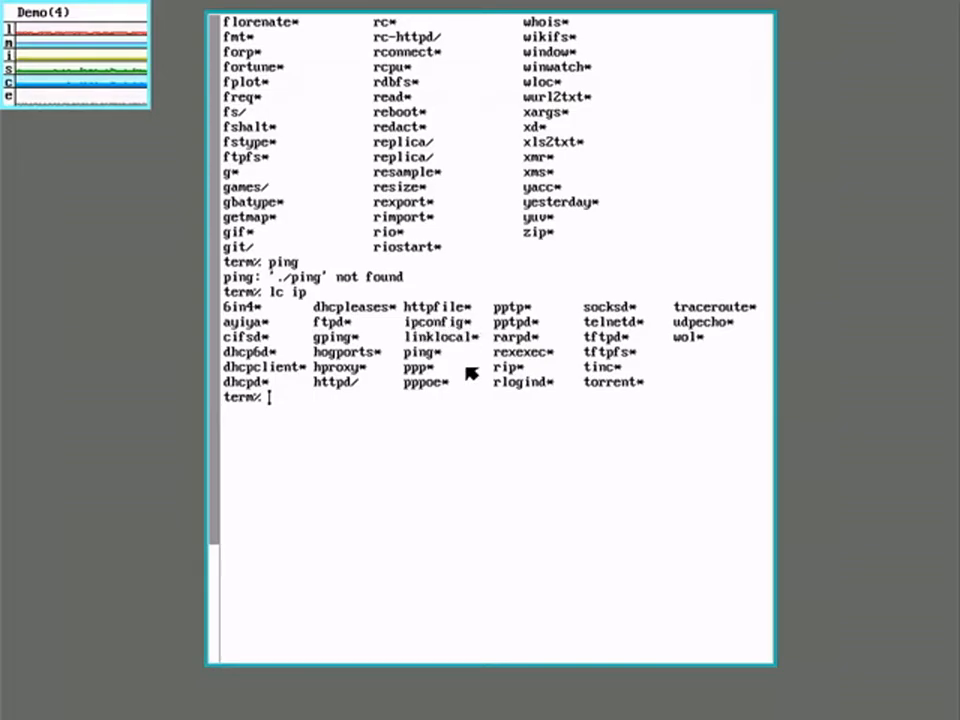
mouse_move(442, 442)
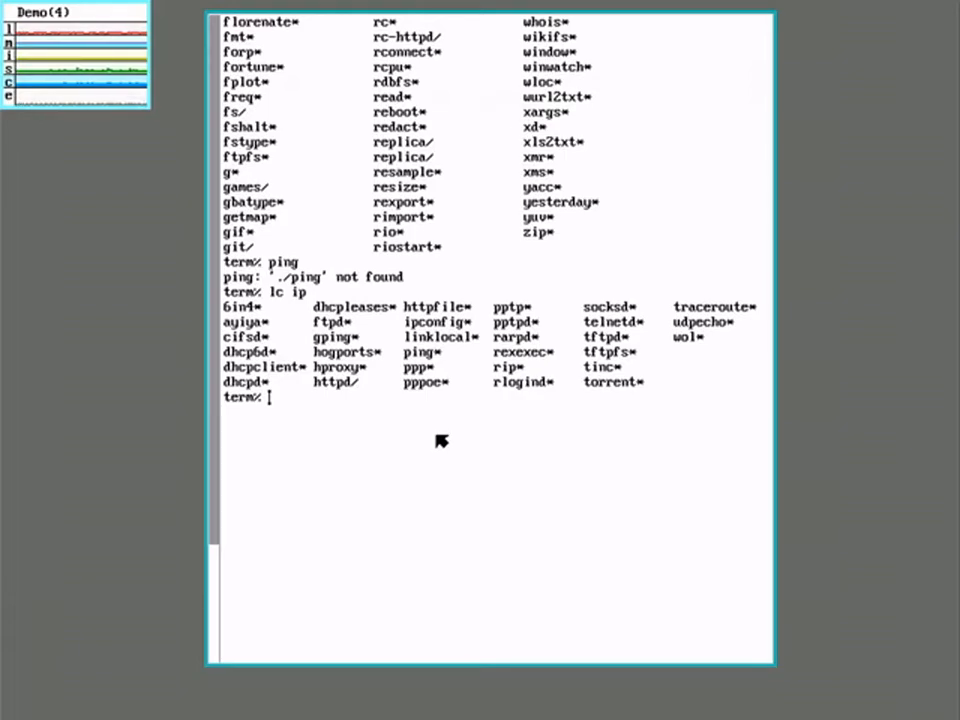
type("ip/")
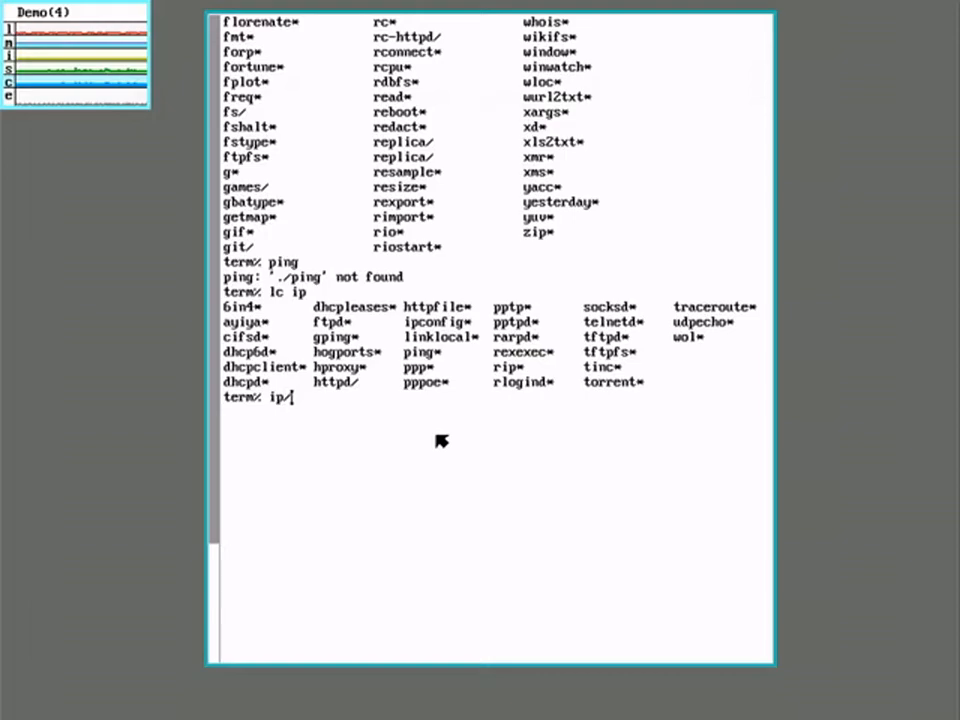
type("/ping www")
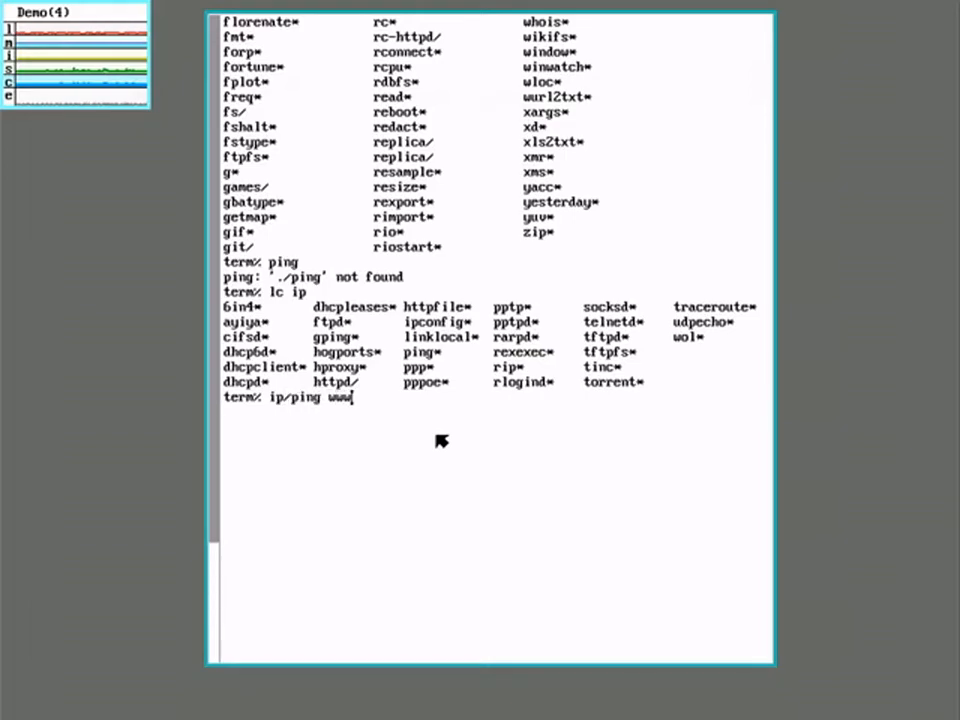
type(".google.com")
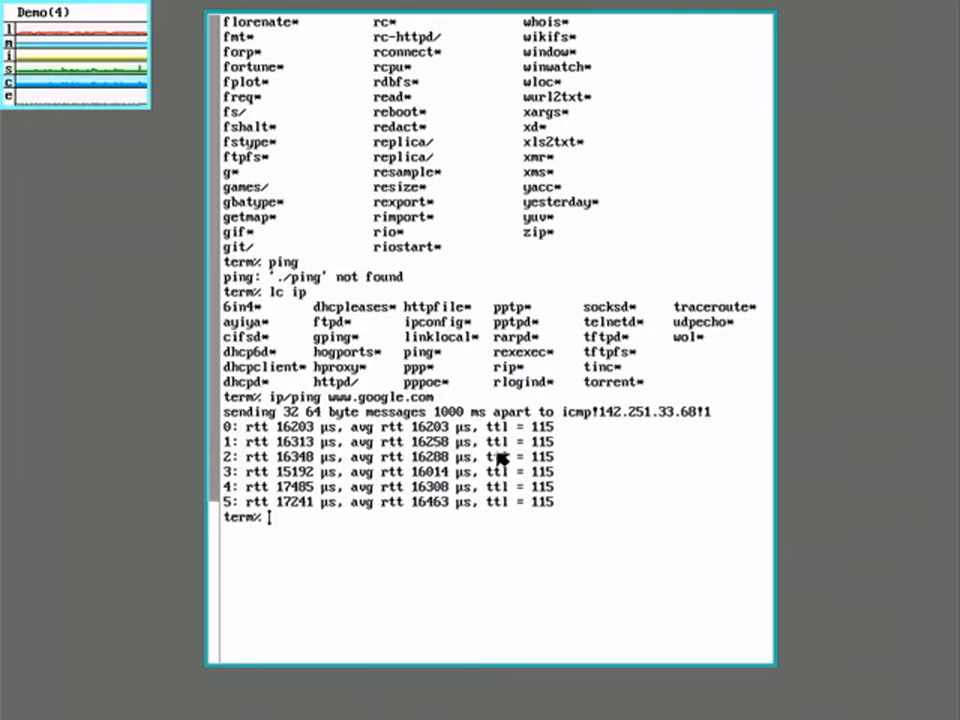
mouse_move(516, 334)
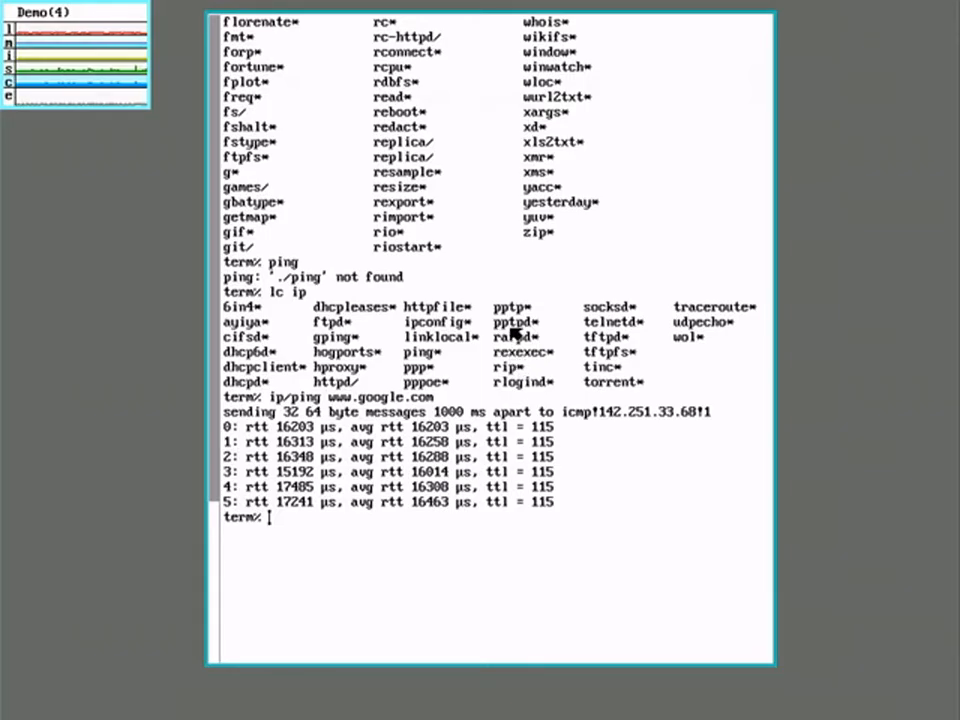
List the games directory with lc, then try git clone and see it fail since git is a directory.
type("lc games")
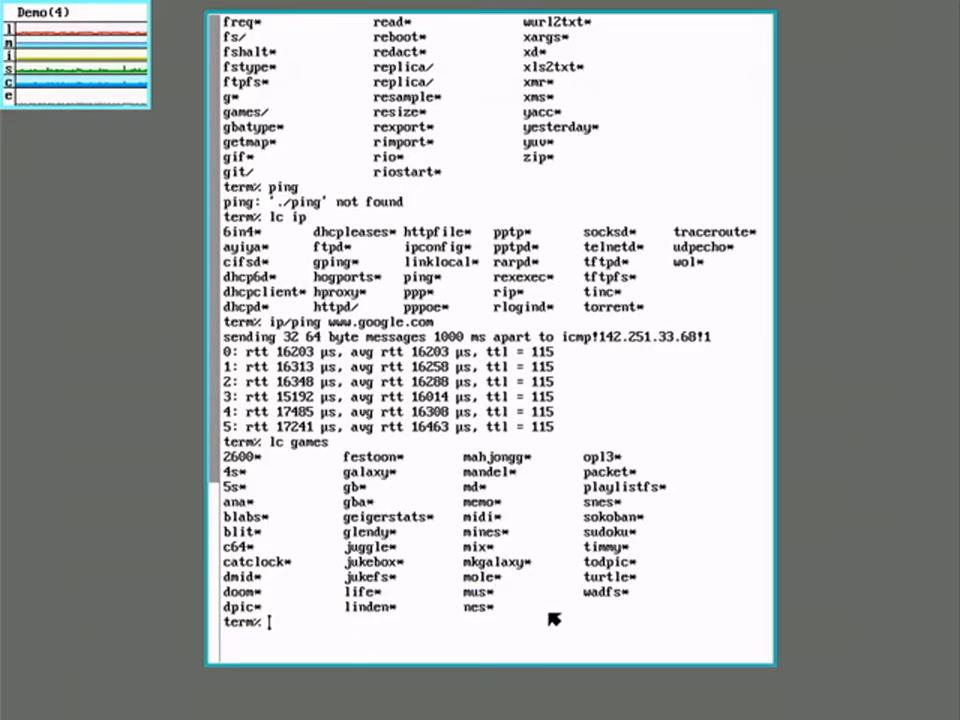
mouse_move(532, 472)
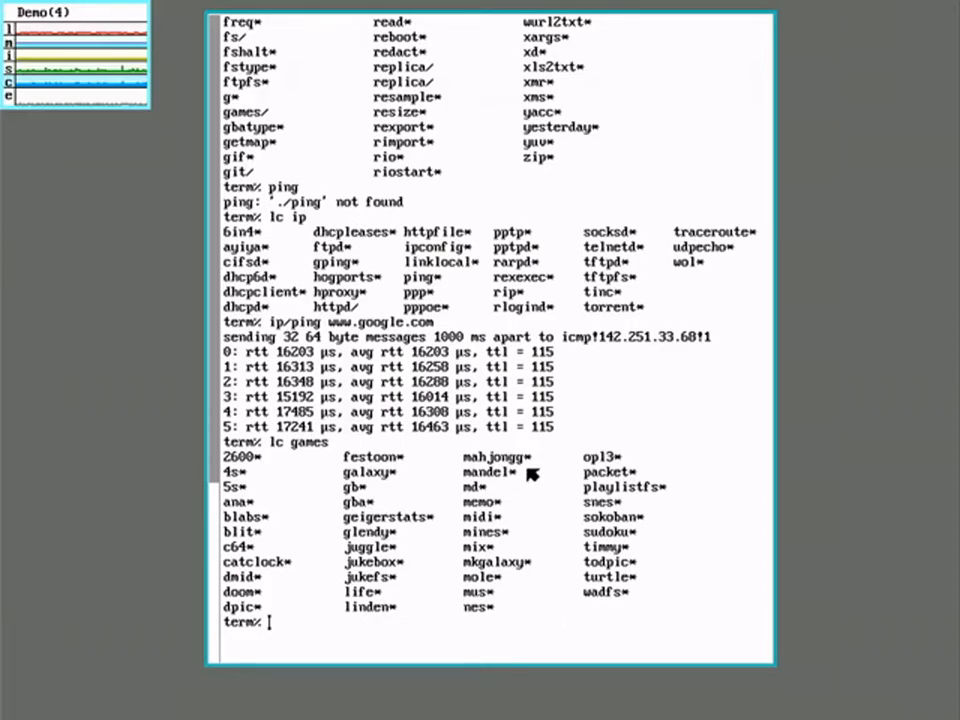
scroll("down", 3)
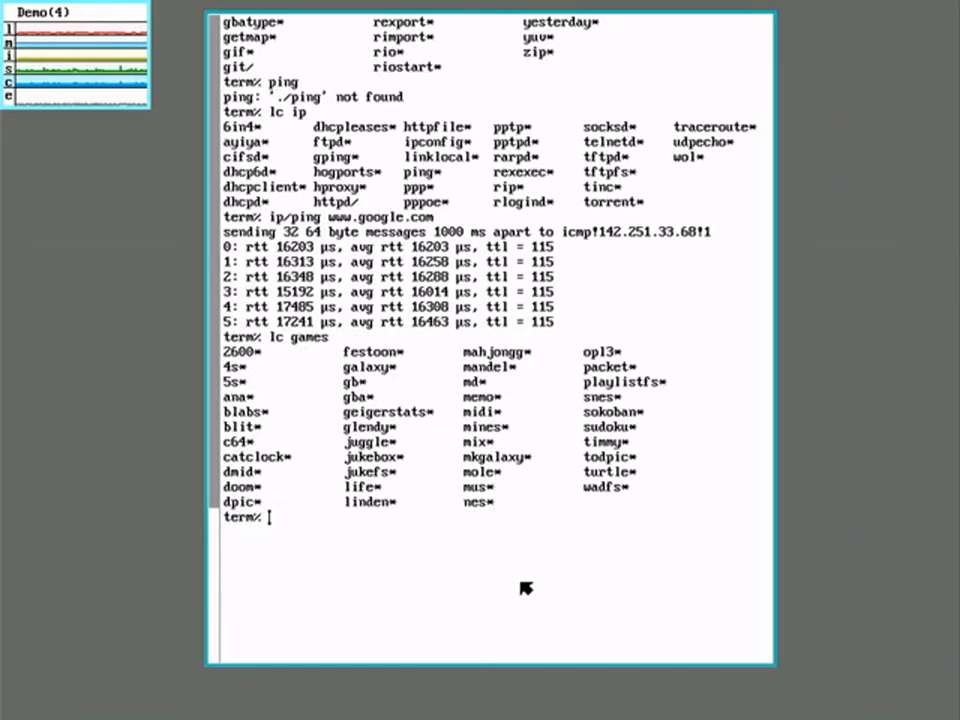
type("git")
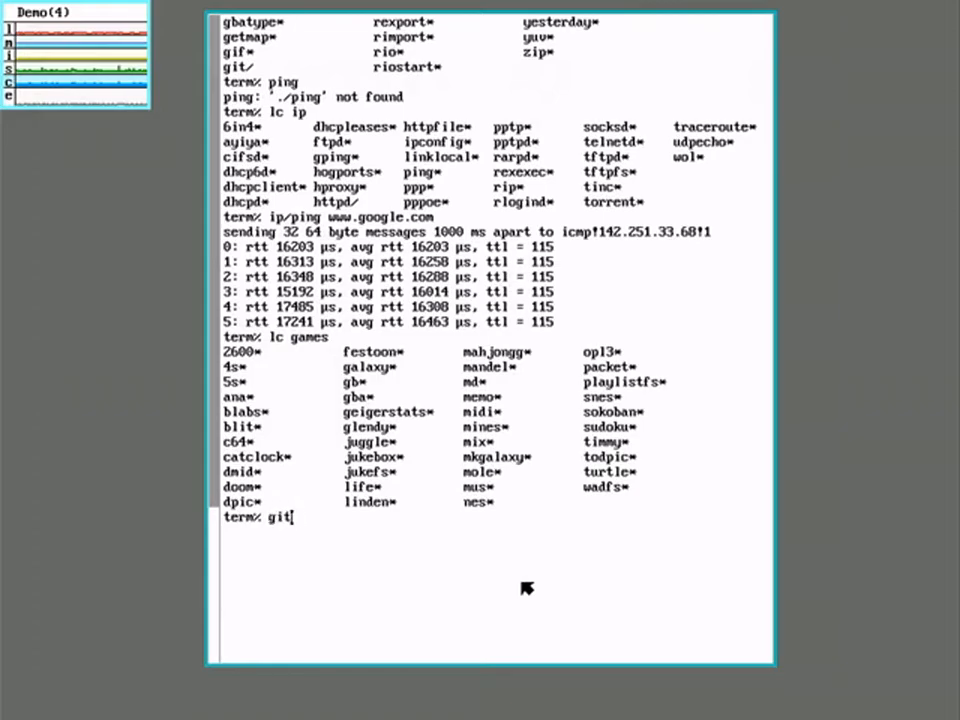
type("clone")
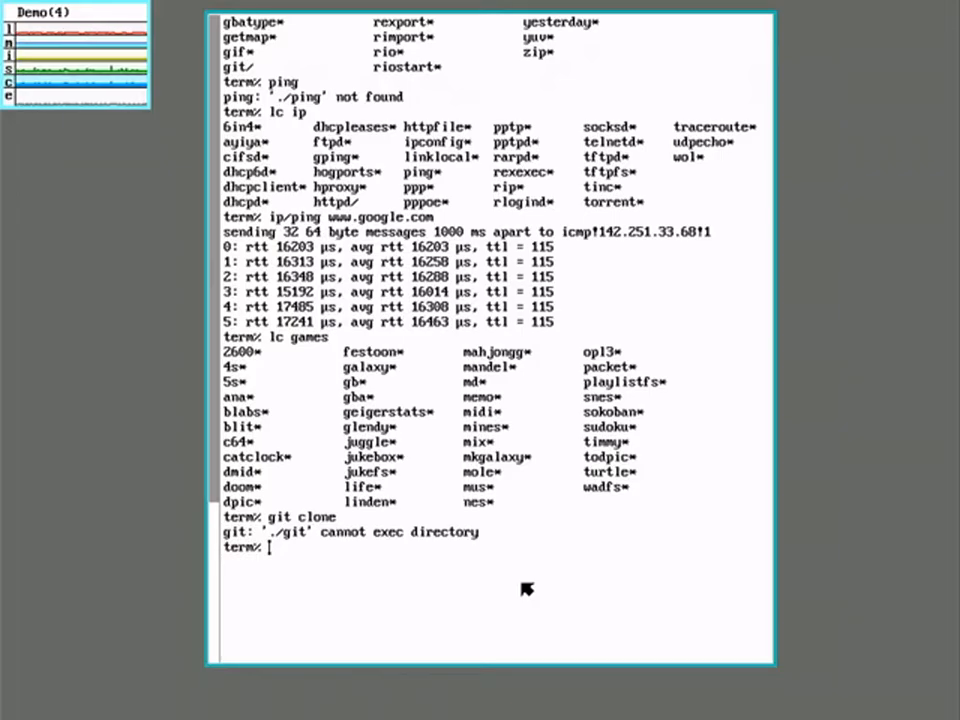
type("git/co")
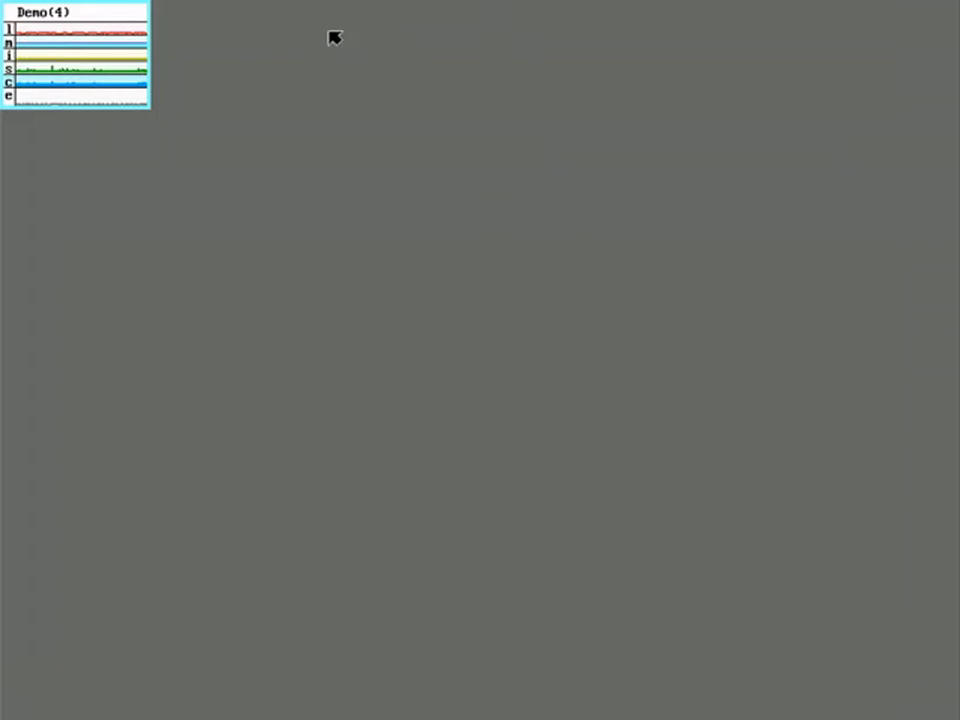
mouse_move(400, 108)
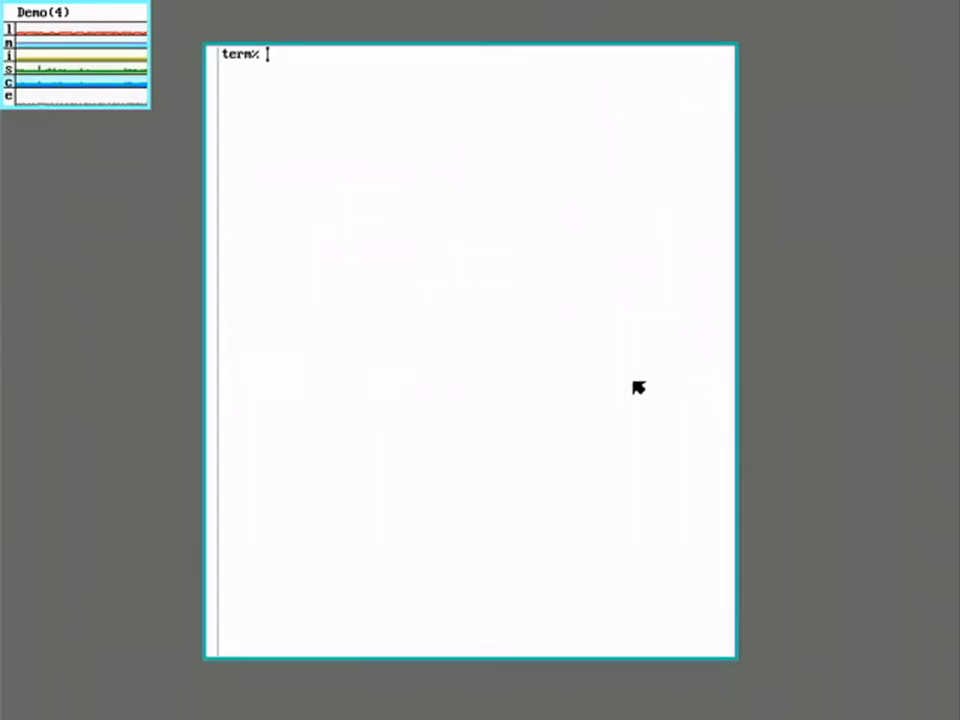
type("vt")
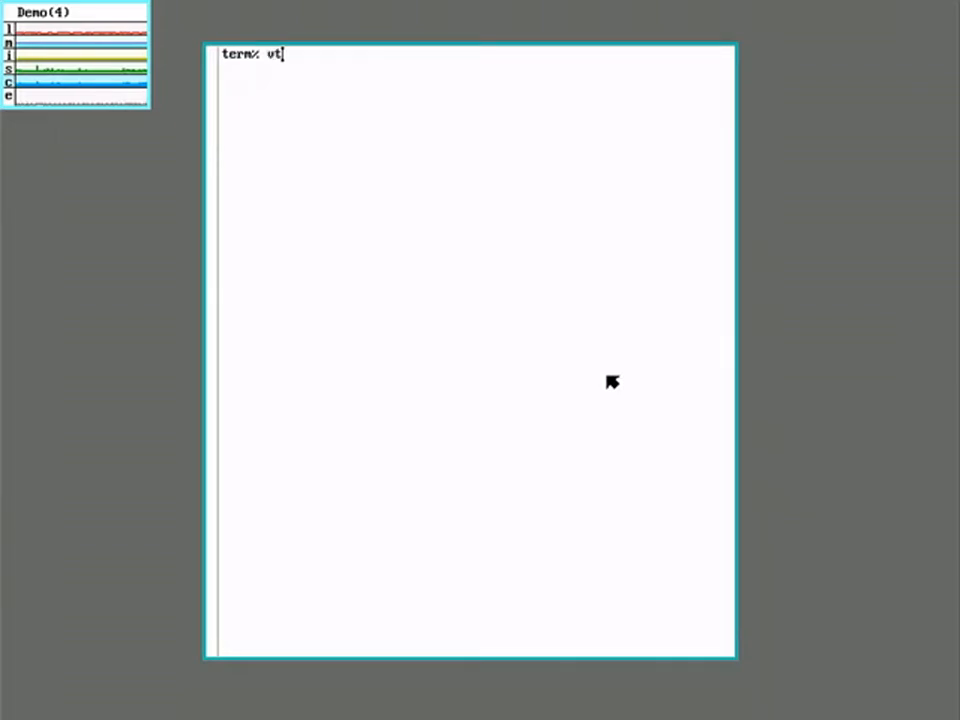
type("s")
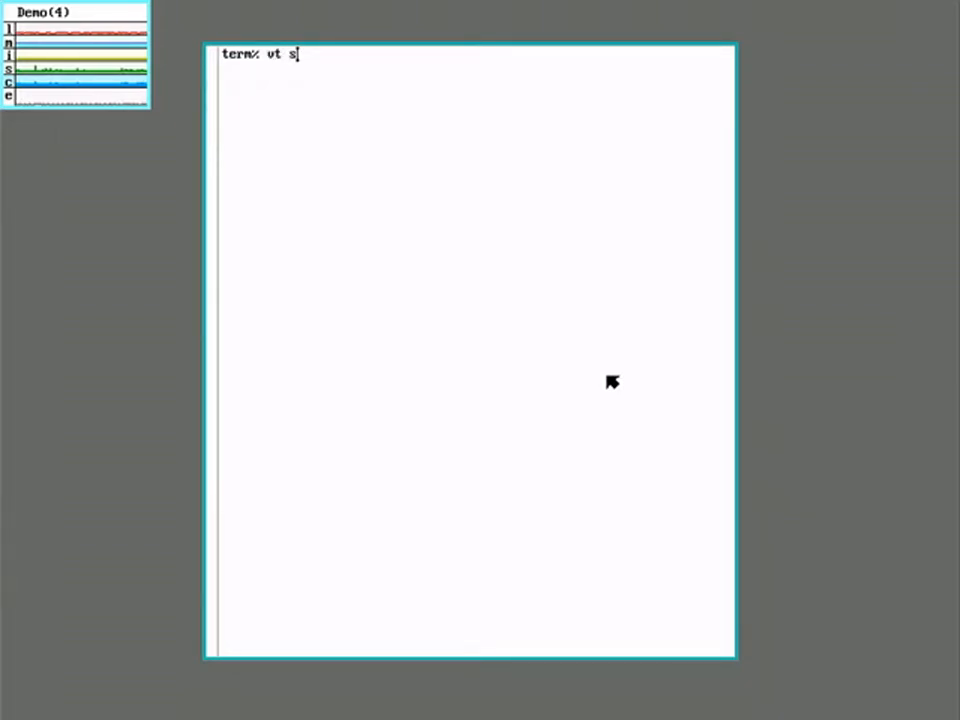
type("sh")
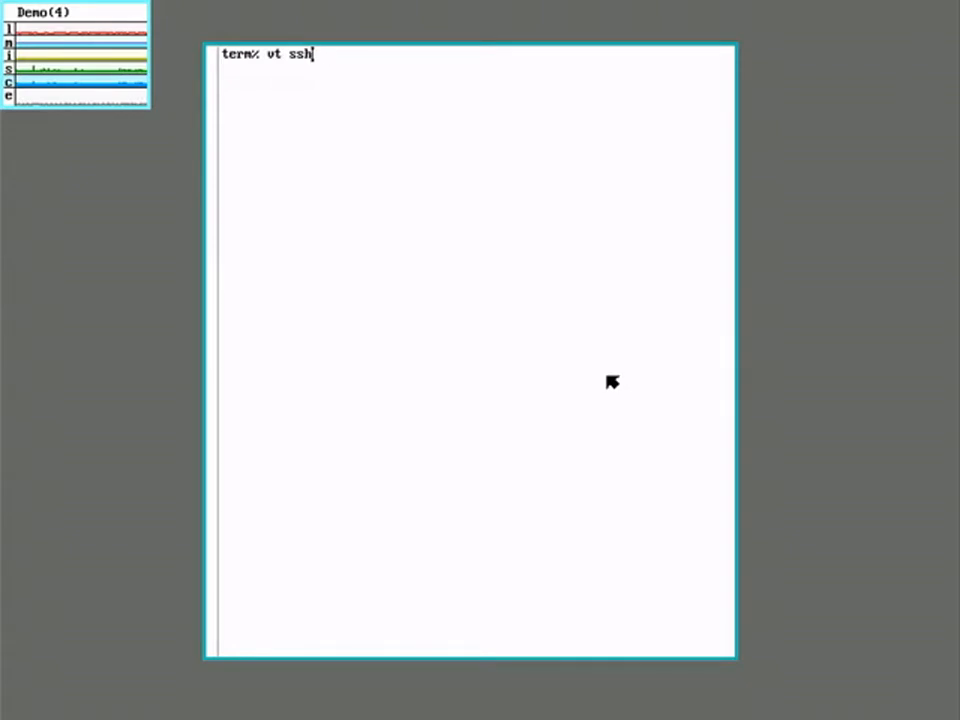
type("some")
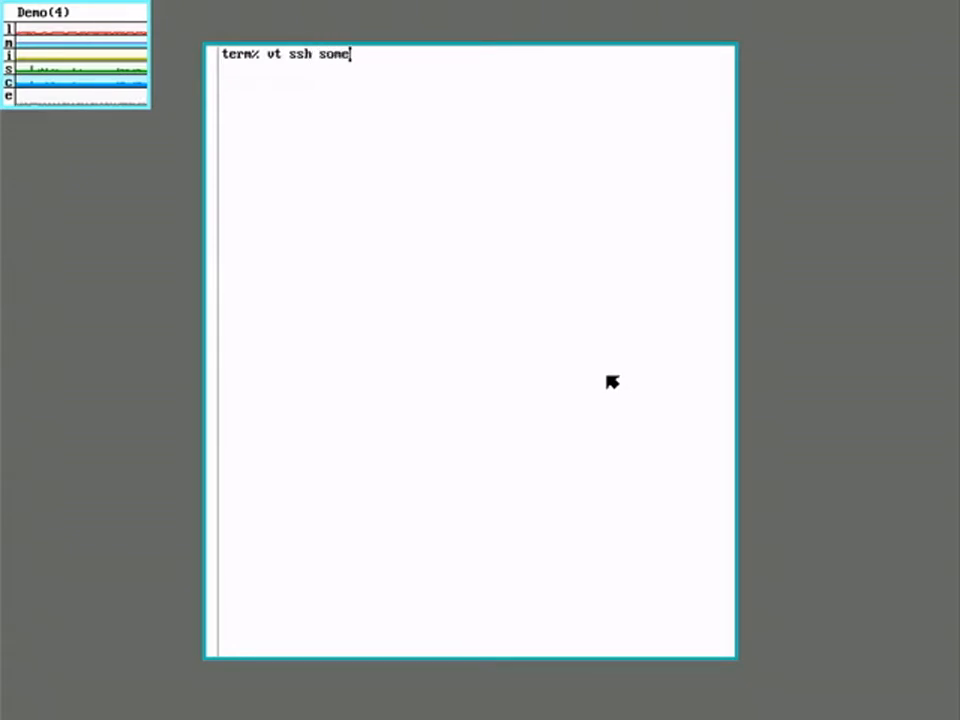
type("user0")
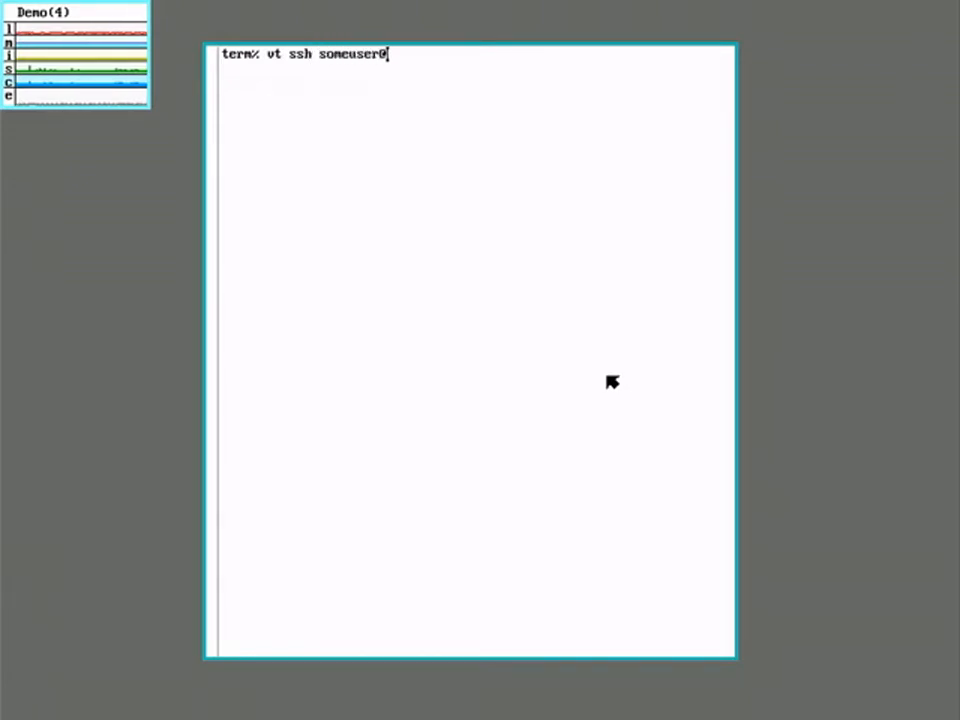
type("@192.1")
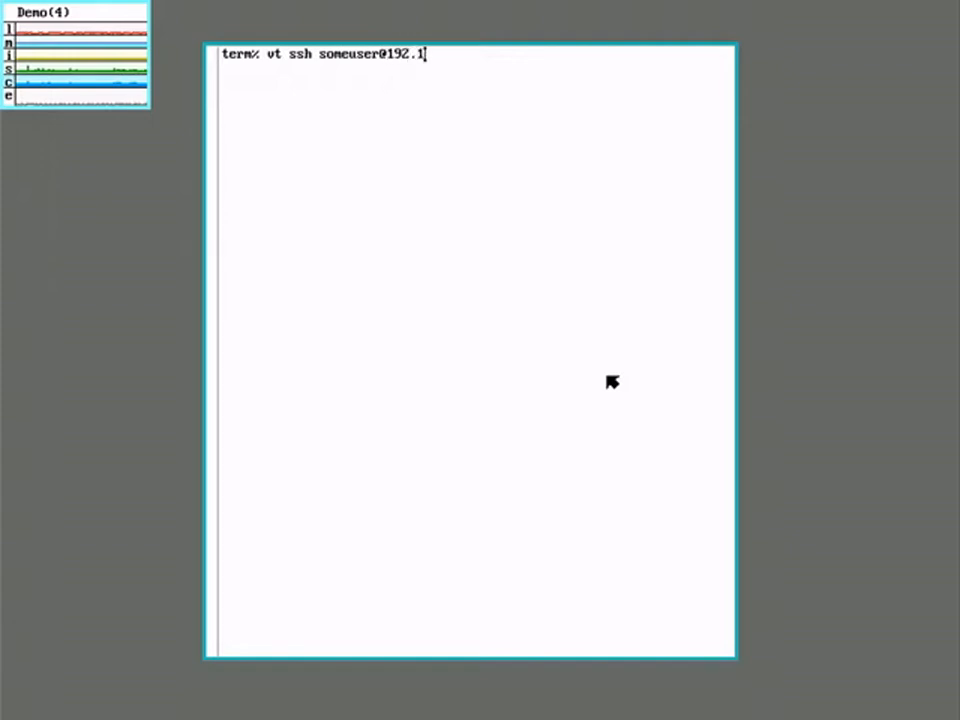
type("68.2.8")
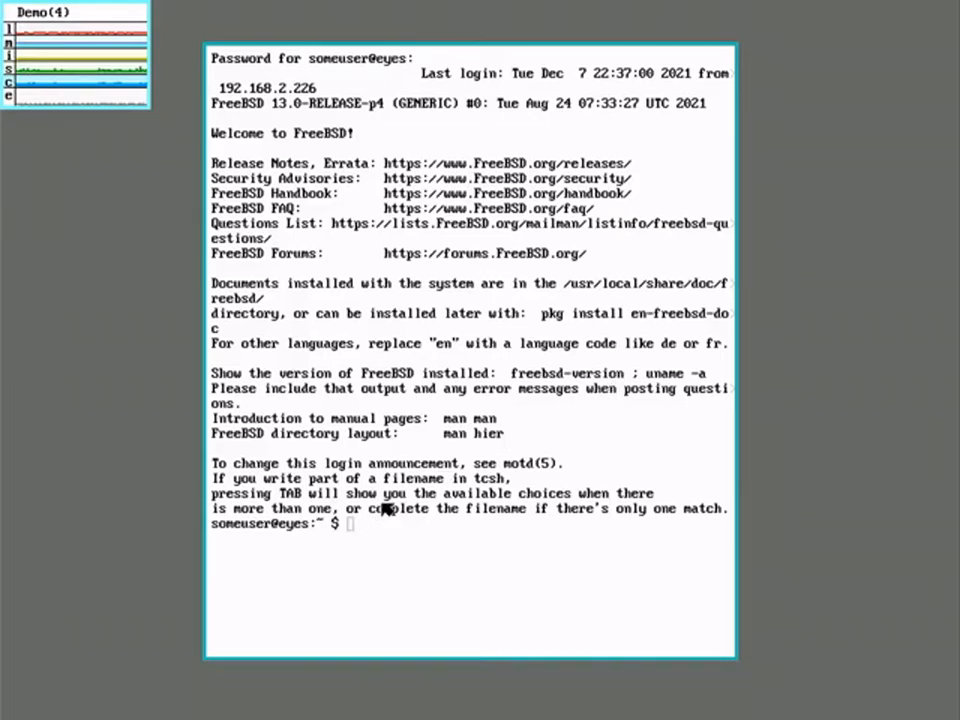
Run htop on the FreeBSD host, clear the screen, and exit the ssh session.
type("htop")
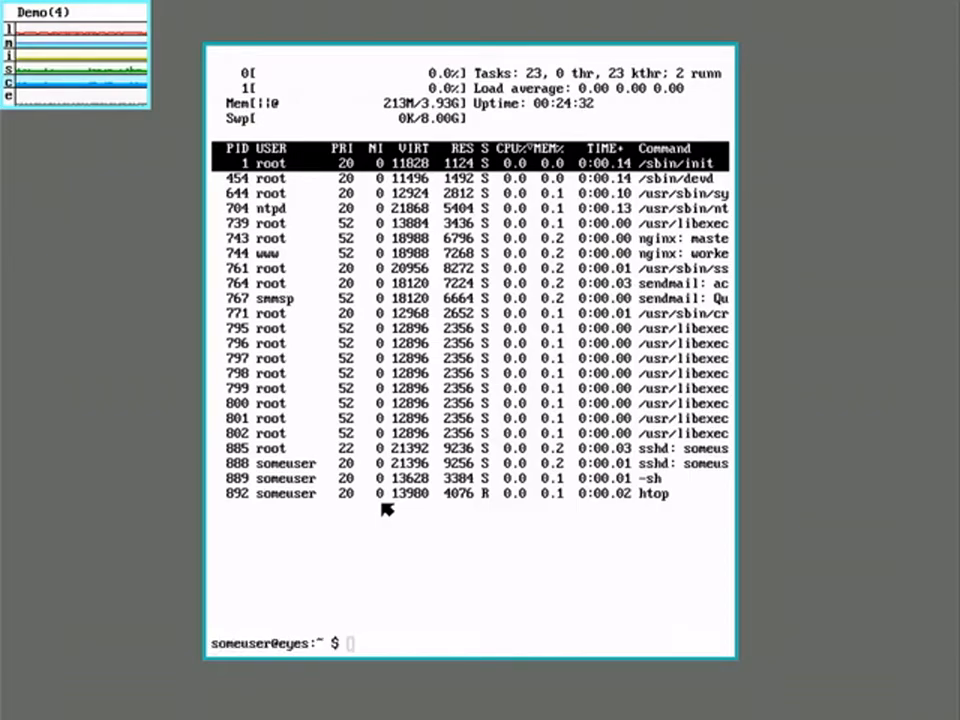
type("cle")
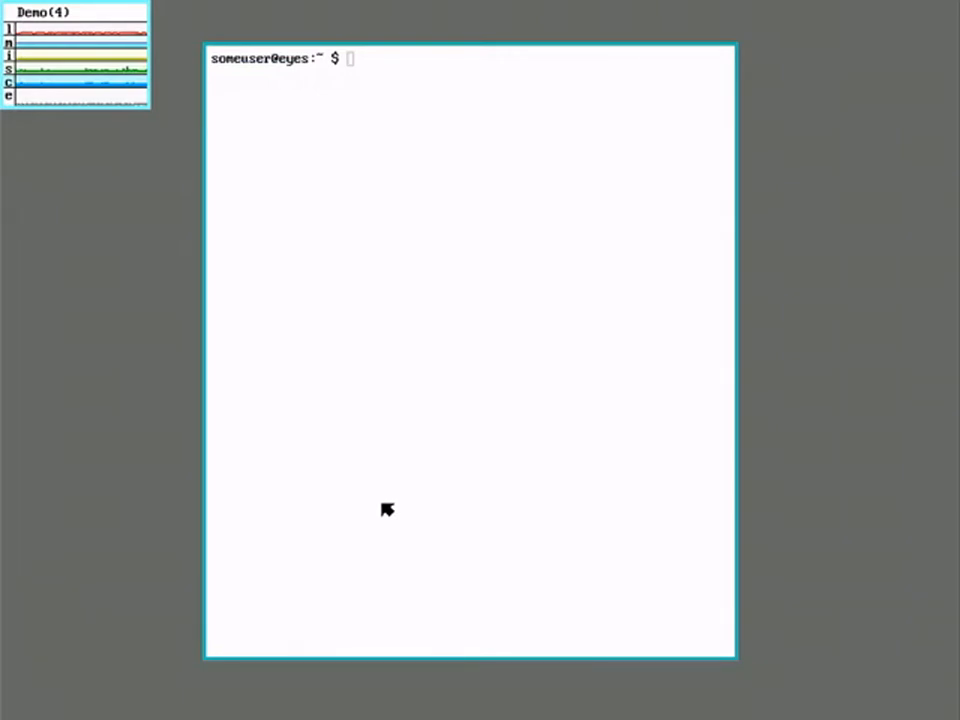
mouse_move(456, 316)
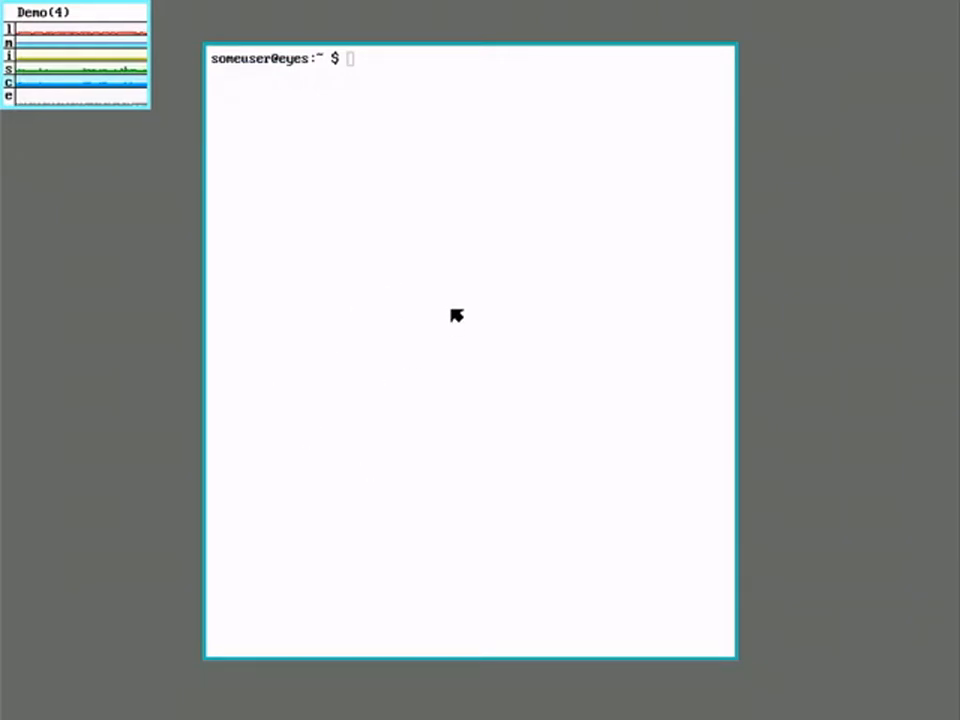
mouse_move(394, 214)
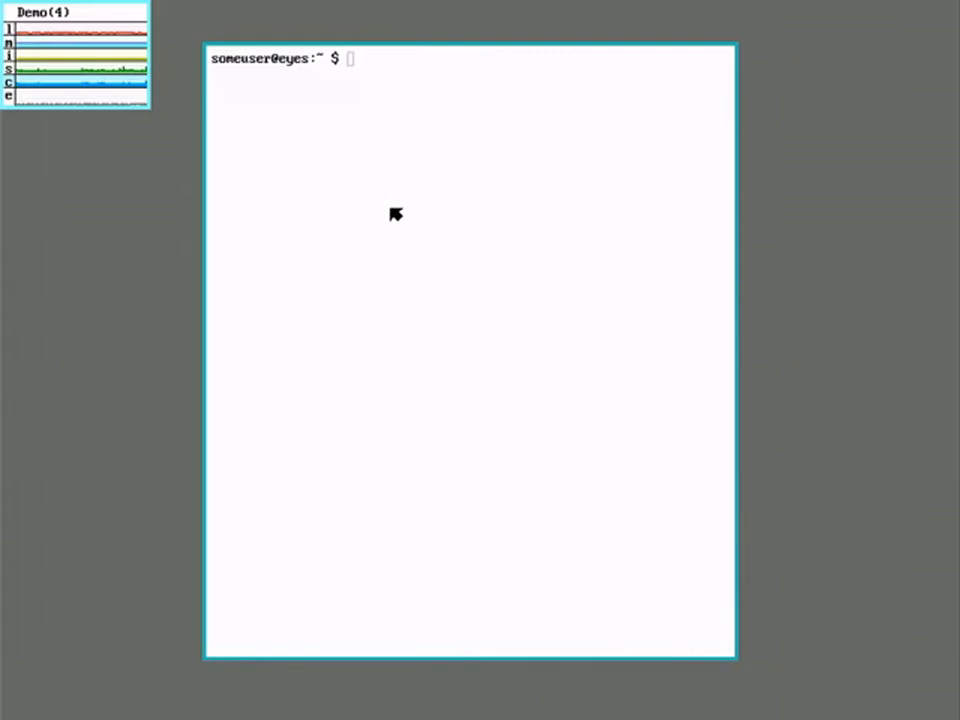
mouse_move(486, 188)
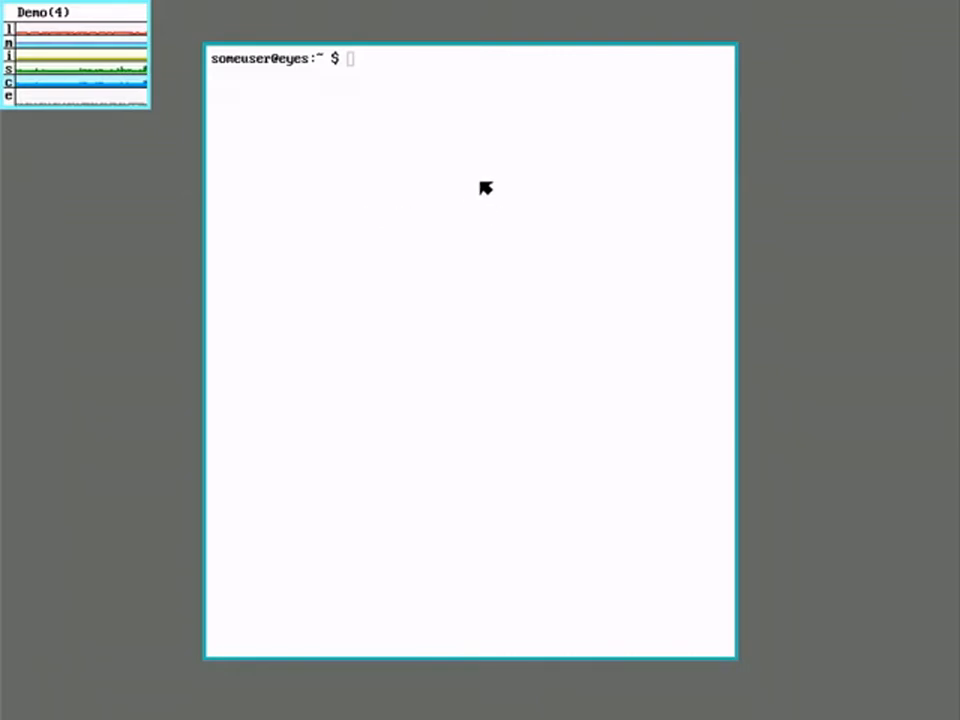
right_click(486, 188)
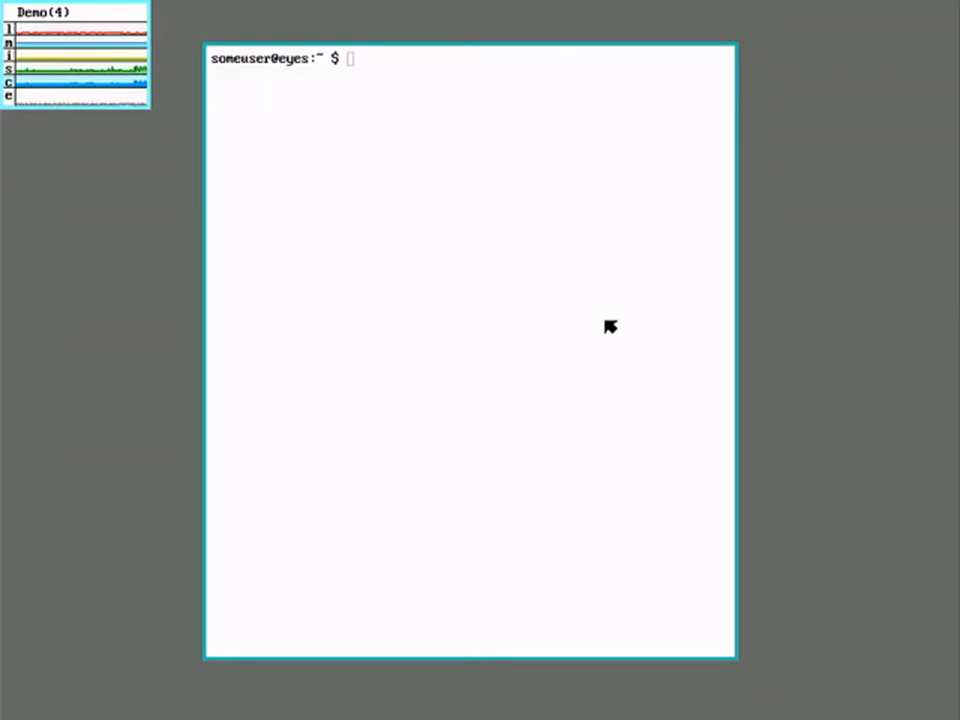
type("exit")
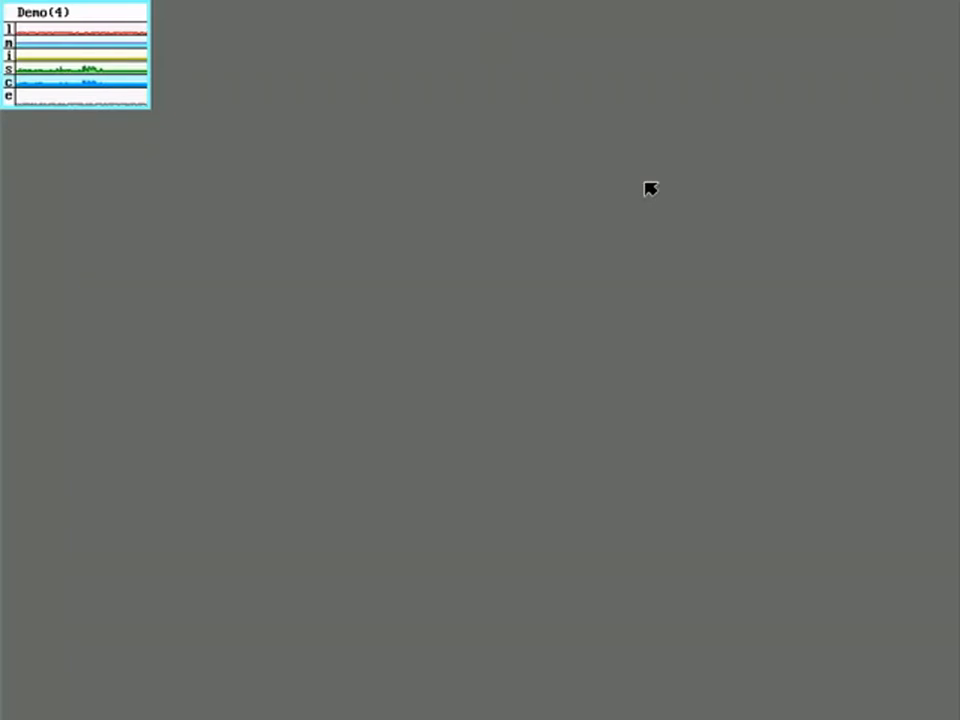
Sweep out a large new rio window and run acme in it.
left_click_drag(650, 190, 910, 624)
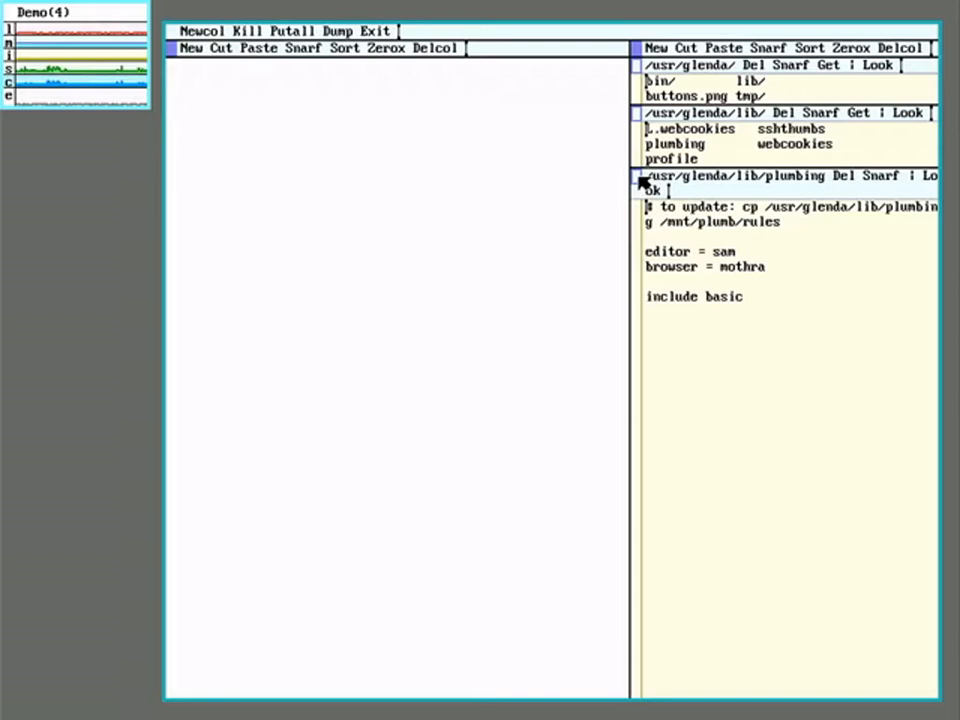
mouse_move(464, 184)
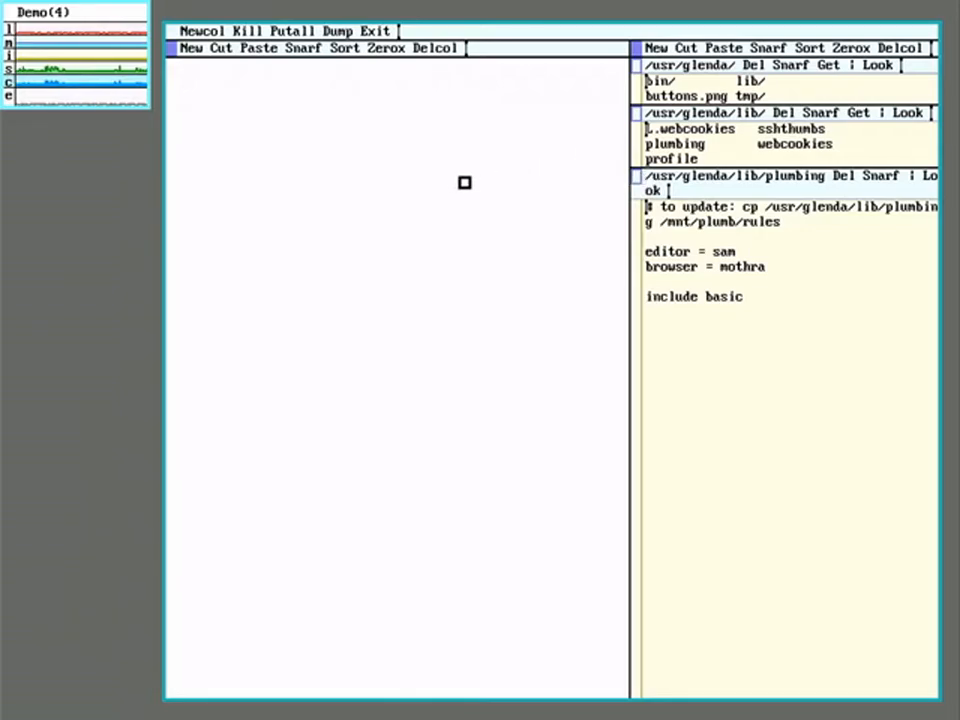
mouse_move(396, 176)
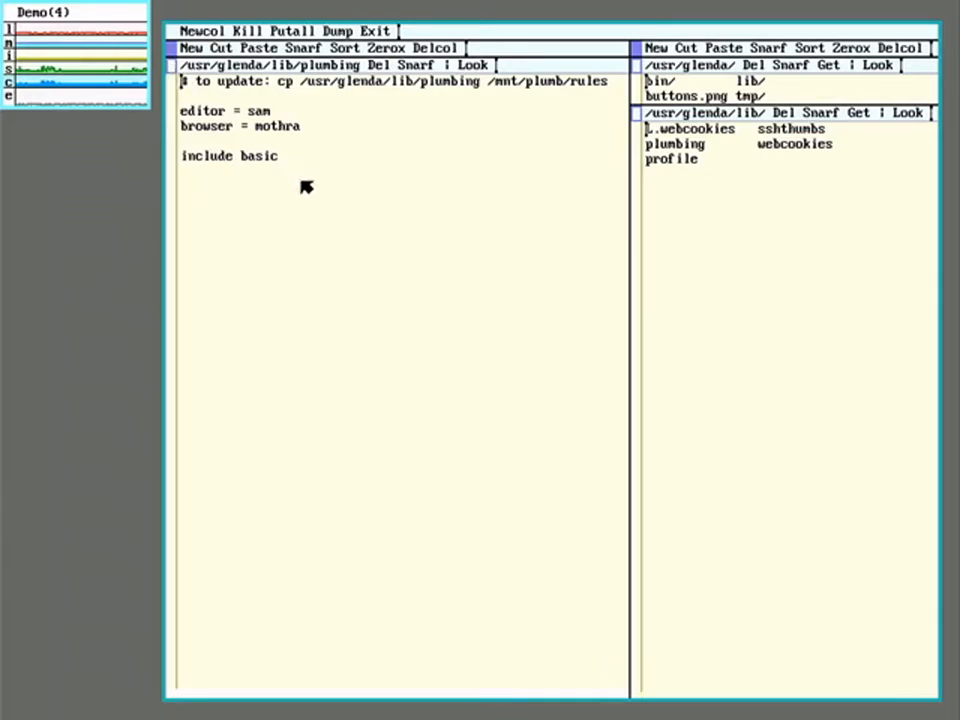
mouse_move(328, 206)
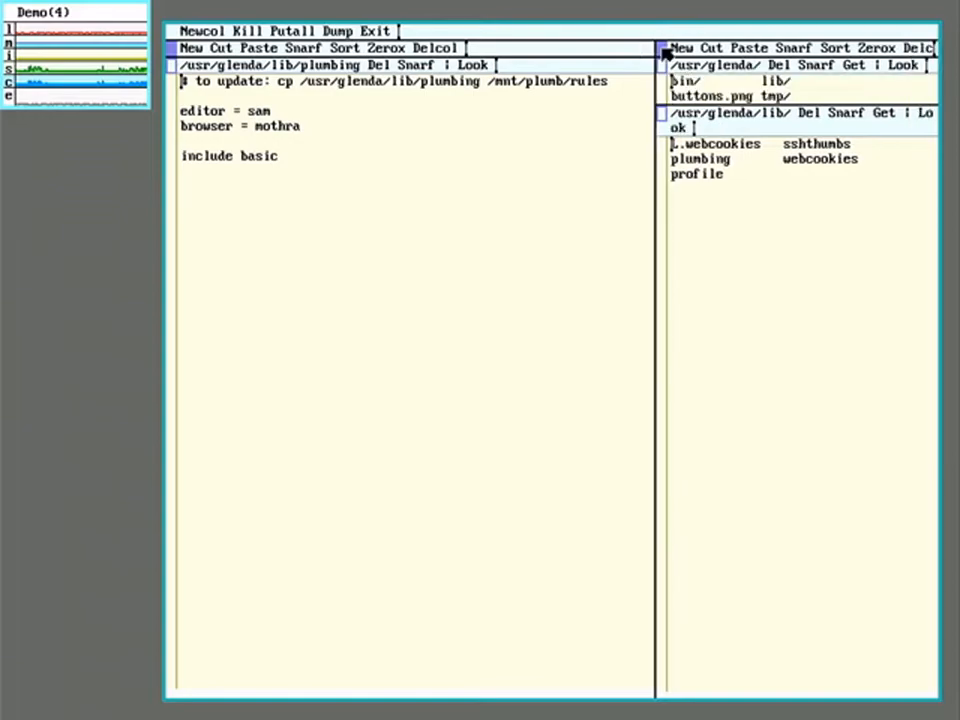
mouse_move(590, 316)
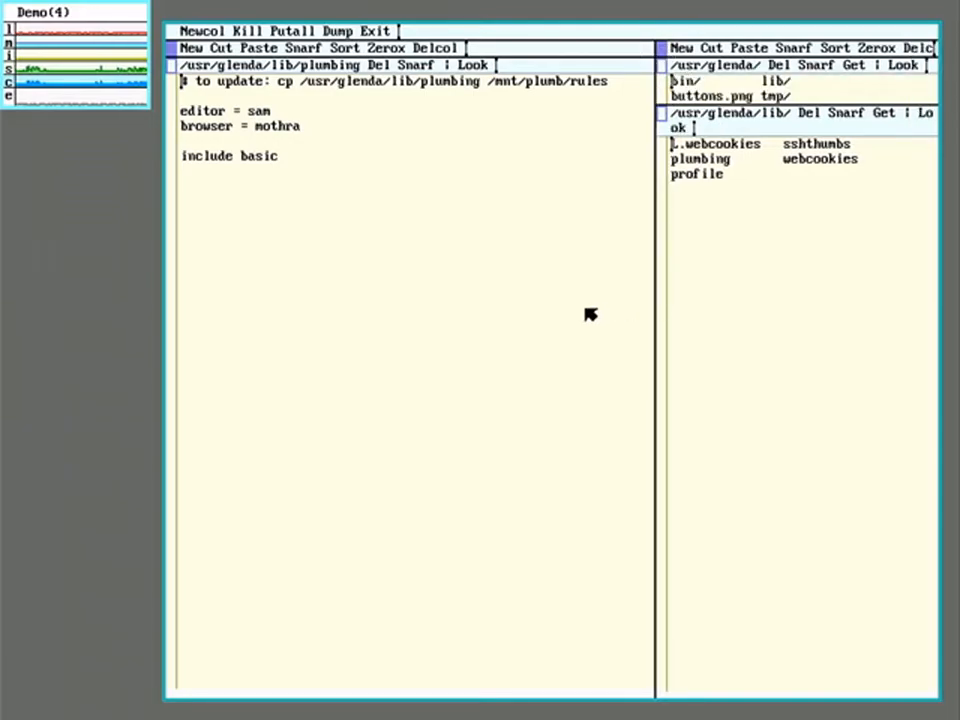
mouse_move(424, 90)
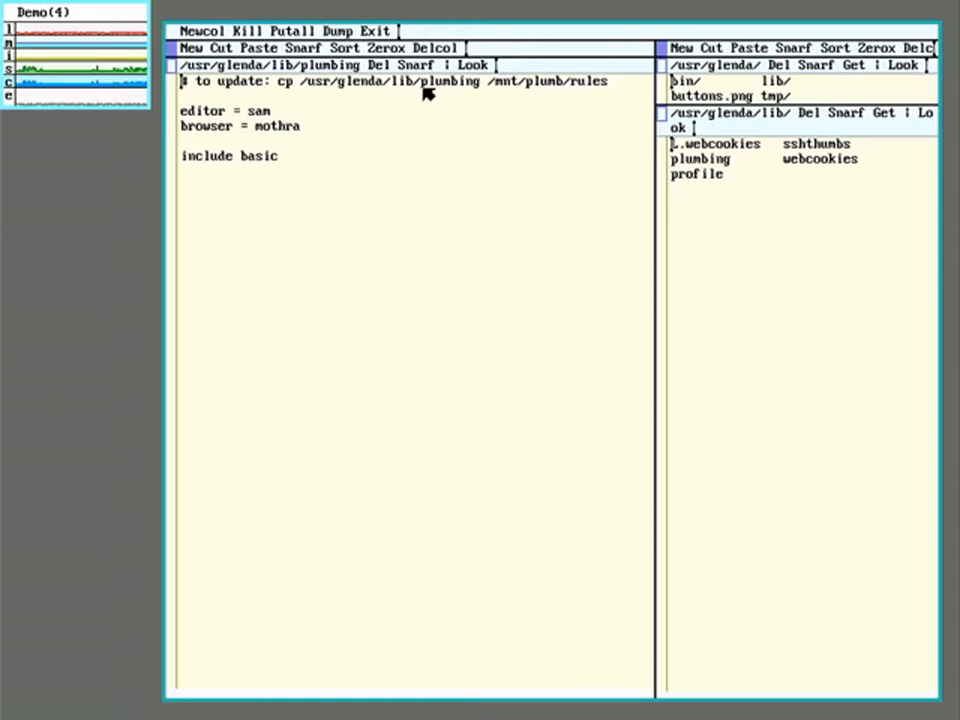
Insert an empty line after the update comment in the plumbing file.
double_click(438, 80)
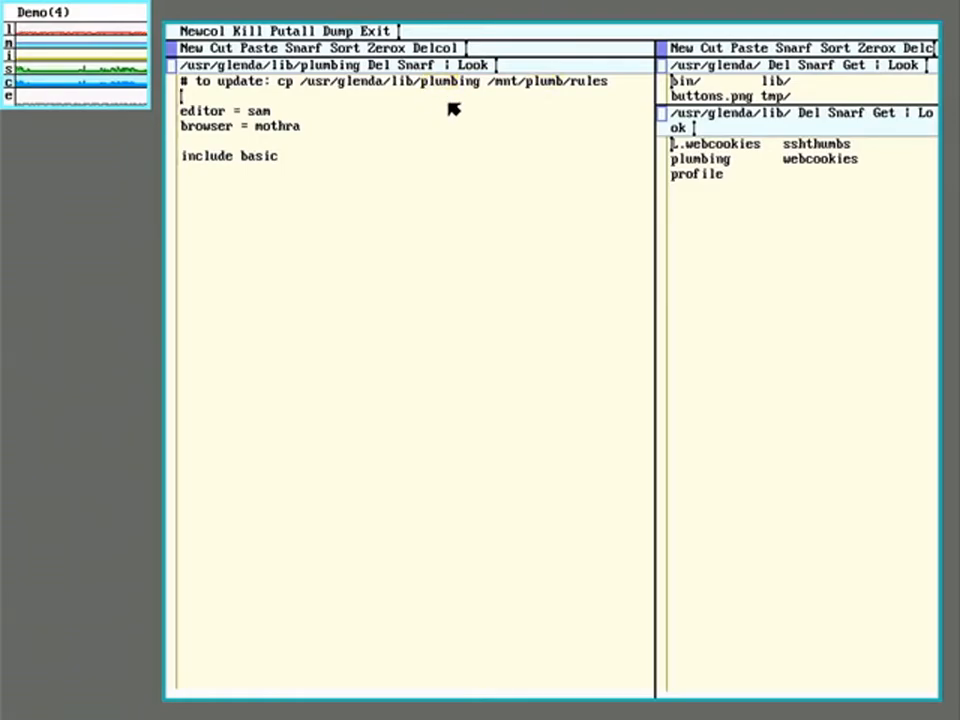
mouse_move(484, 272)
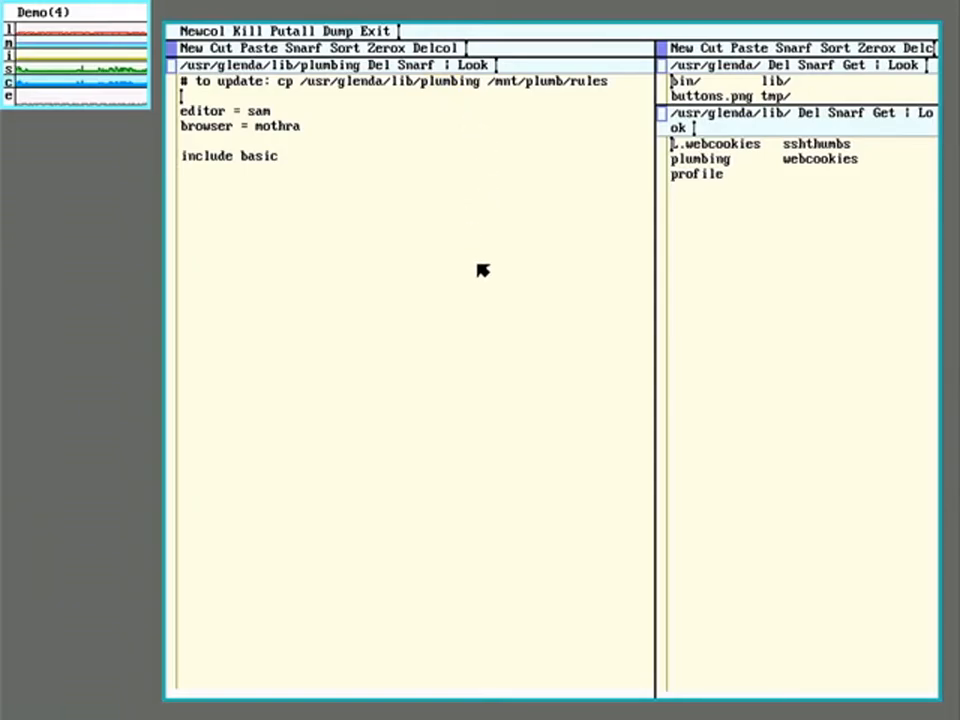
mouse_move(512, 198)
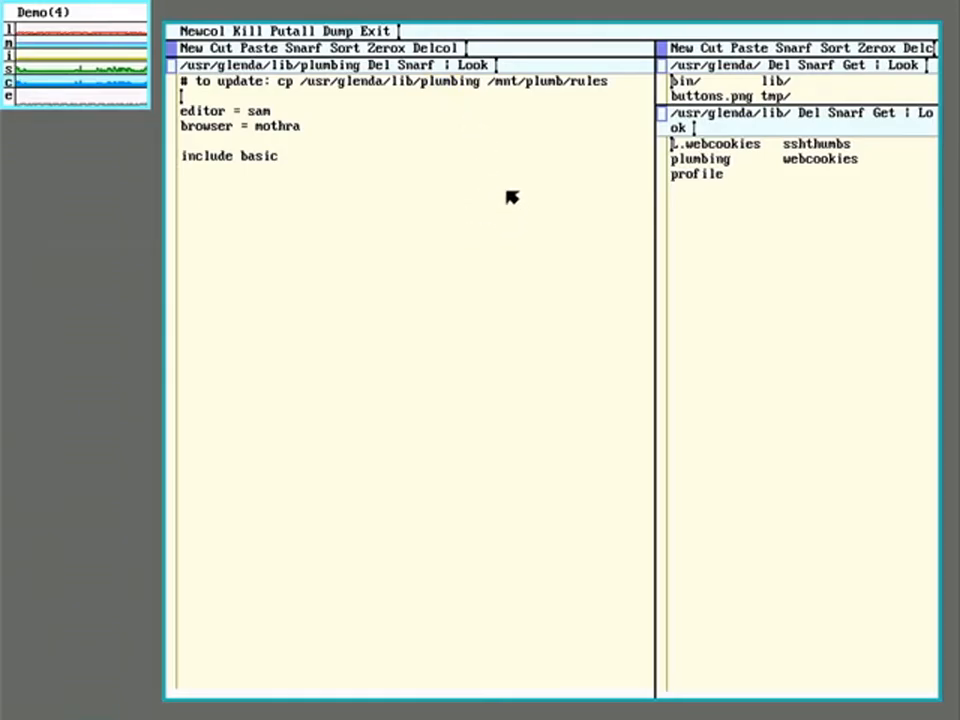
mouse_move(570, 124)
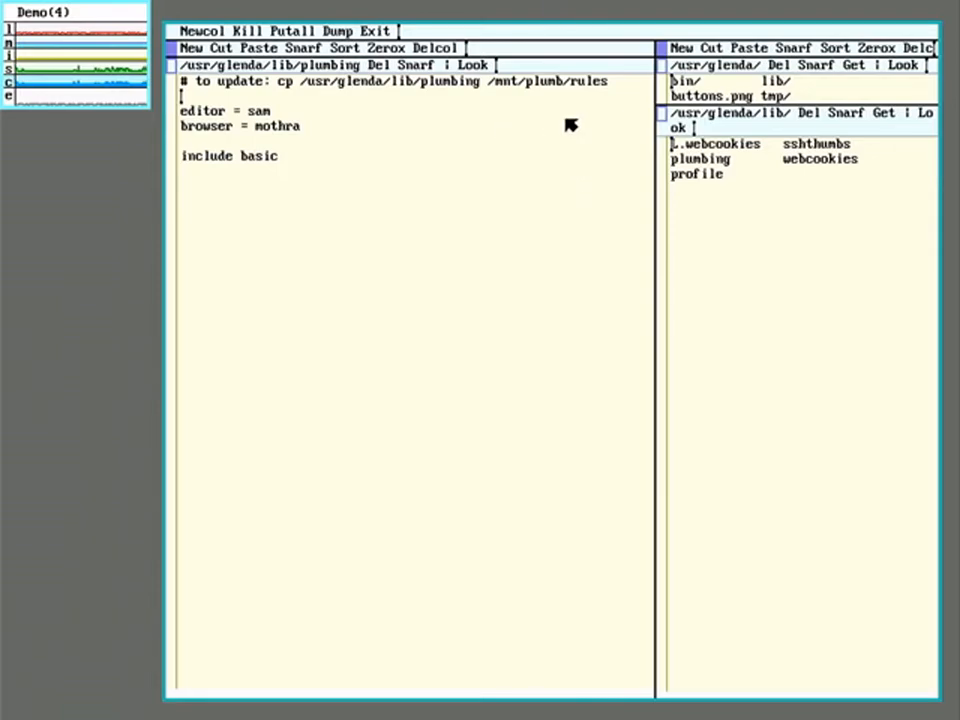
mouse_move(544, 152)
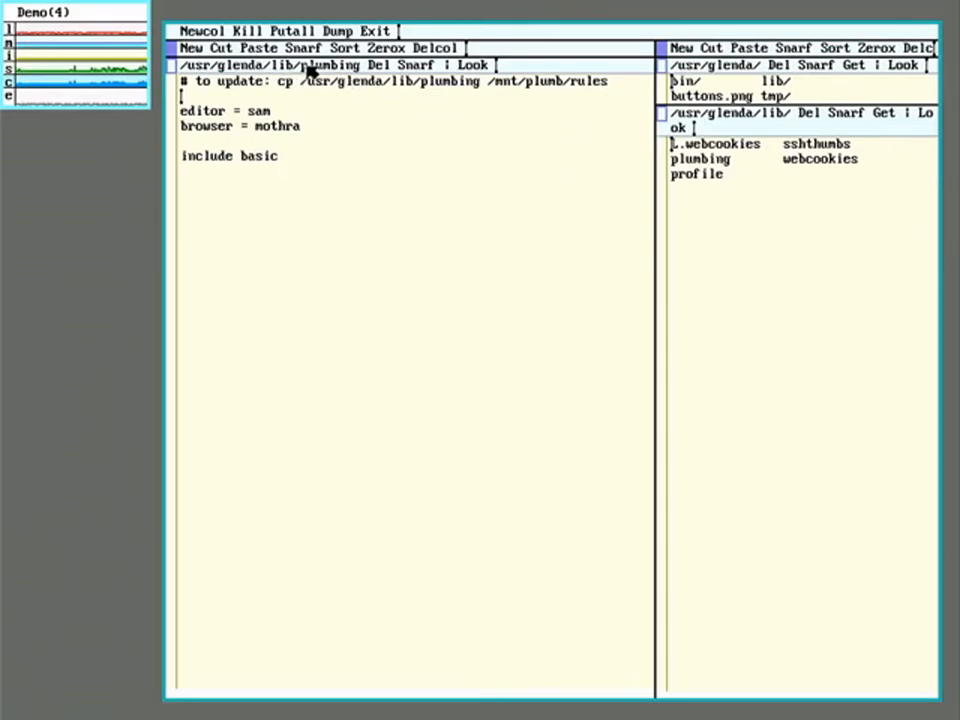
mouse_move(384, 82)
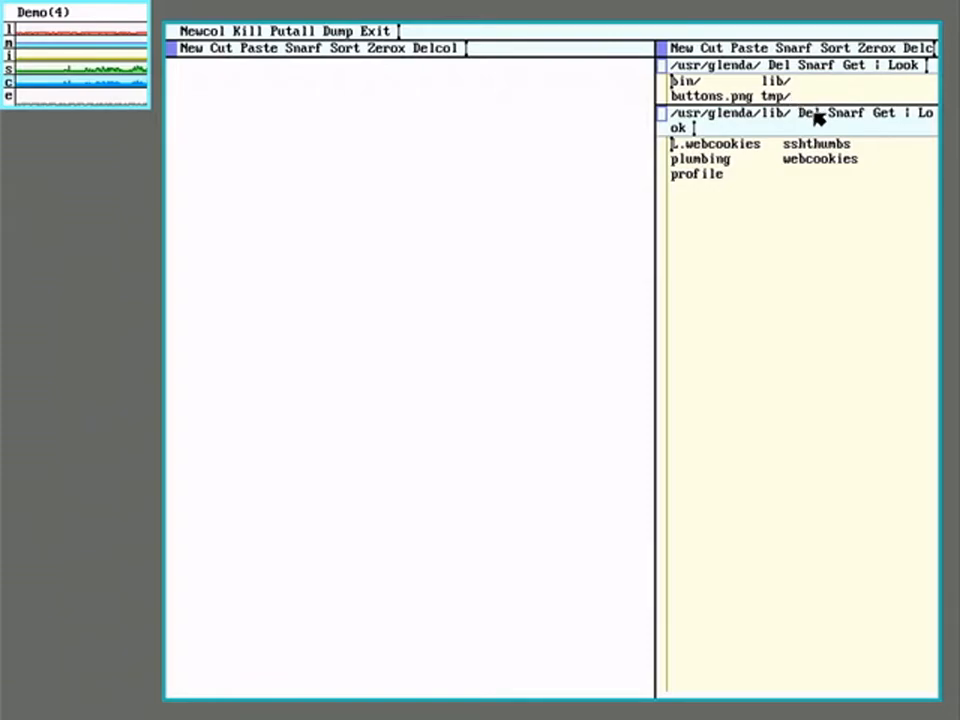
Close the lib listing window and name a new empty window novel.txt.
left_click(810, 112)
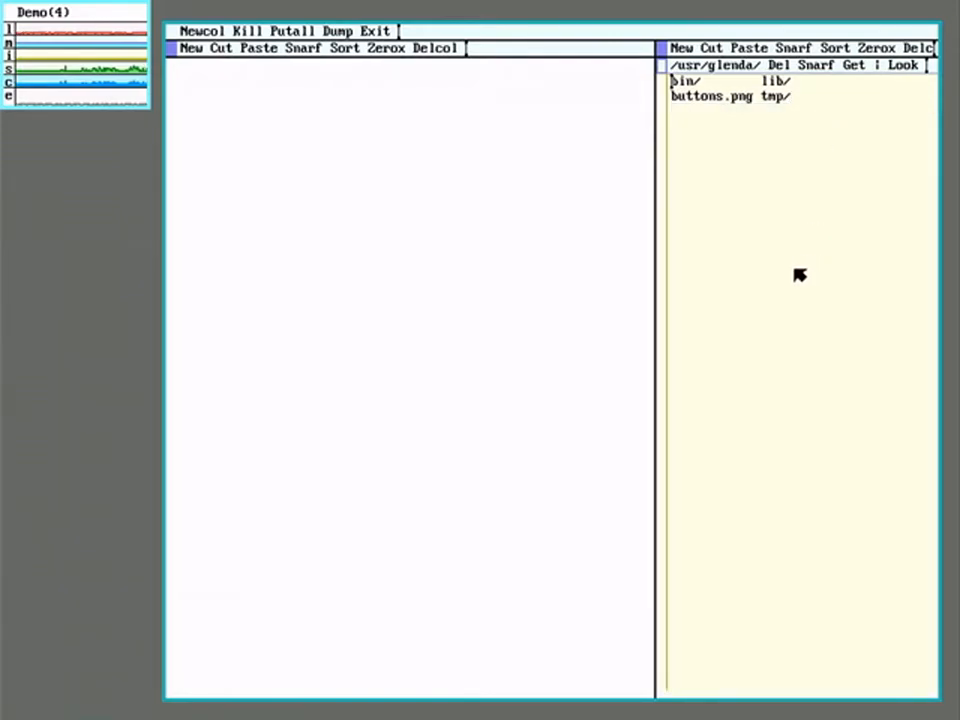
mouse_move(184, 62)
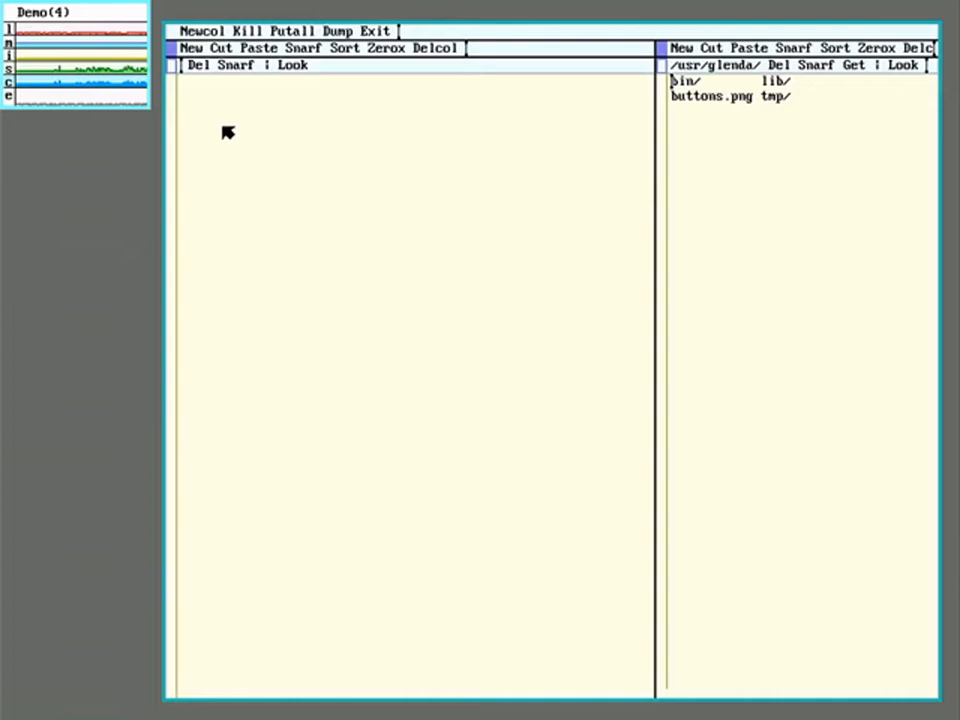
mouse_move(322, 116)
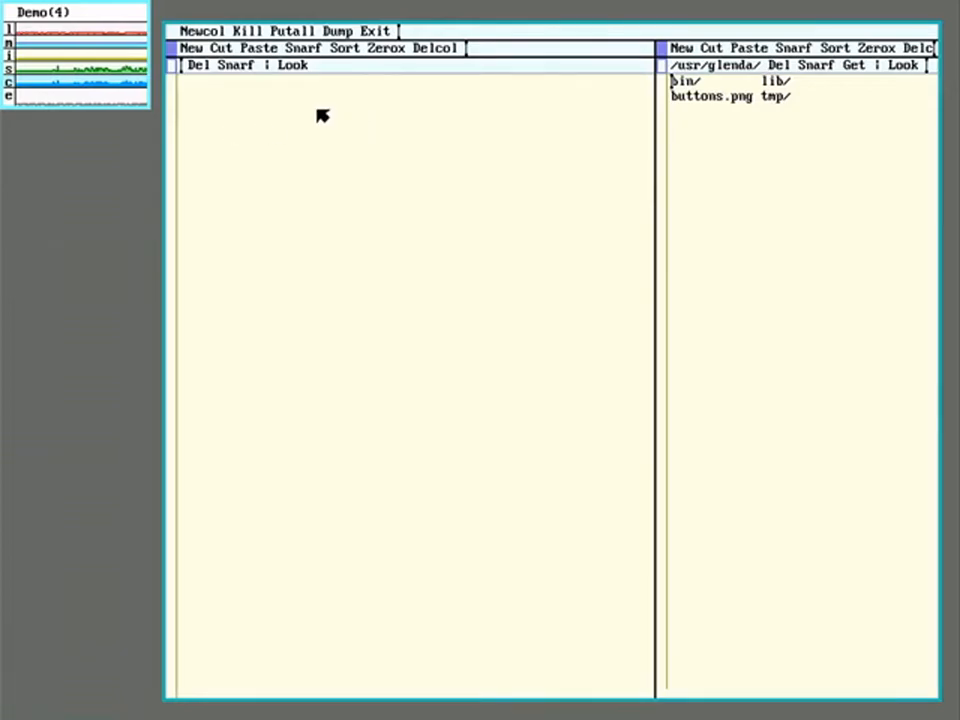
mouse_move(200, 78)
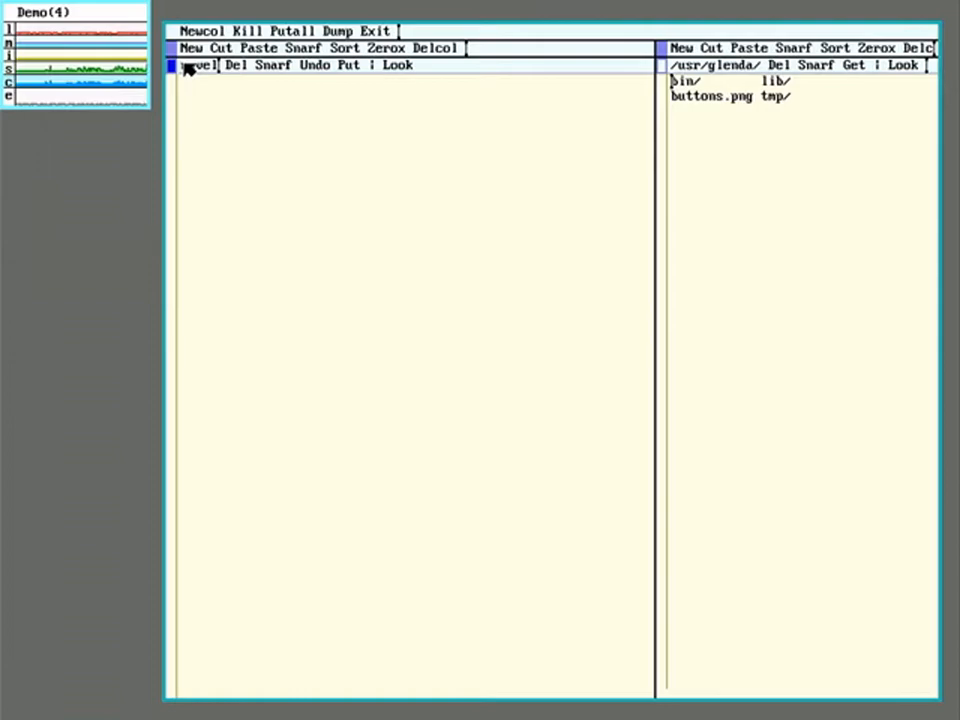
type(".txt")
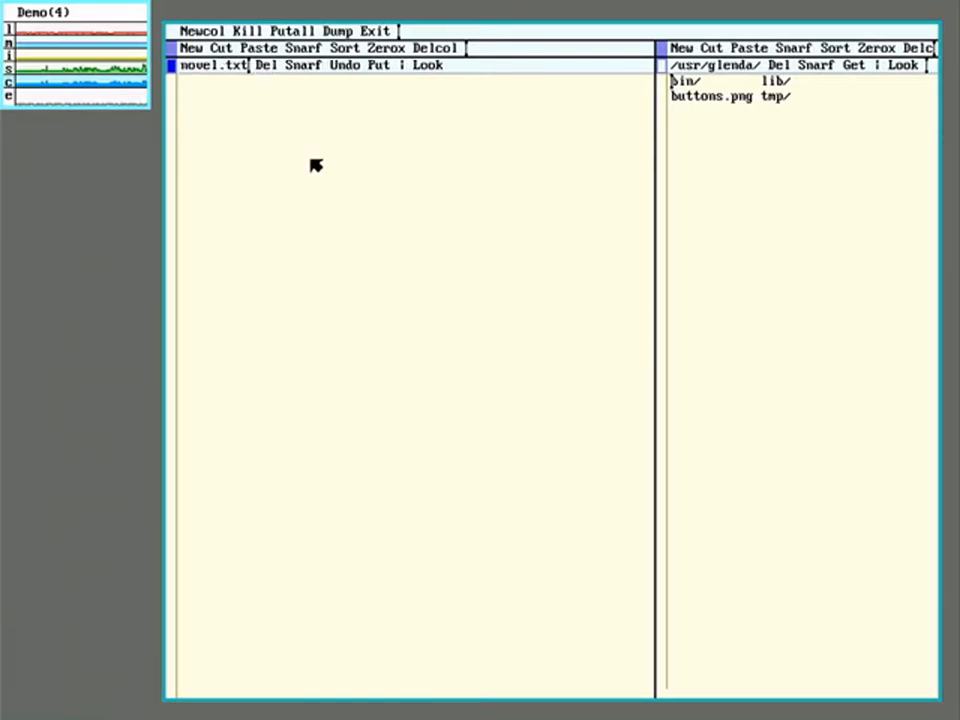
mouse_move(380, 70)
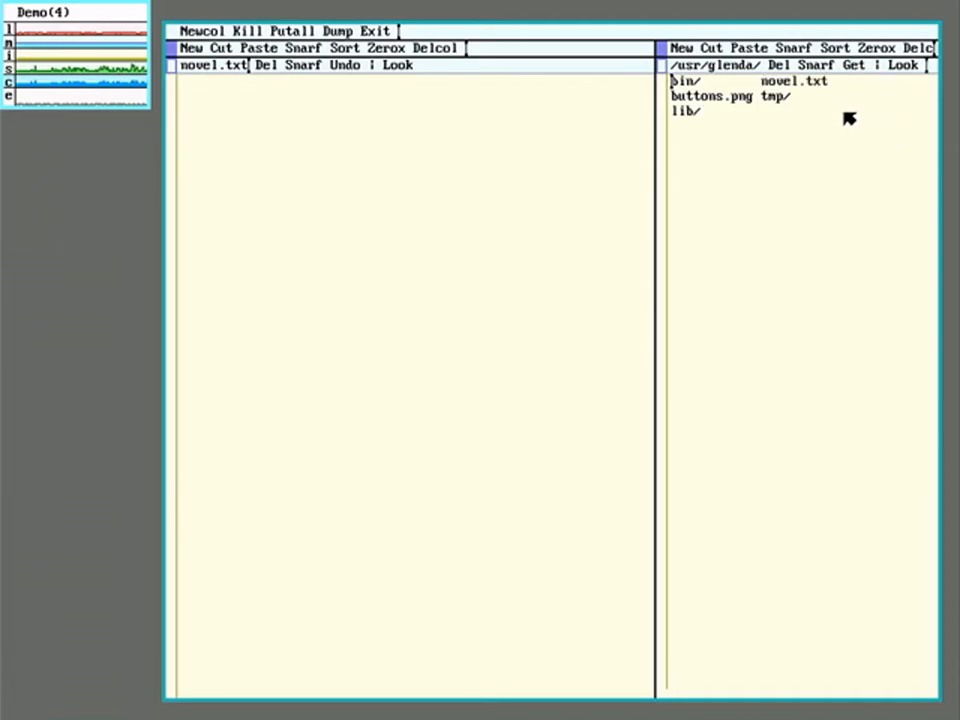
mouse_move(830, 178)
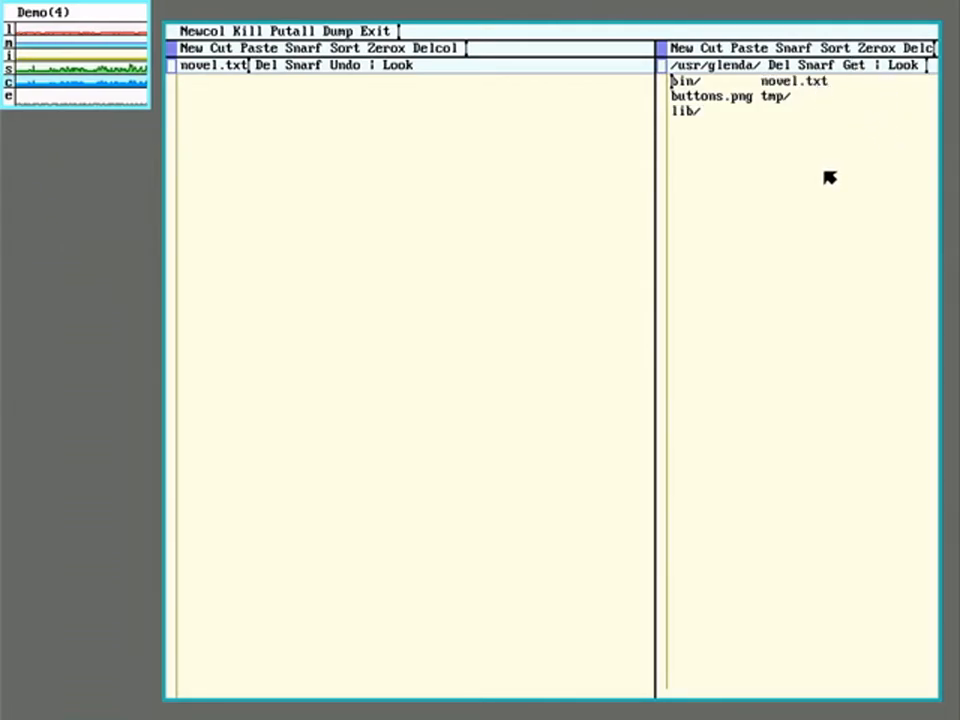
mouse_move(544, 192)
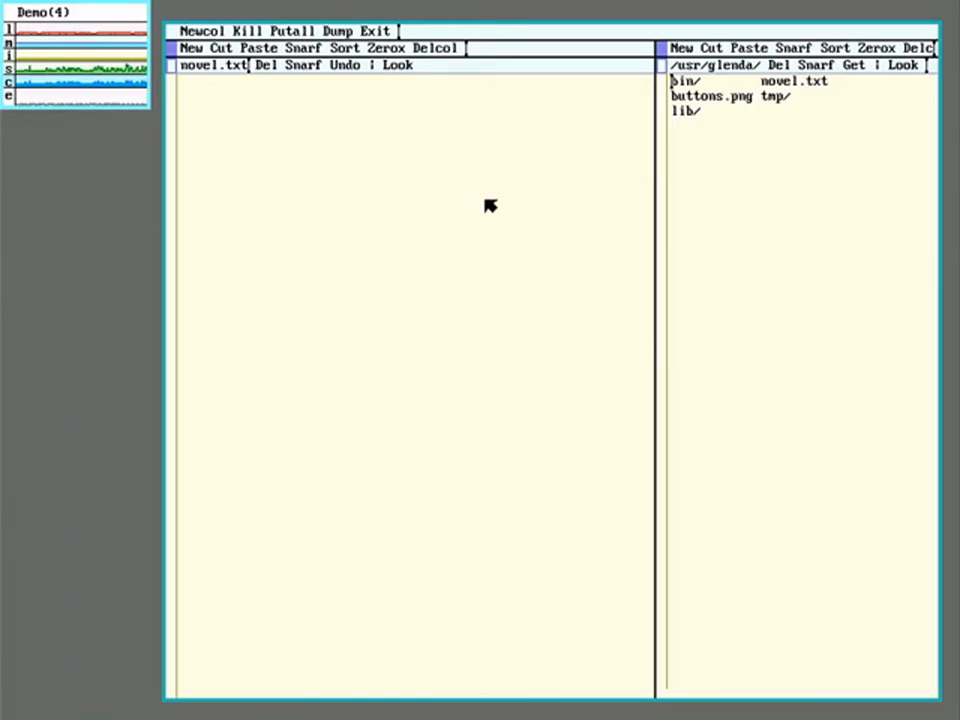
mouse_move(452, 194)
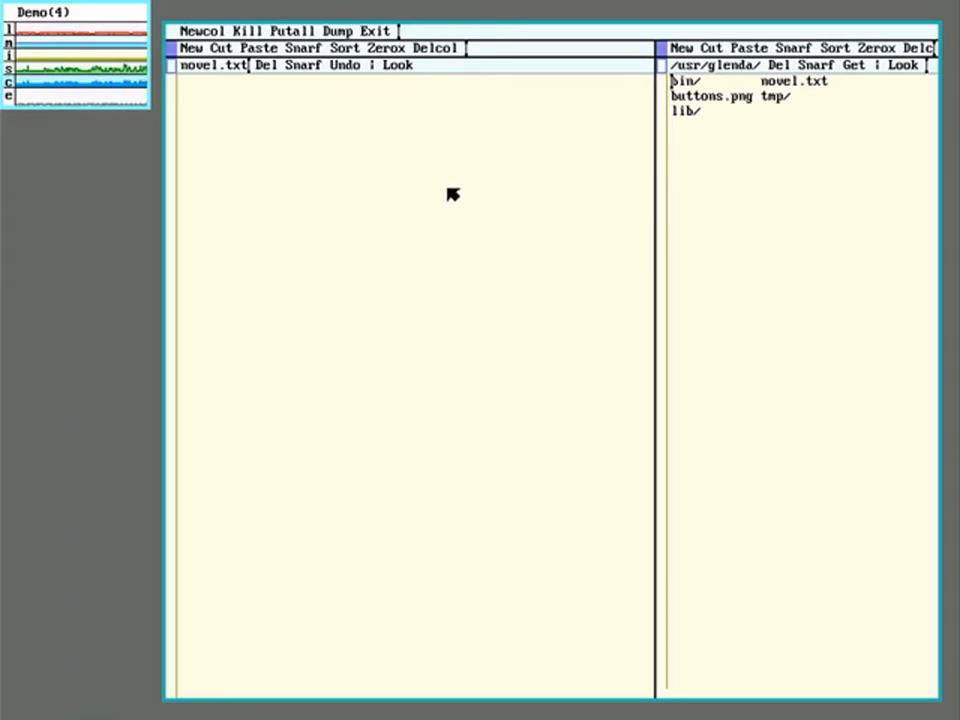
mouse_move(448, 190)
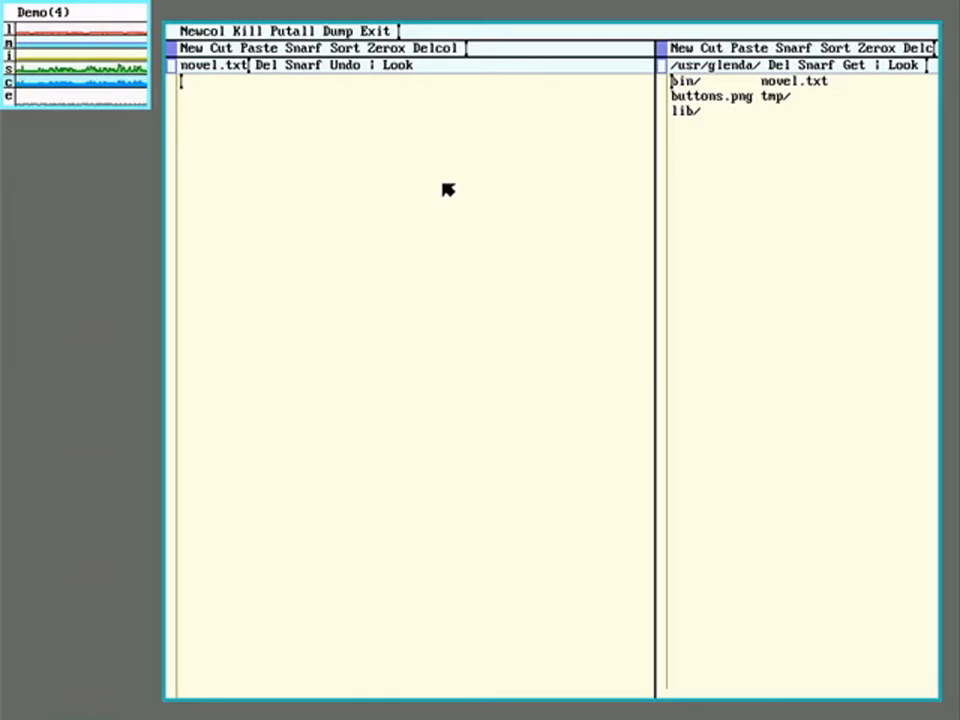
mouse_move(380, 184)
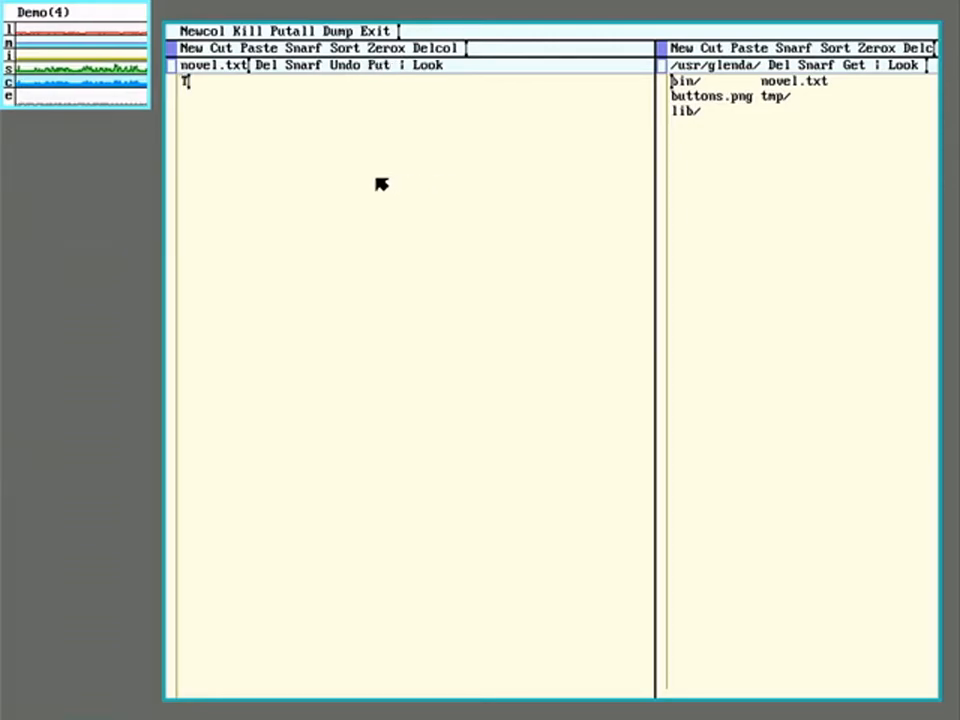
Write 'The night was moist' in novel.txt and save it with Put.
type("he night was mo")
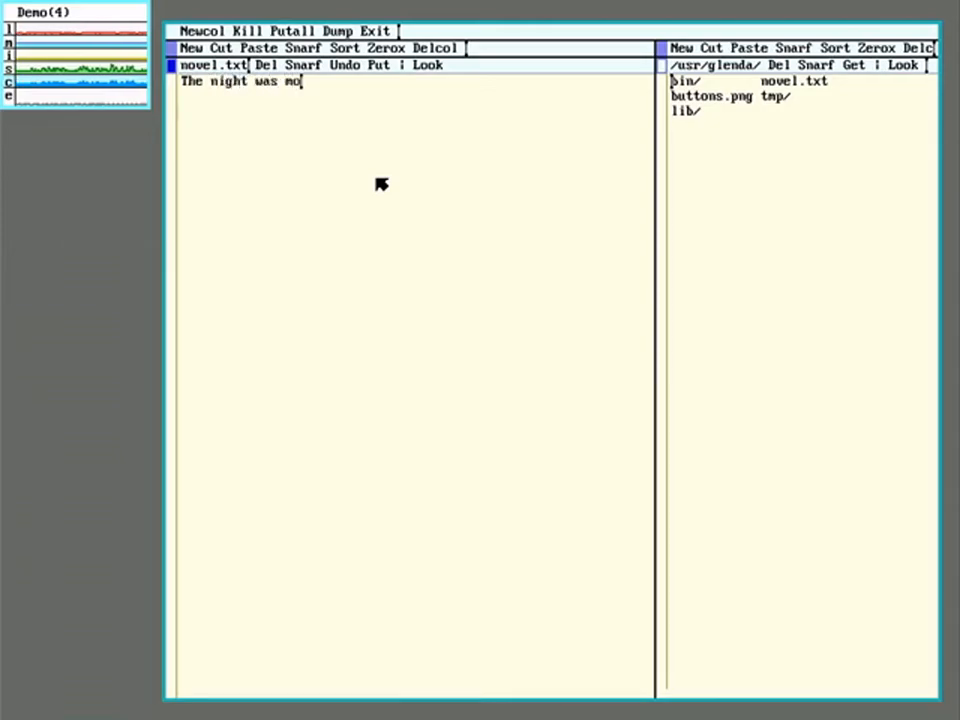
type("ist")
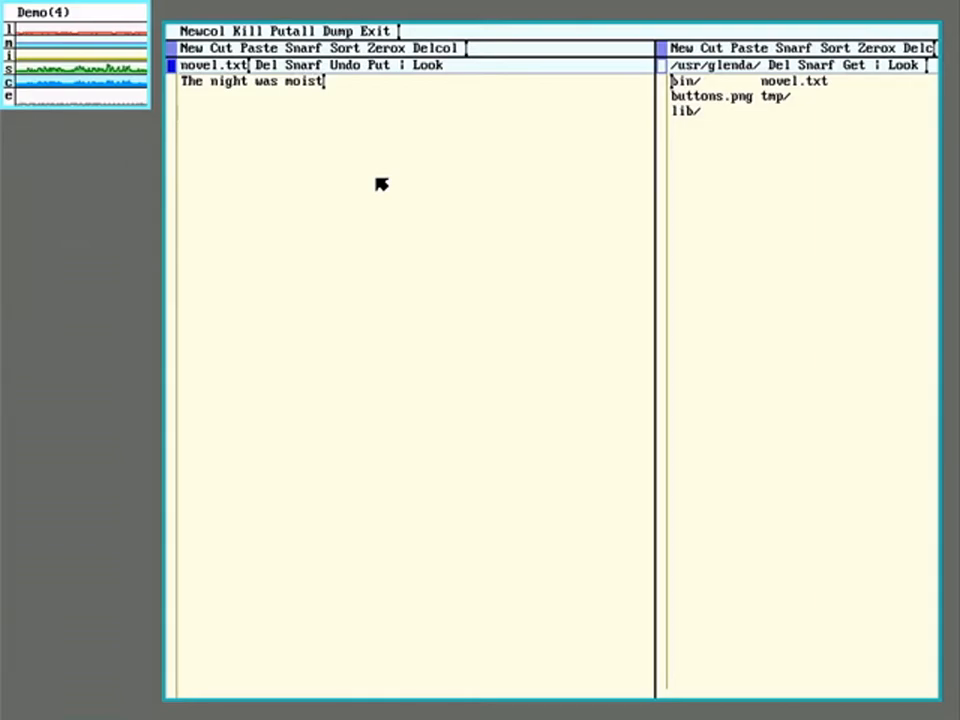
left_click(378, 64)
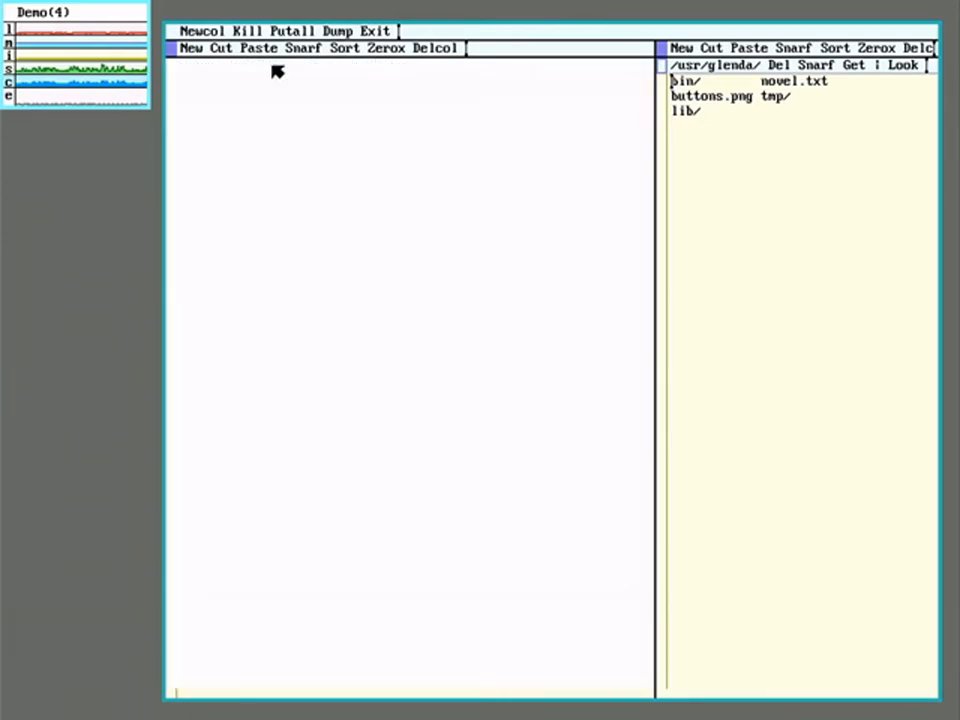
mouse_move(800, 82)
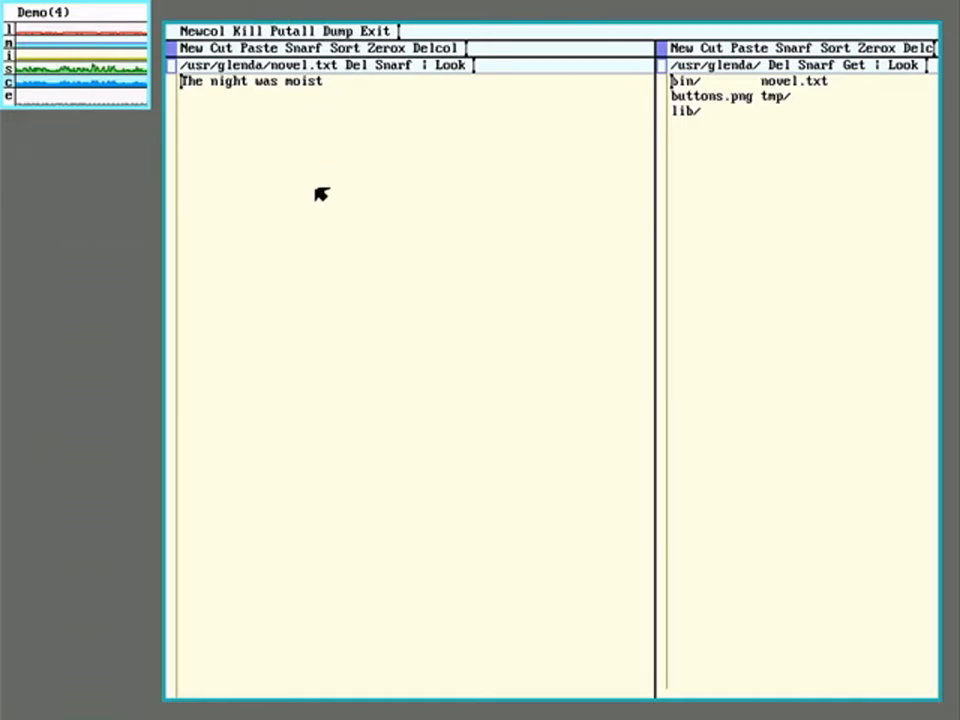
mouse_move(576, 236)
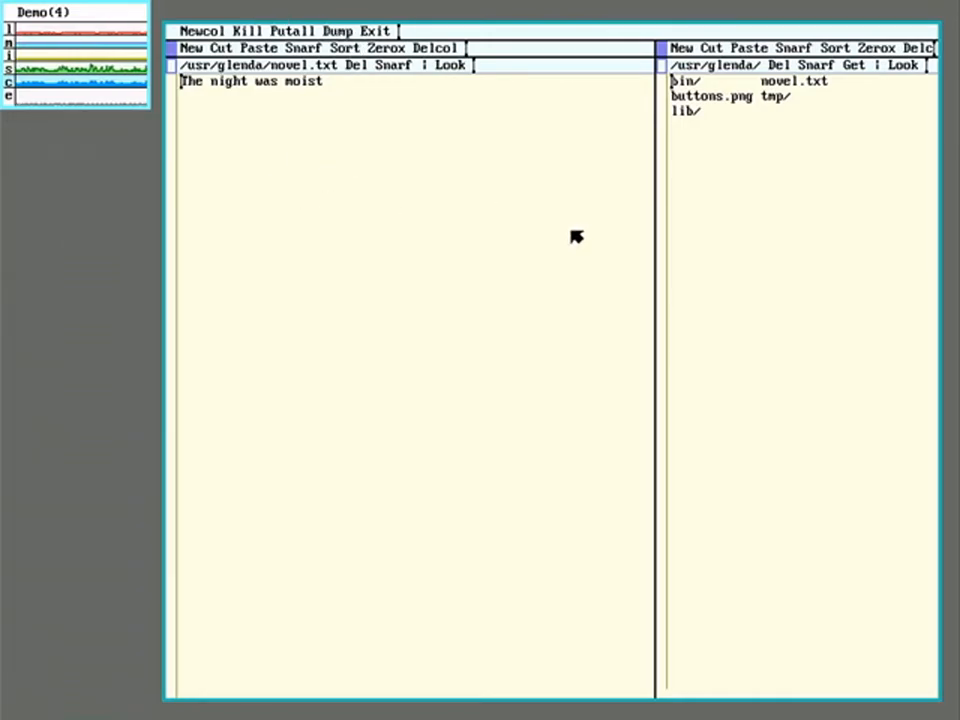
mouse_move(448, 168)
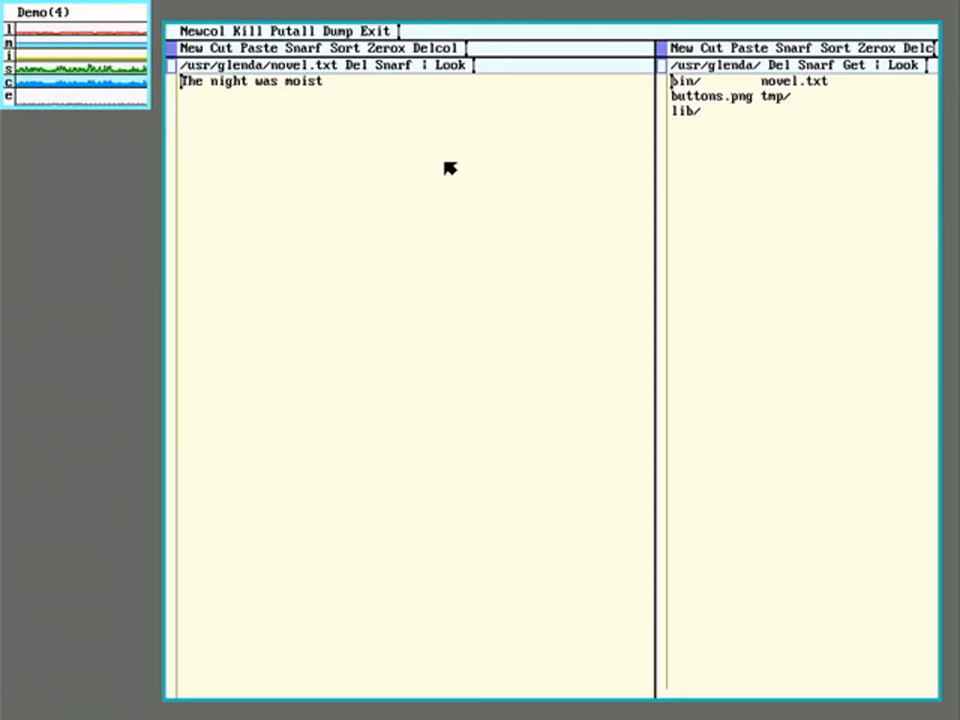
mouse_move(344, 78)
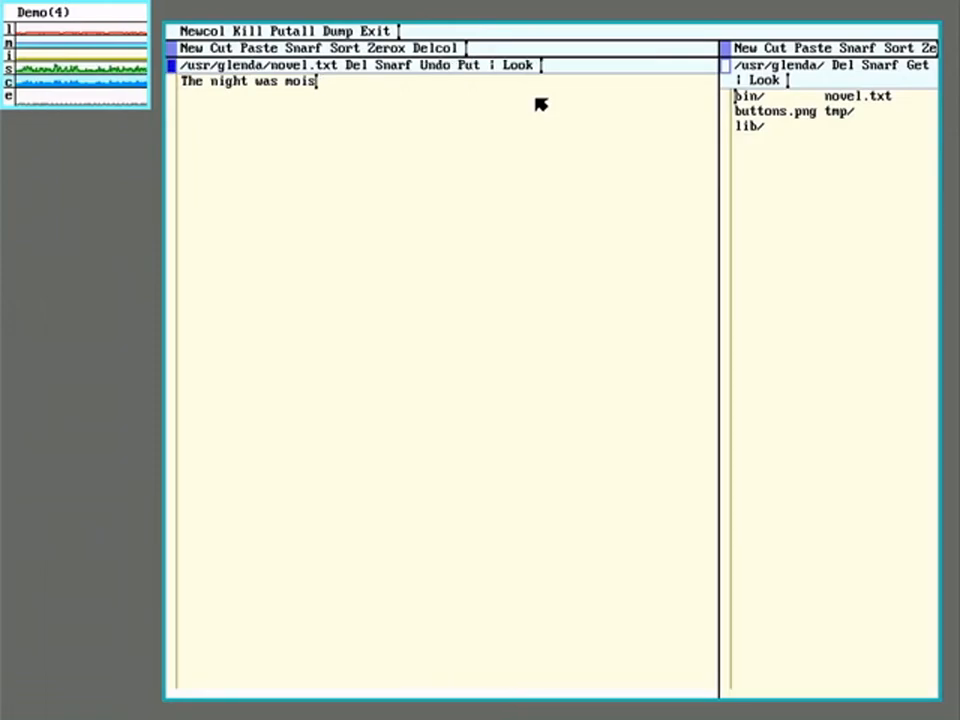
Edit the line to 'The night wa humid' and close novel.txt without saving.
type("washu")
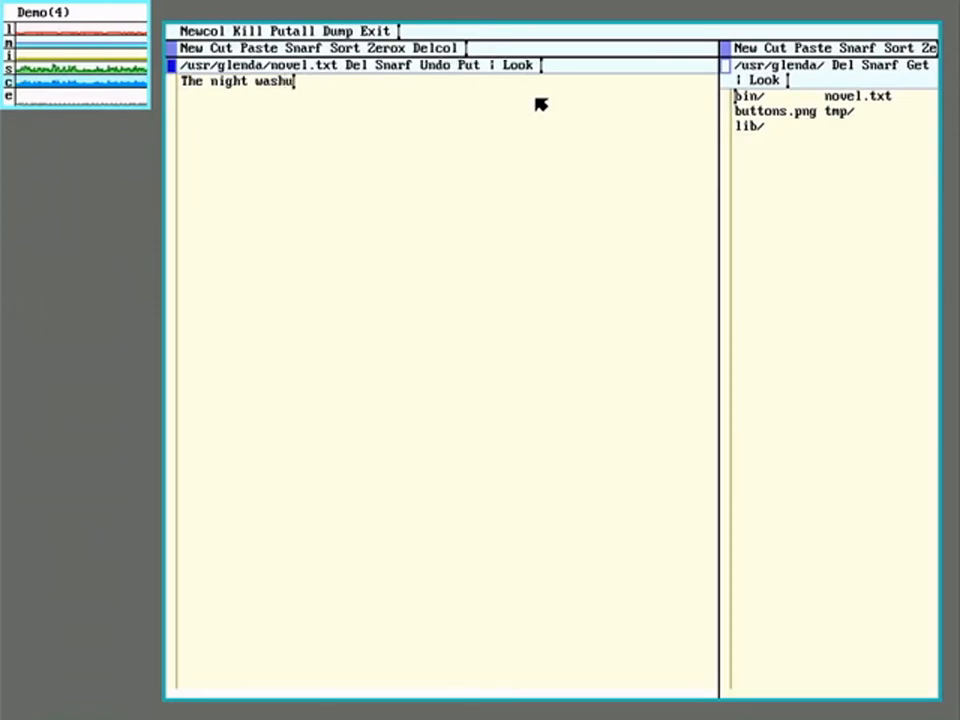
type("mid")
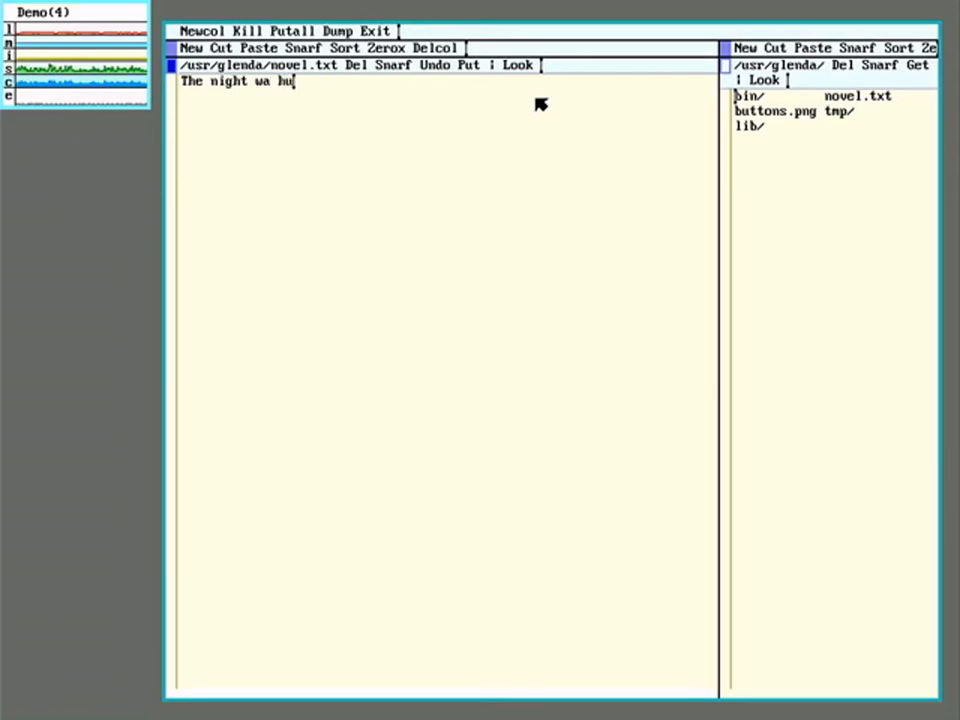
type("mid")
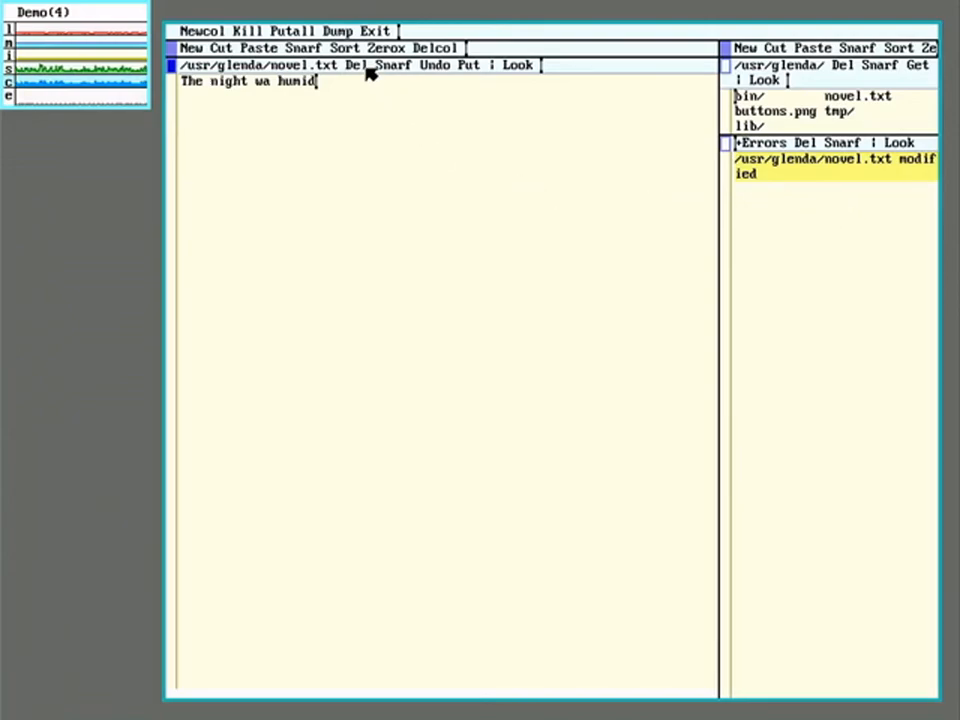
left_click(352, 64)
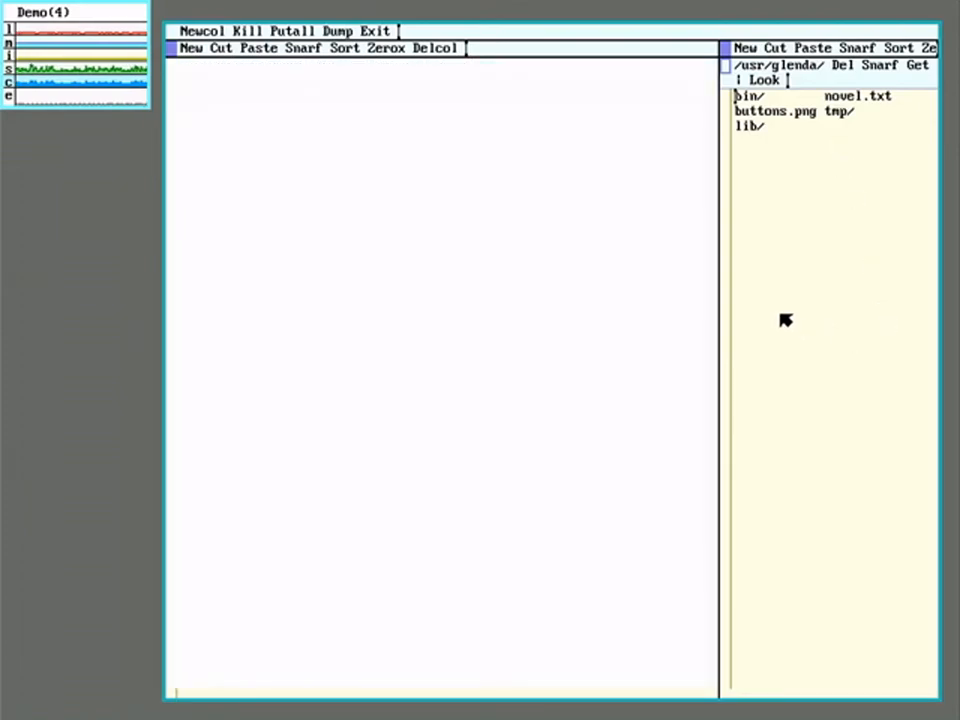
mouse_move(250, 132)
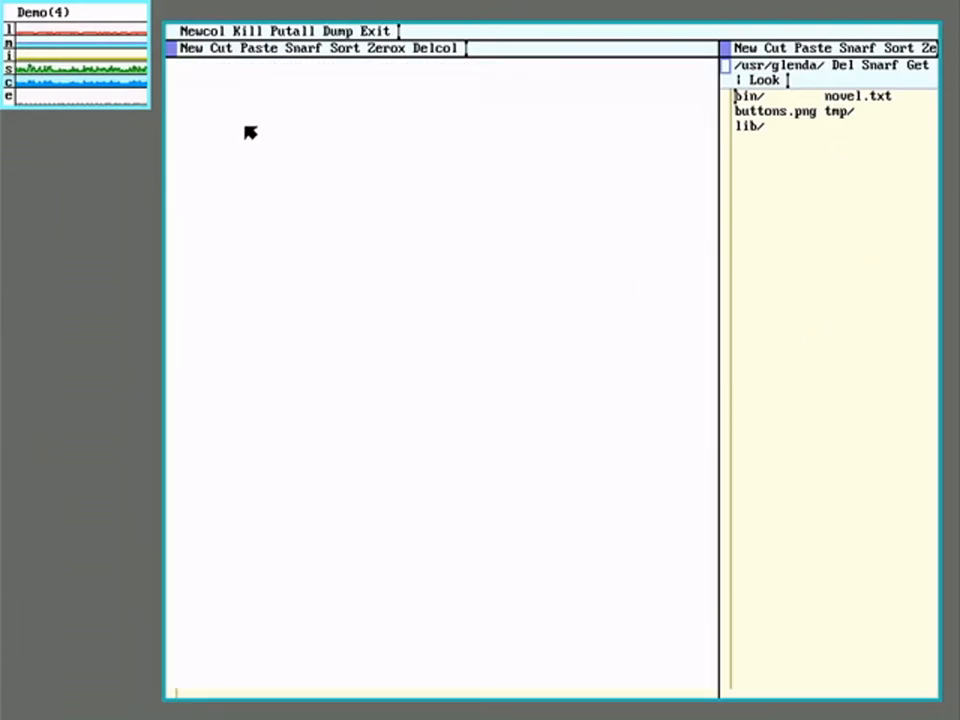
mouse_move(680, 210)
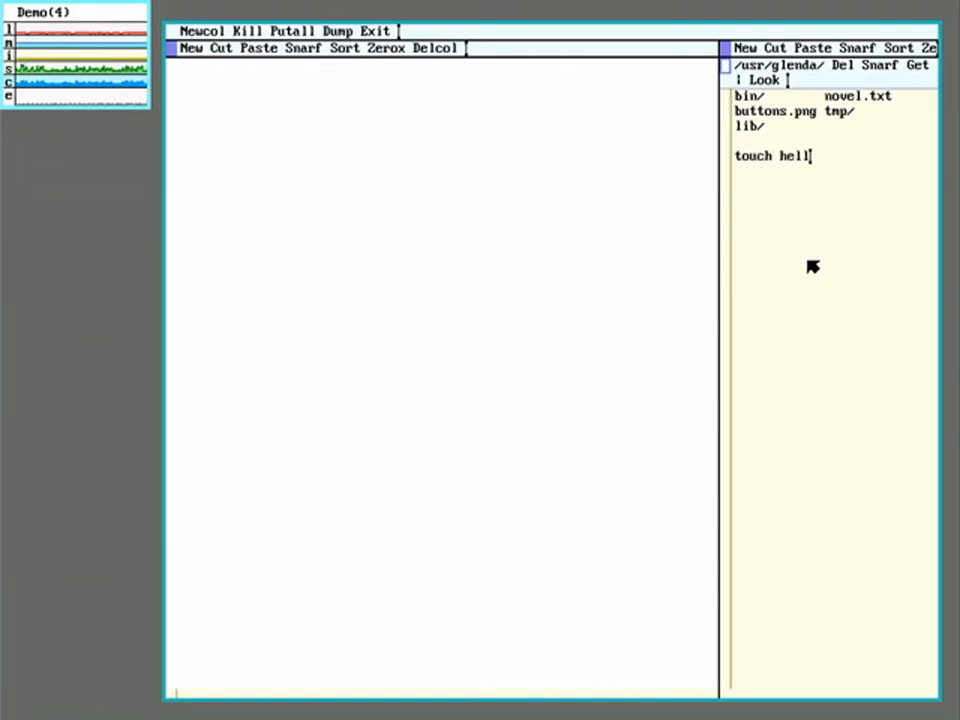
Type 'touch hello.c' in the /usr/glenda directory window body.
type("lo.c")
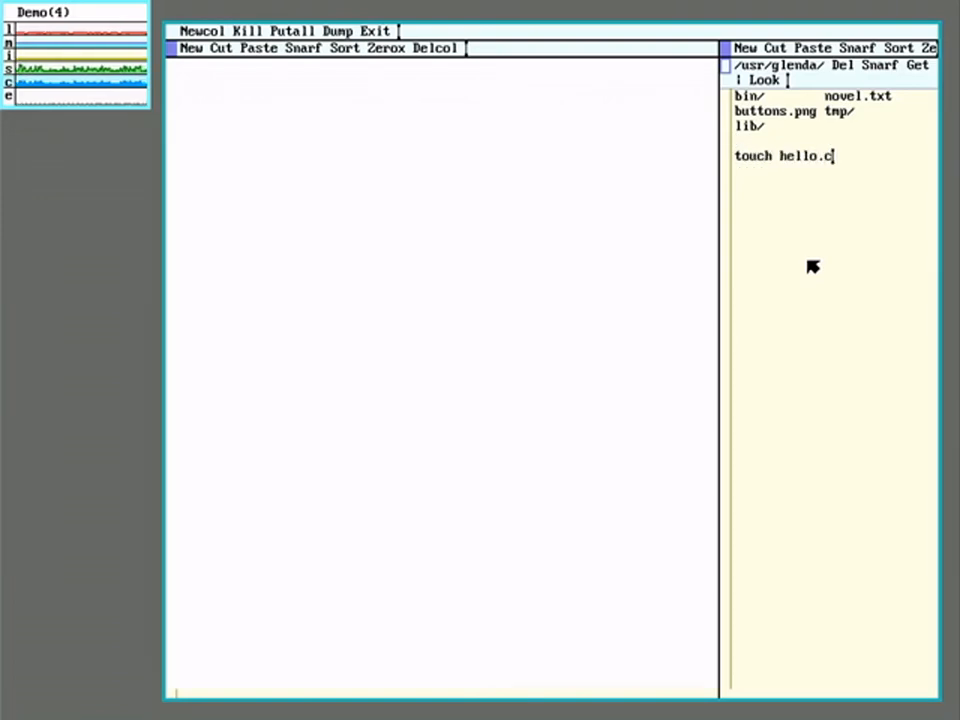
mouse_move(736, 164)
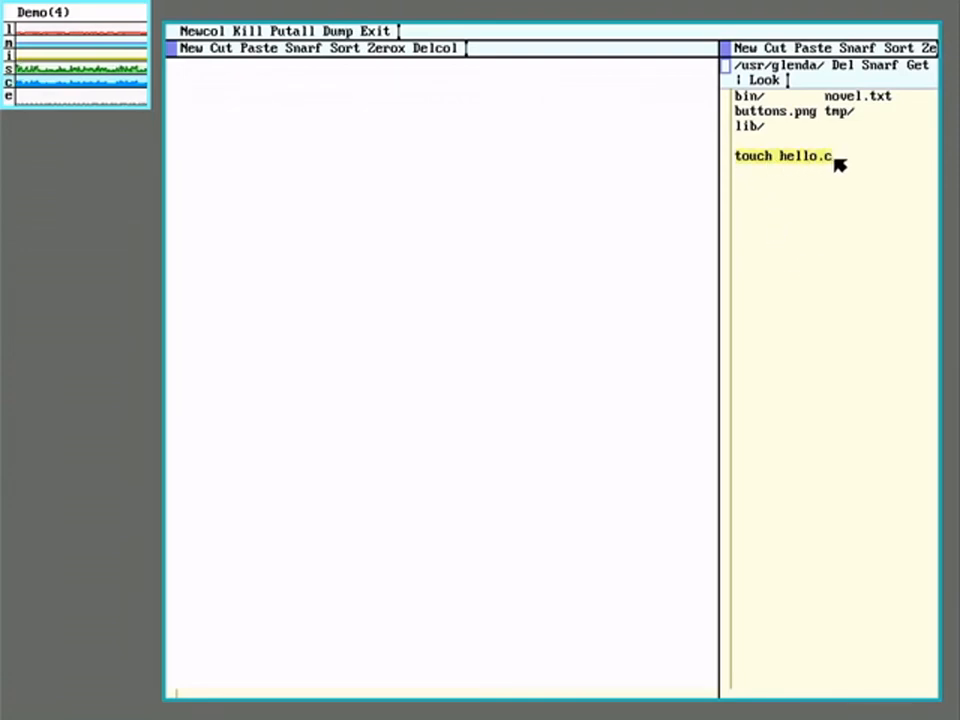
mouse_move(816, 160)
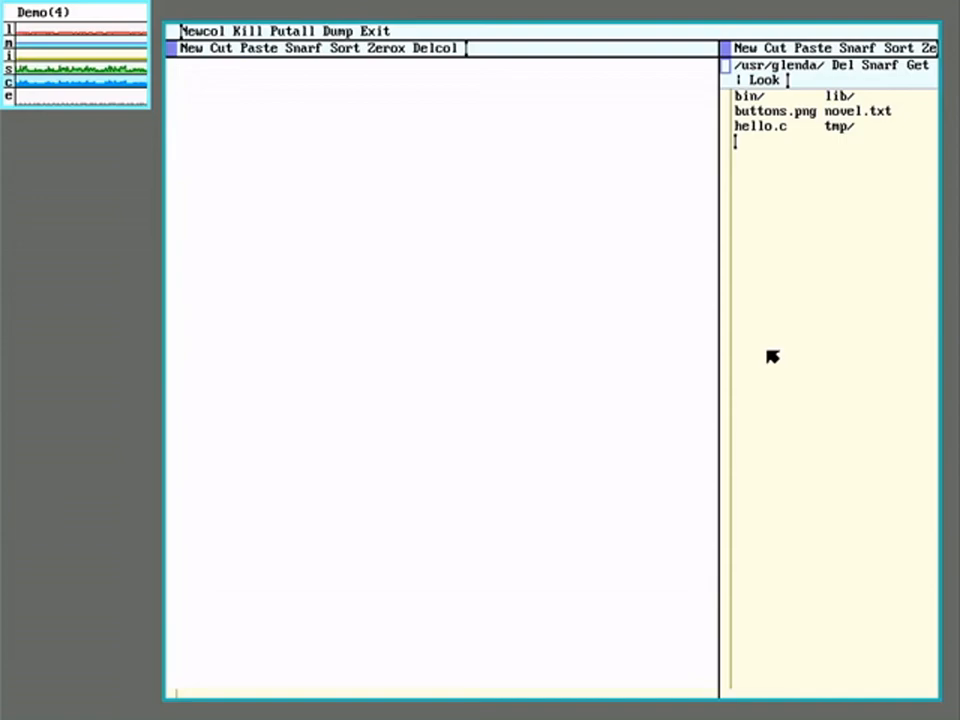
mouse_move(744, 310)
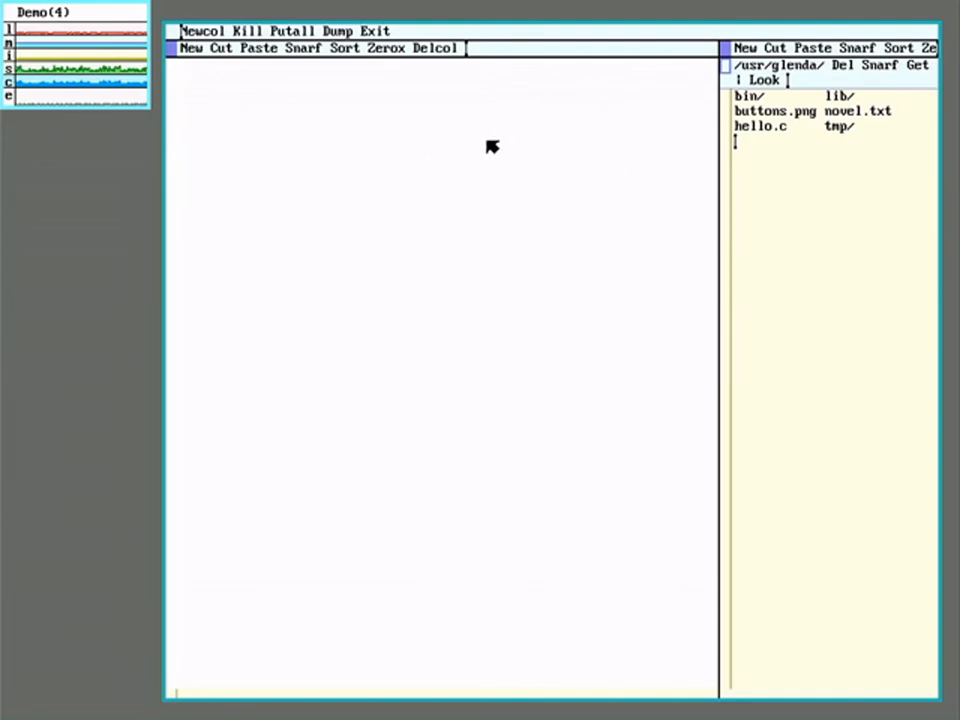
mouse_move(250, 136)
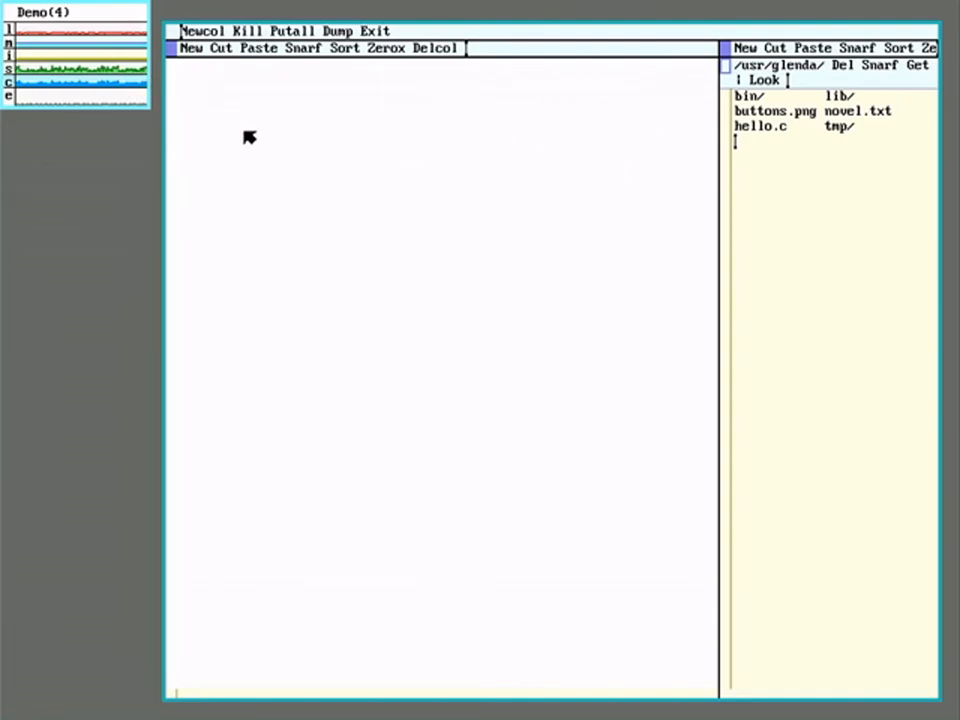
mouse_move(186, 156)
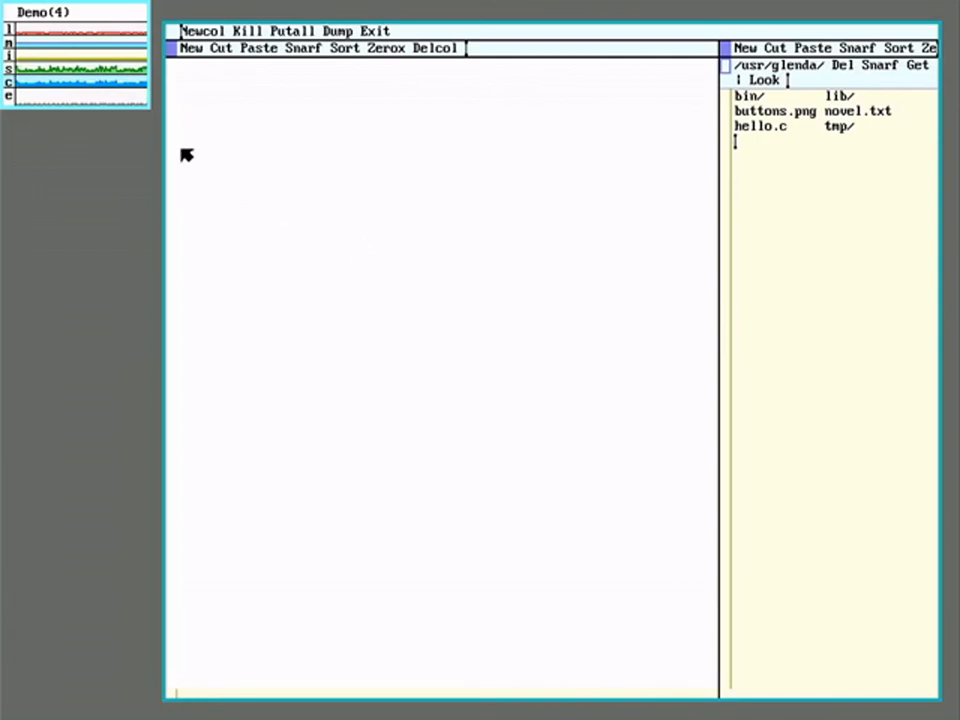
mouse_move(838, 198)
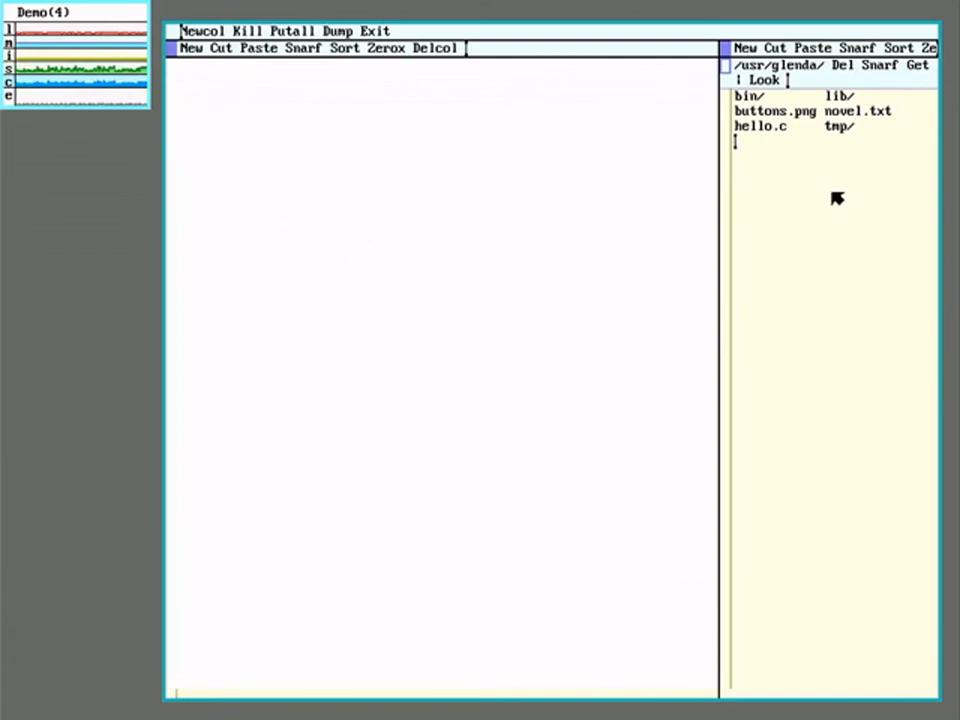
mouse_move(732, 216)
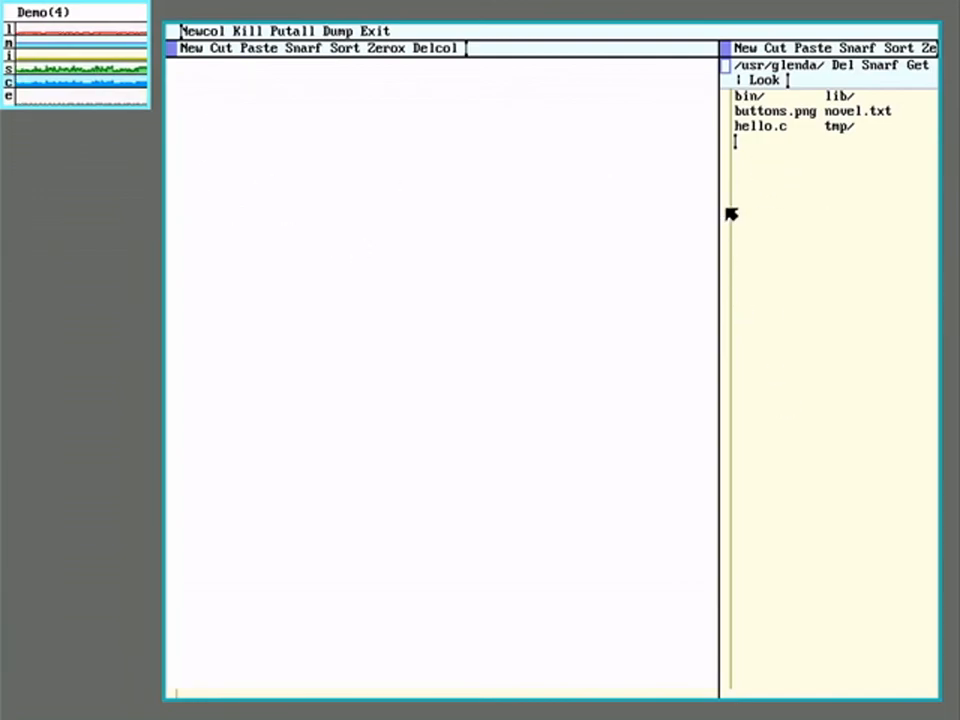
mouse_move(816, 324)
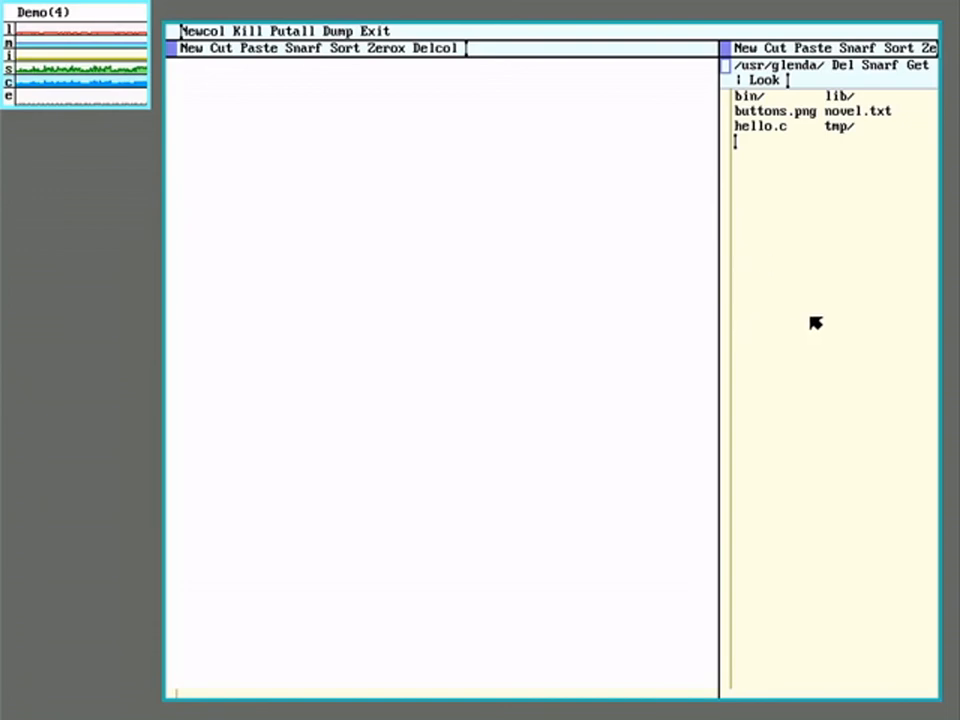
mouse_move(484, 556)
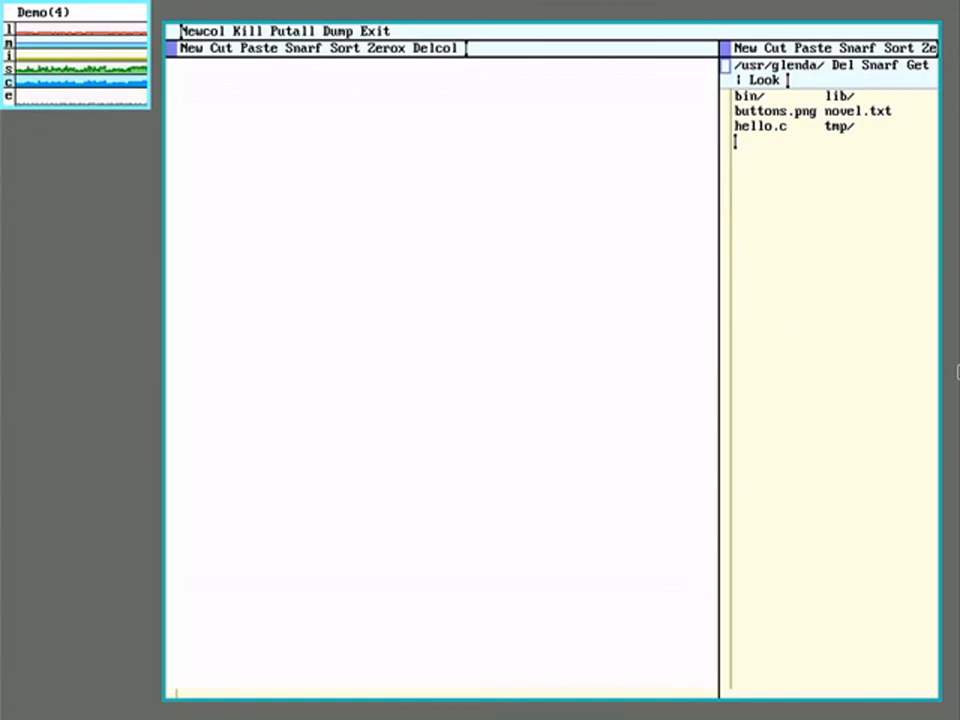
mouse_move(822, 452)
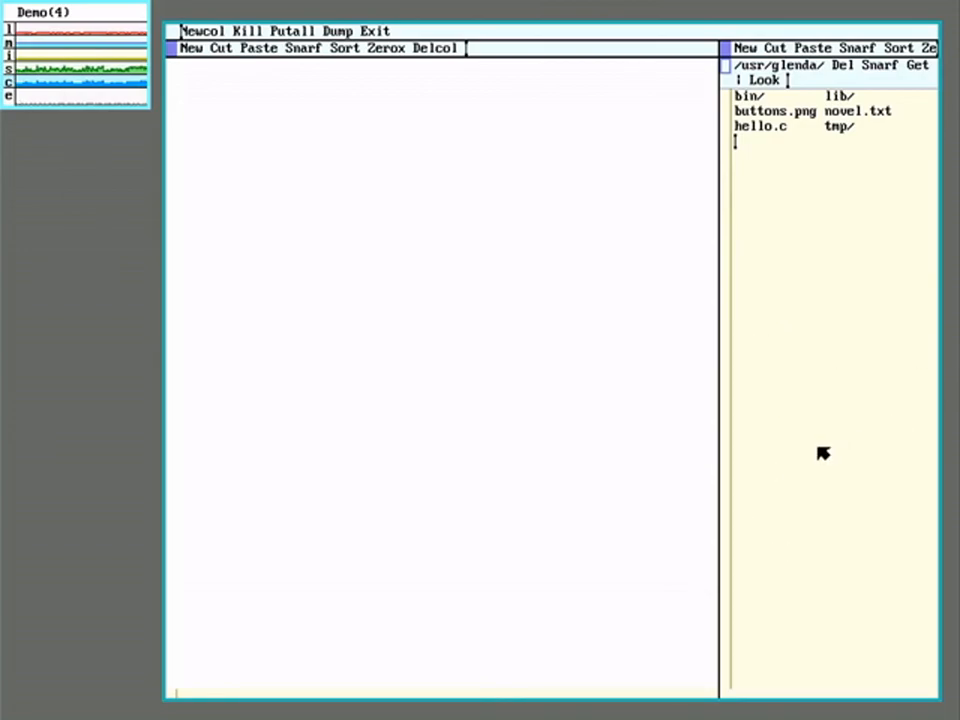
mouse_move(236, 74)
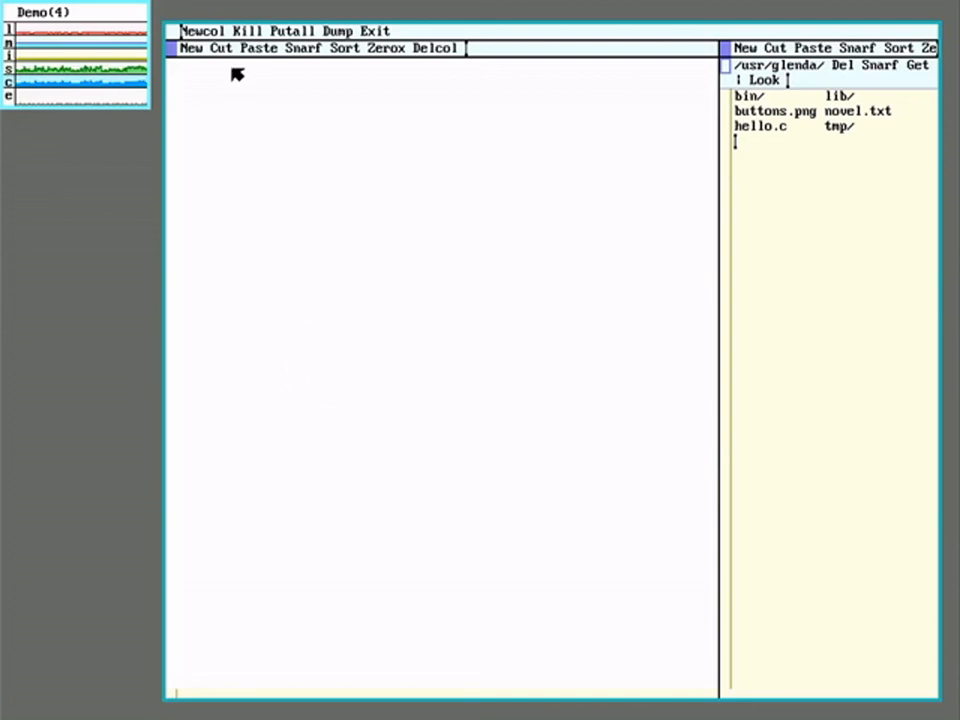
mouse_move(516, 508)
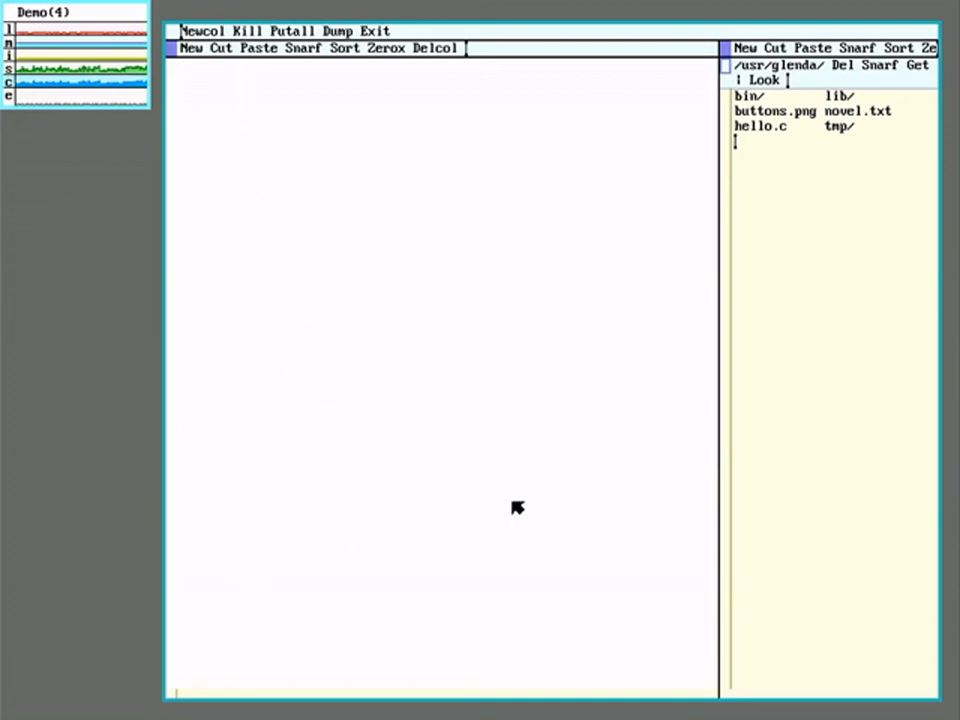
mouse_move(834, 292)
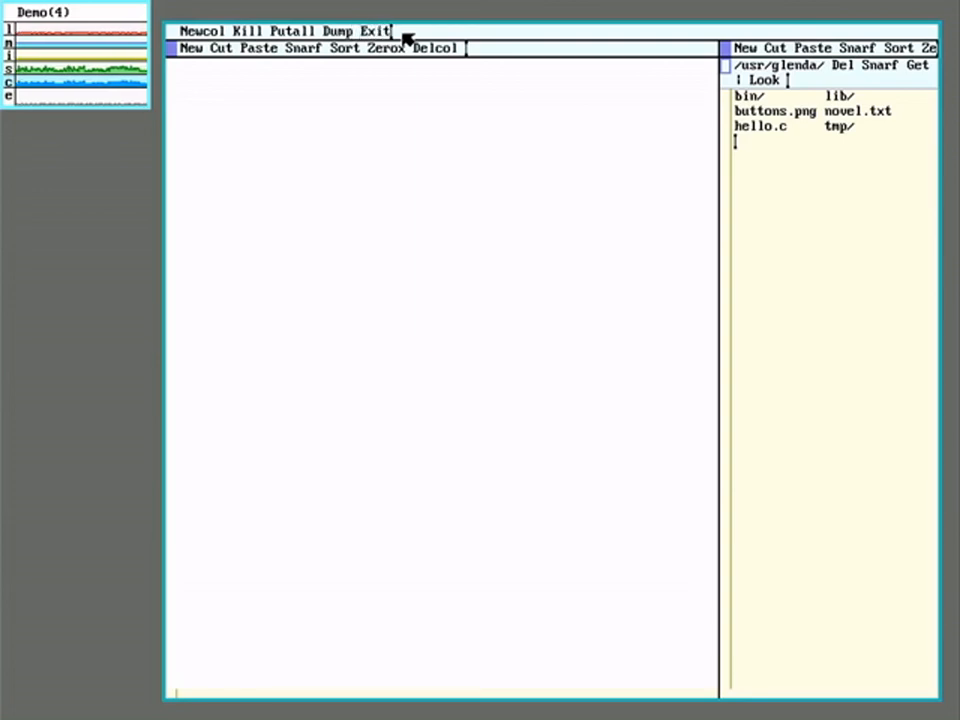
mouse_move(596, 56)
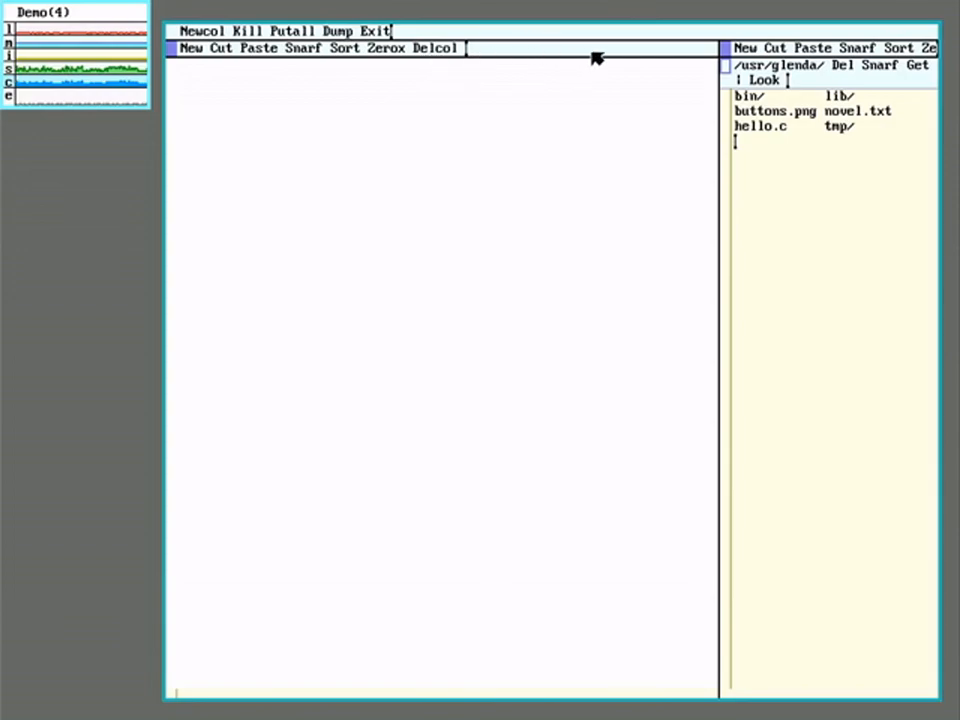